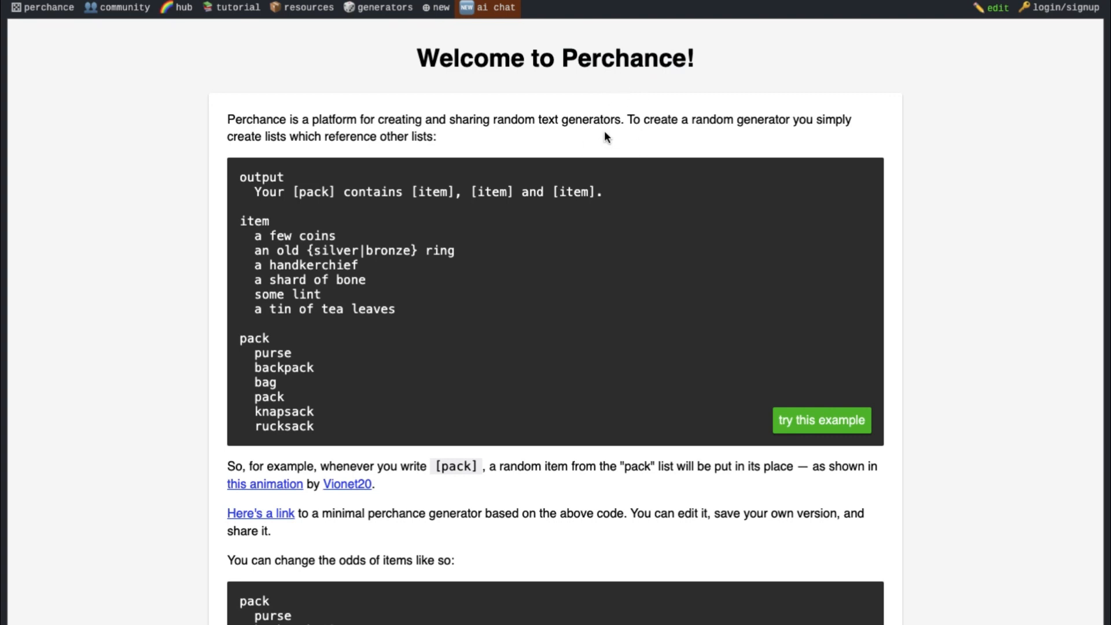
mouse_move(608, 284)
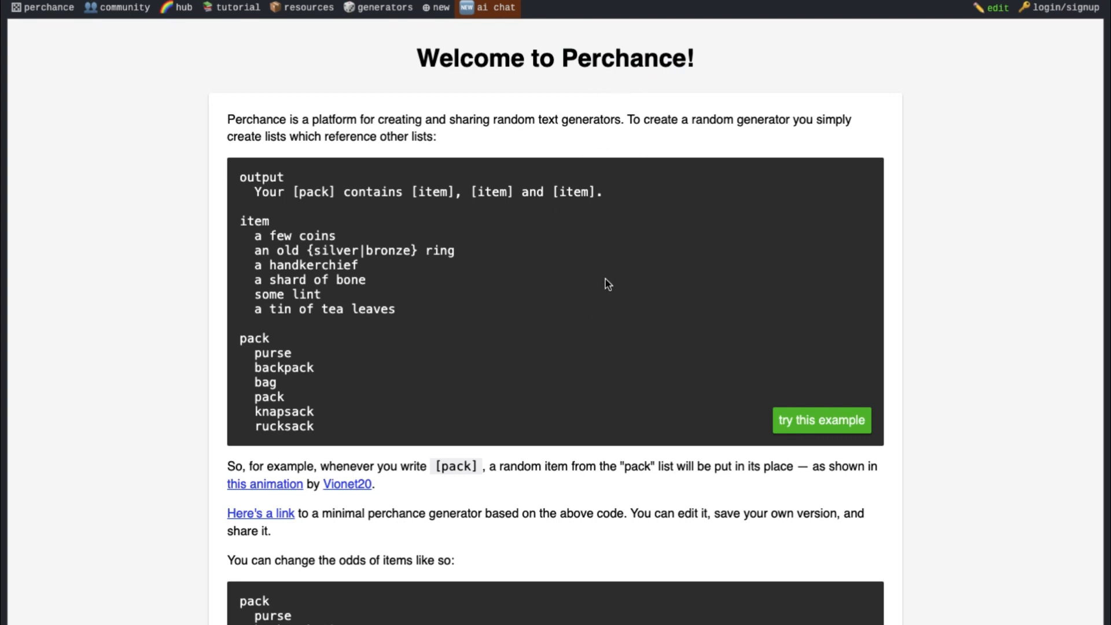
Step: Scroll through the current Perchance page and back toward the top
scroll(down, 3)
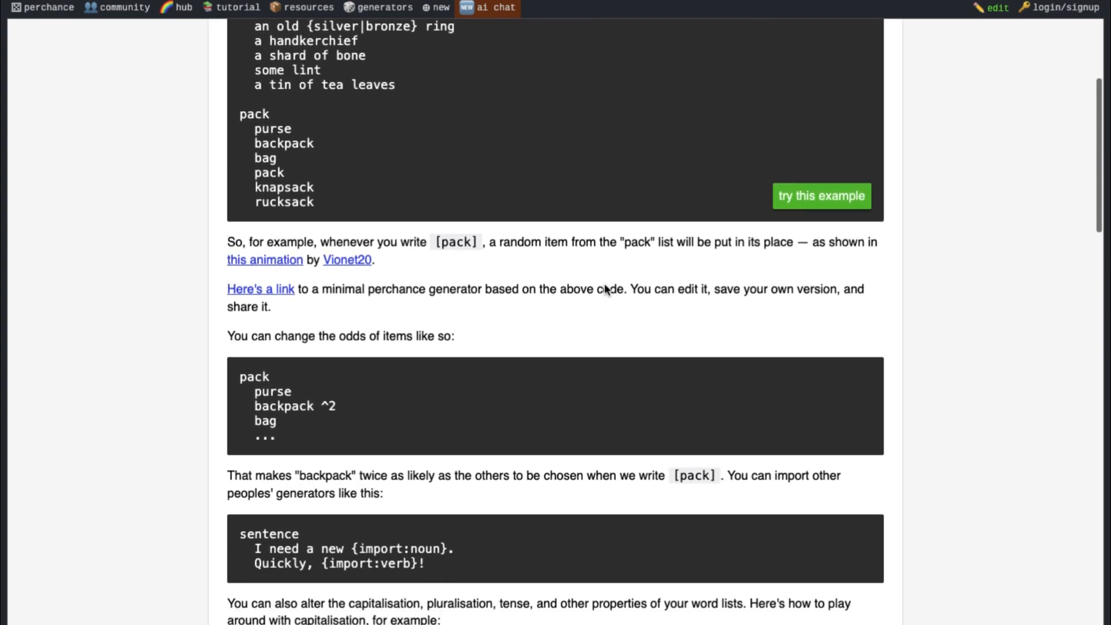
scroll(down, 3)
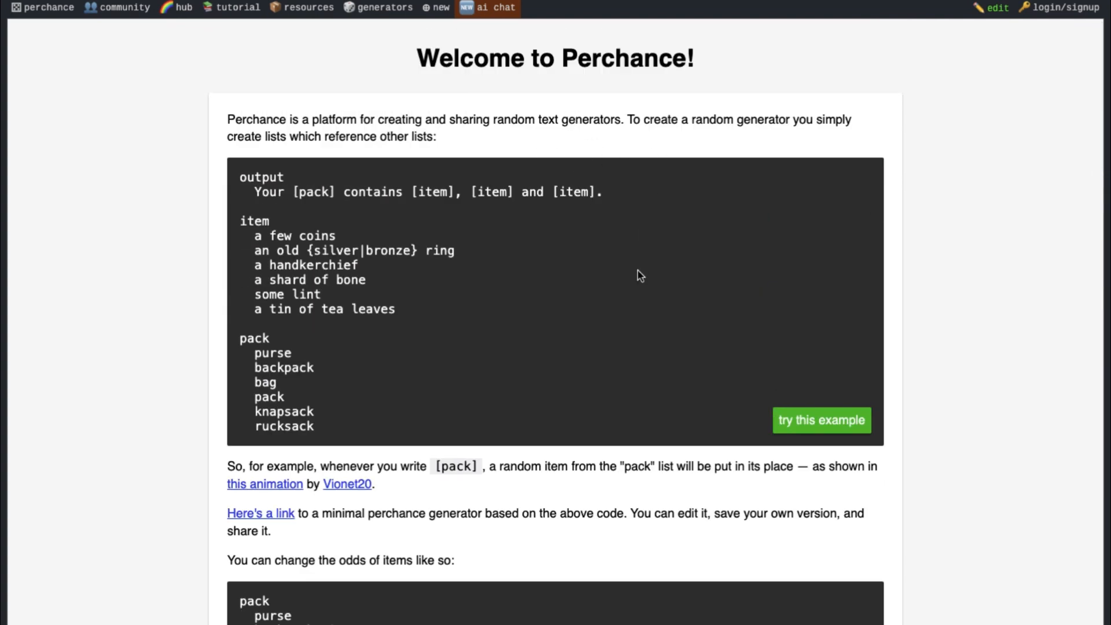
mouse_move(735, 277)
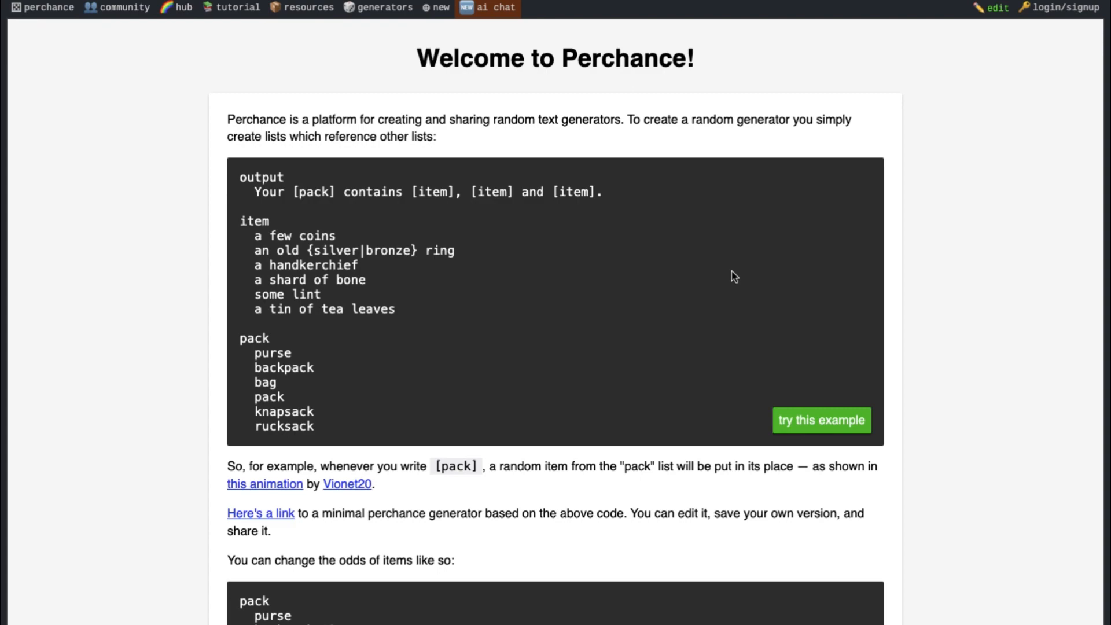
mouse_move(948, 244)
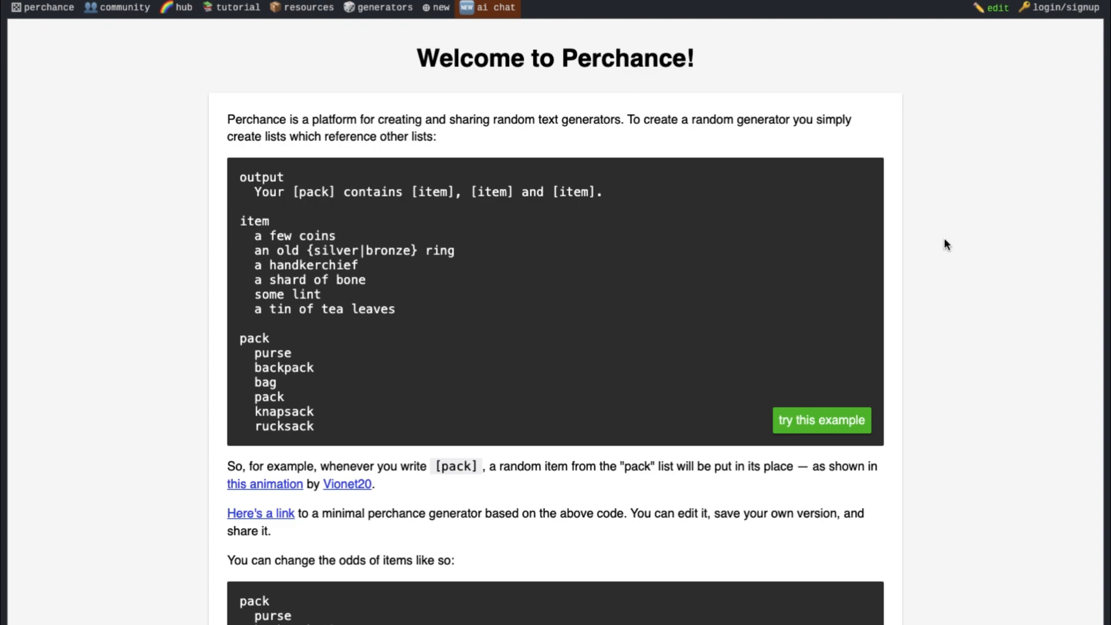
scroll(down, 3)
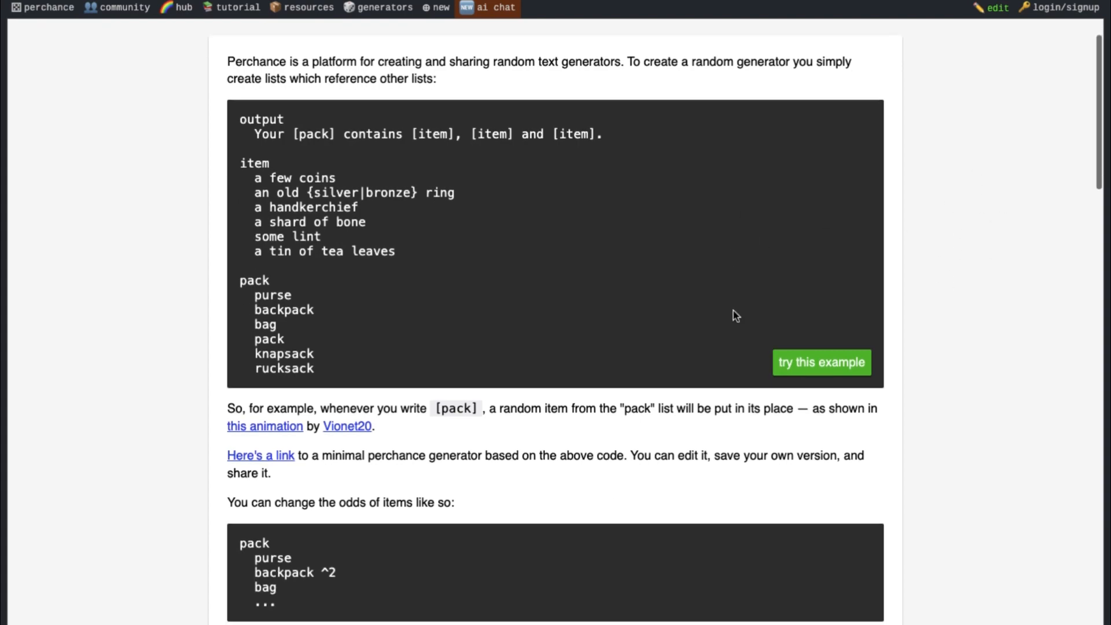
scroll(down, 3)
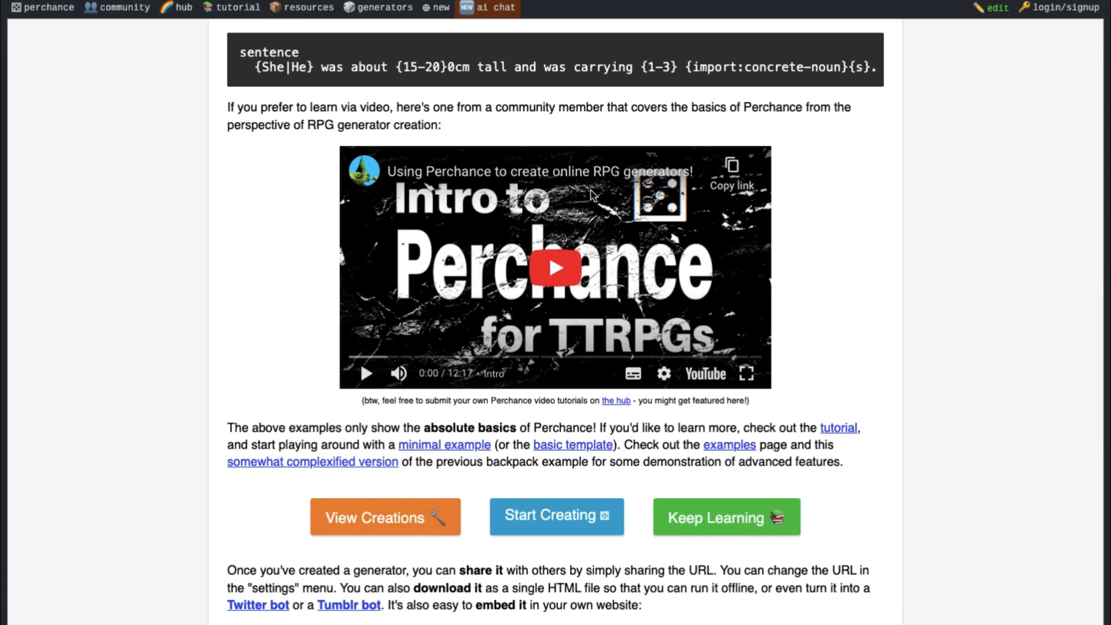
scroll(down, 3)
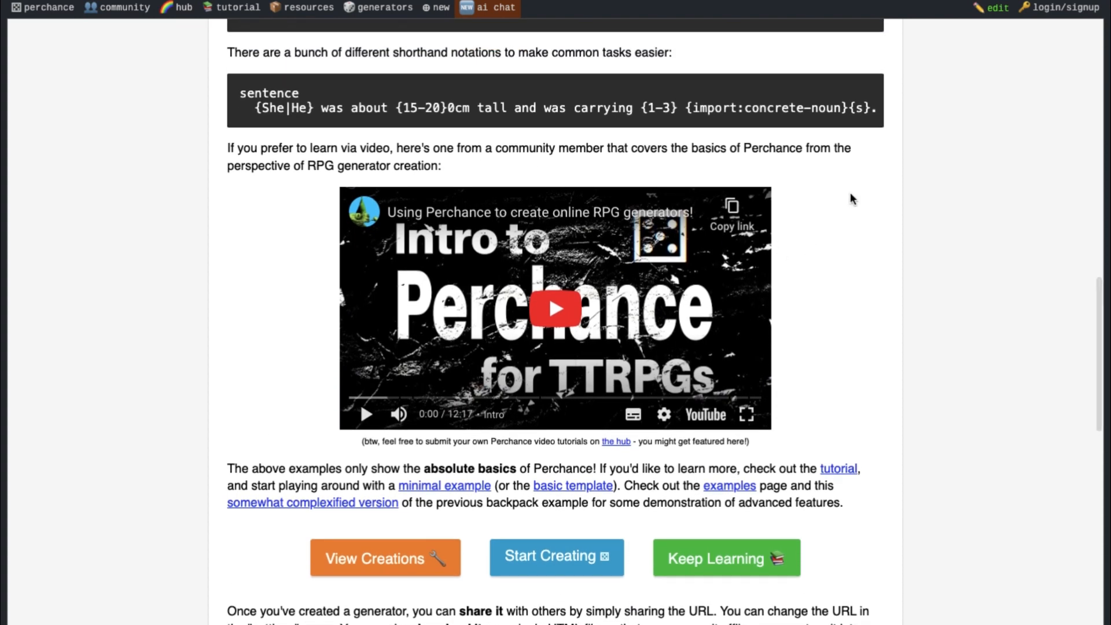
scroll(up, 3)
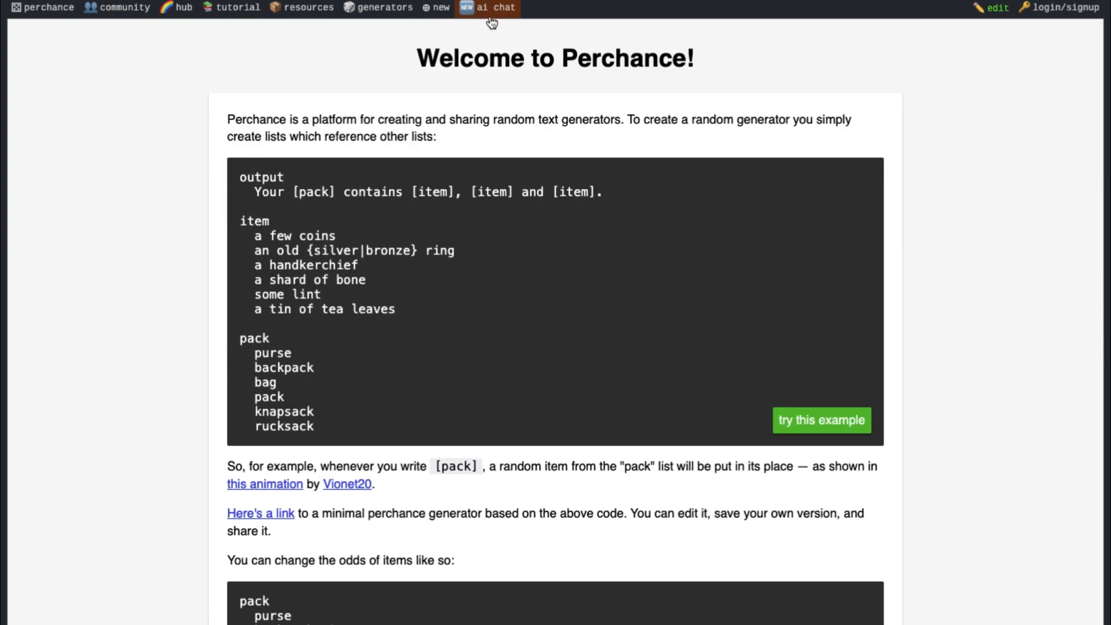
mouse_move(553, 47)
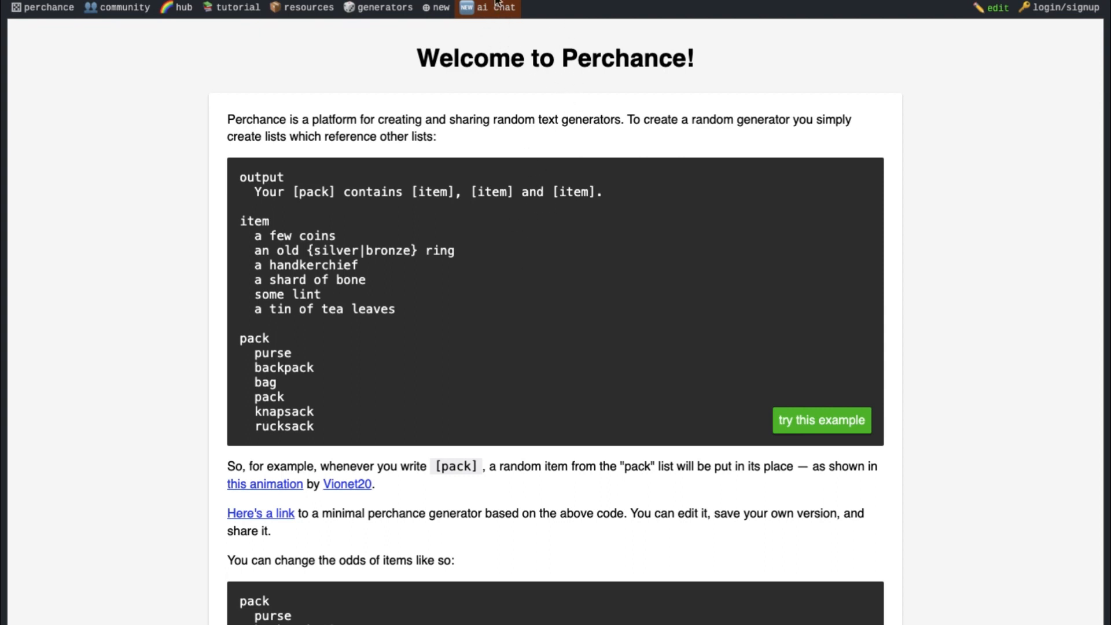
Step: Bring up the AI Text Plugin page and look over its Llama note, poem example and prompt options
click(493, 7)
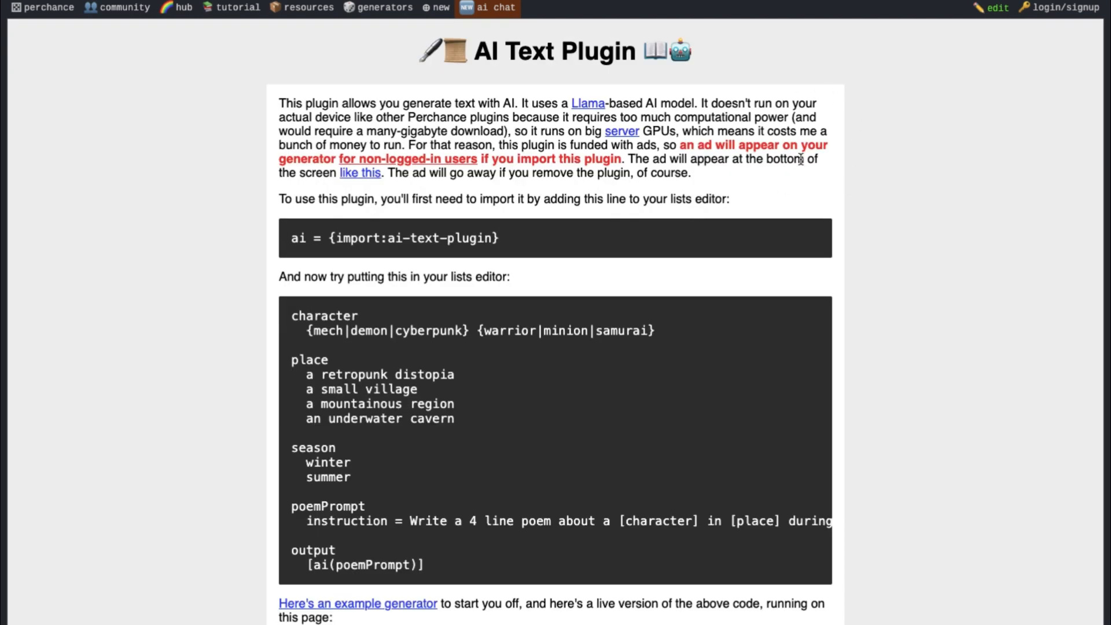
mouse_move(585, 97)
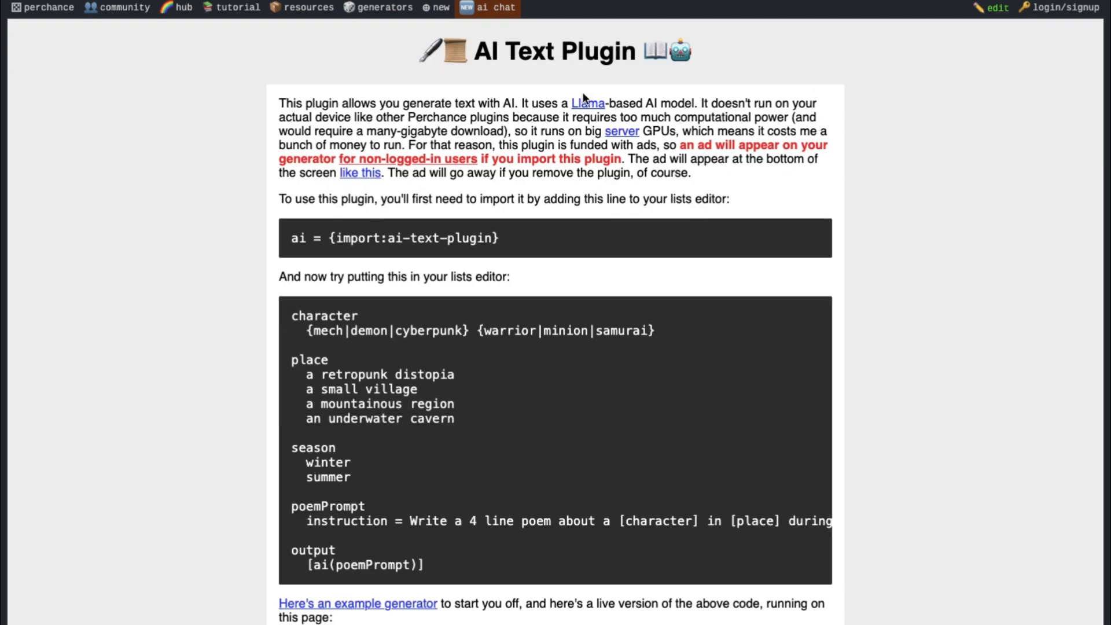
mouse_move(574, 68)
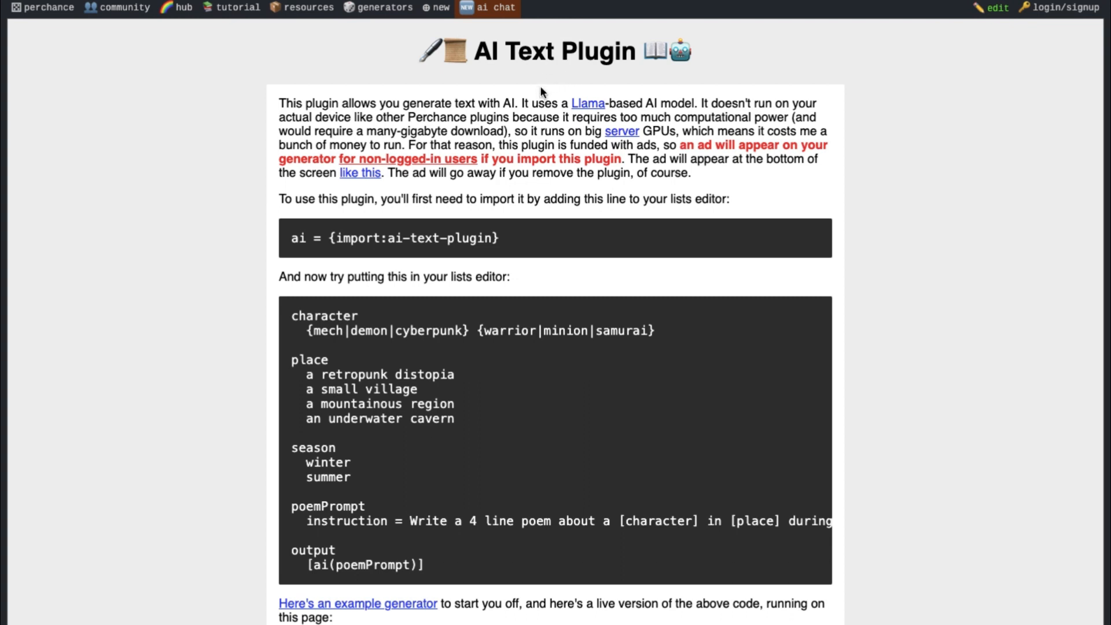
drag(521, 103, 695, 103)
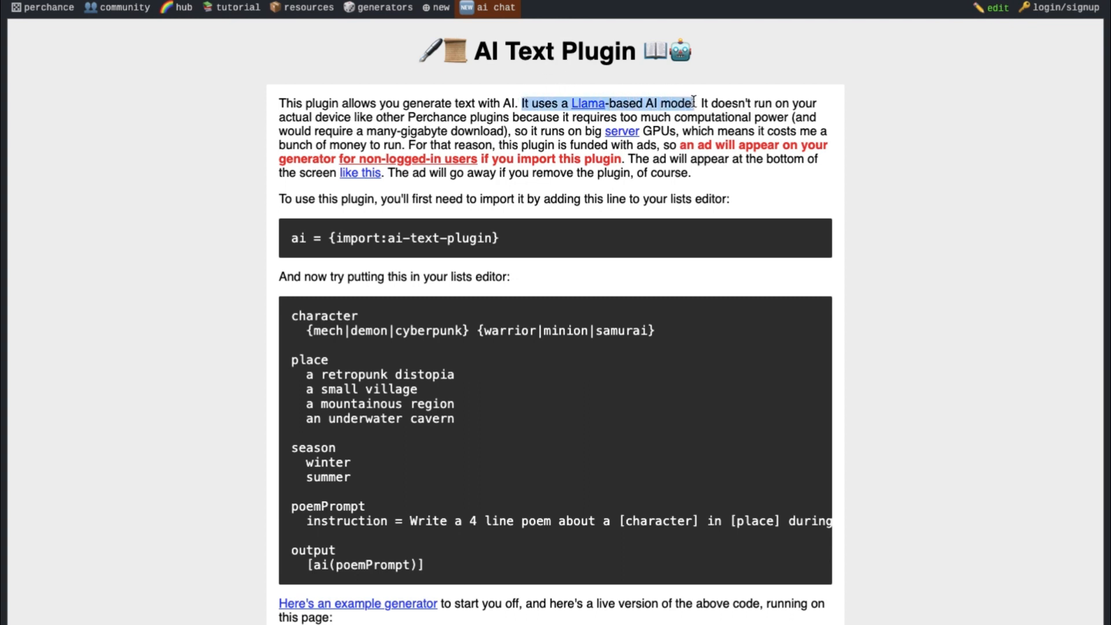
scroll(down, 3)
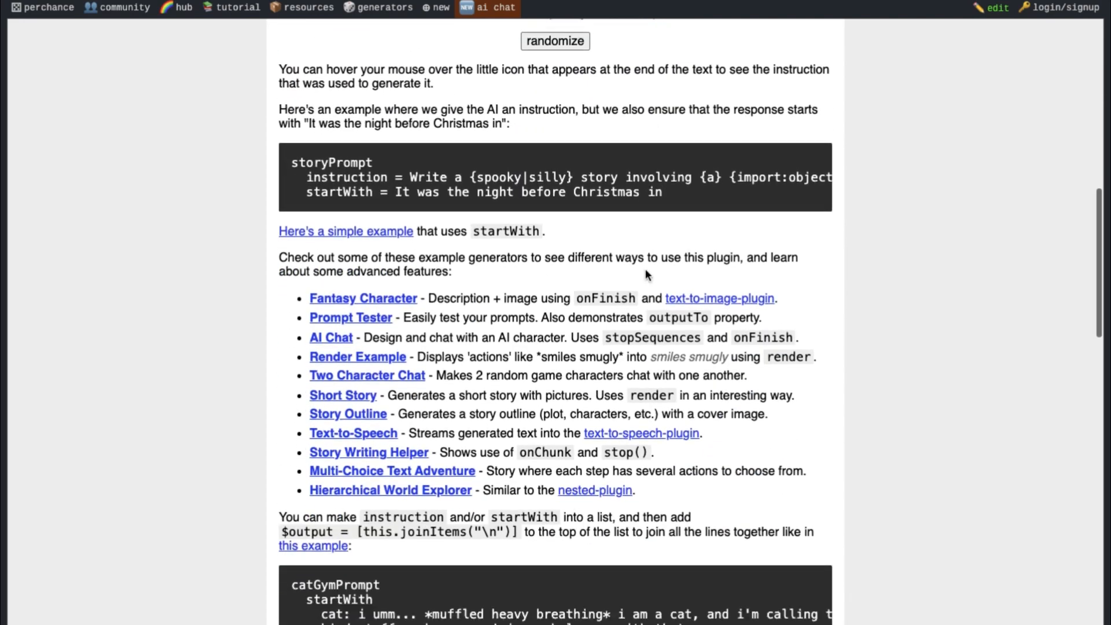
scroll(down, 3)
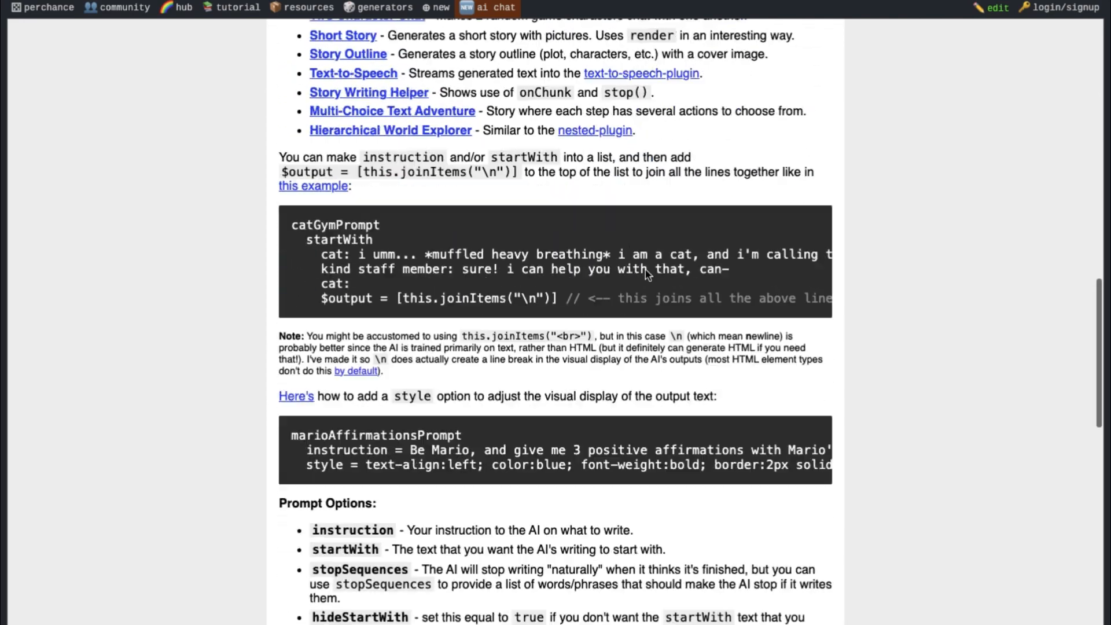
scroll(up, 3)
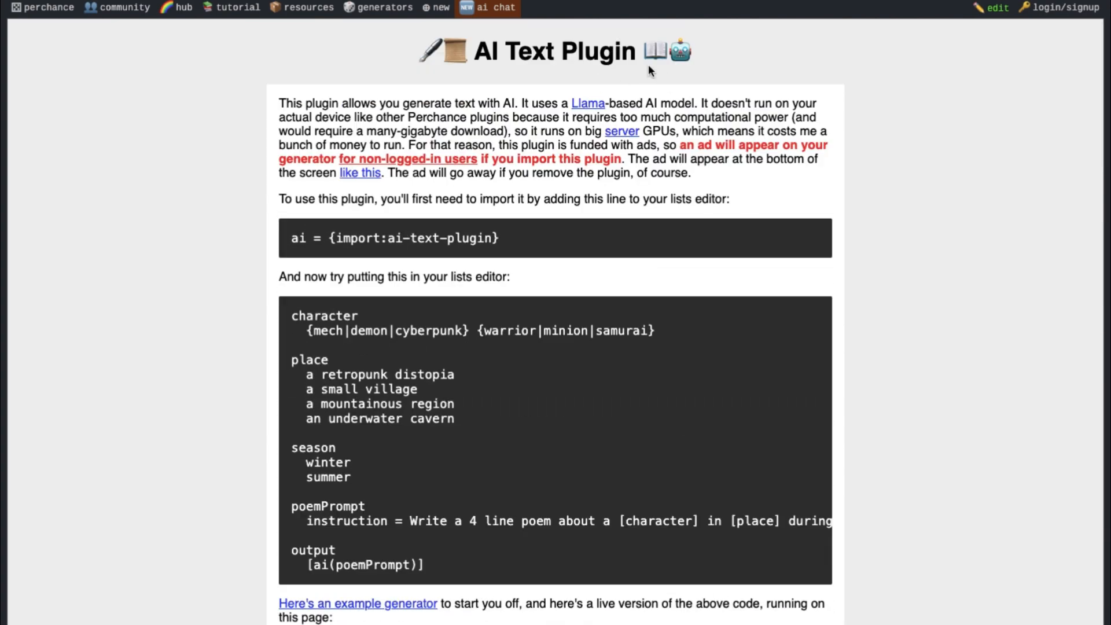
mouse_move(659, 93)
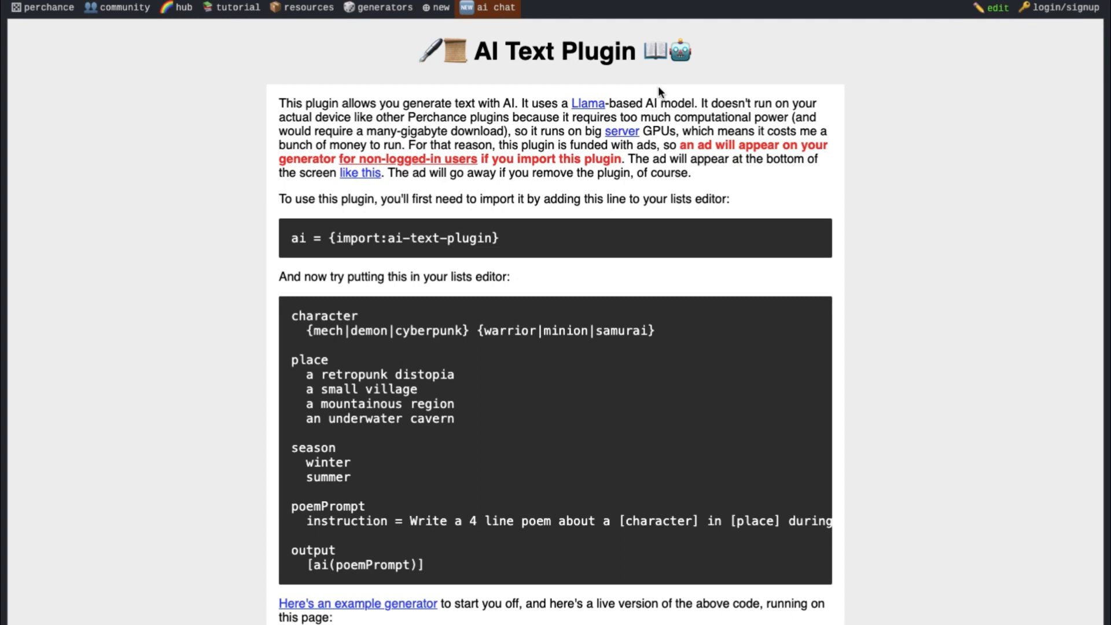
mouse_move(677, 96)
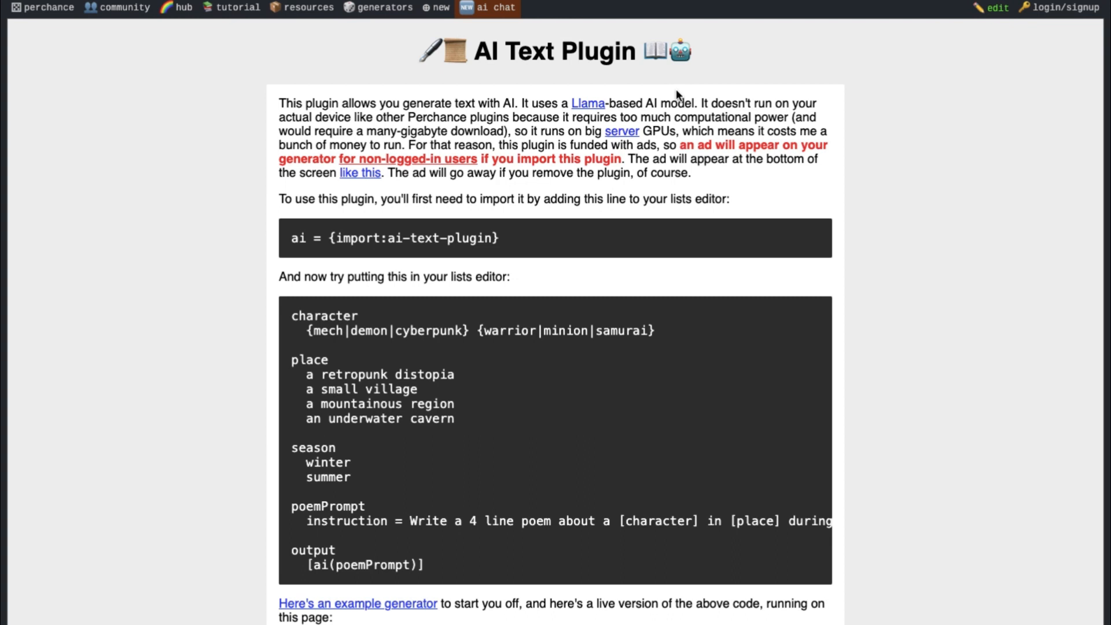
mouse_move(715, 48)
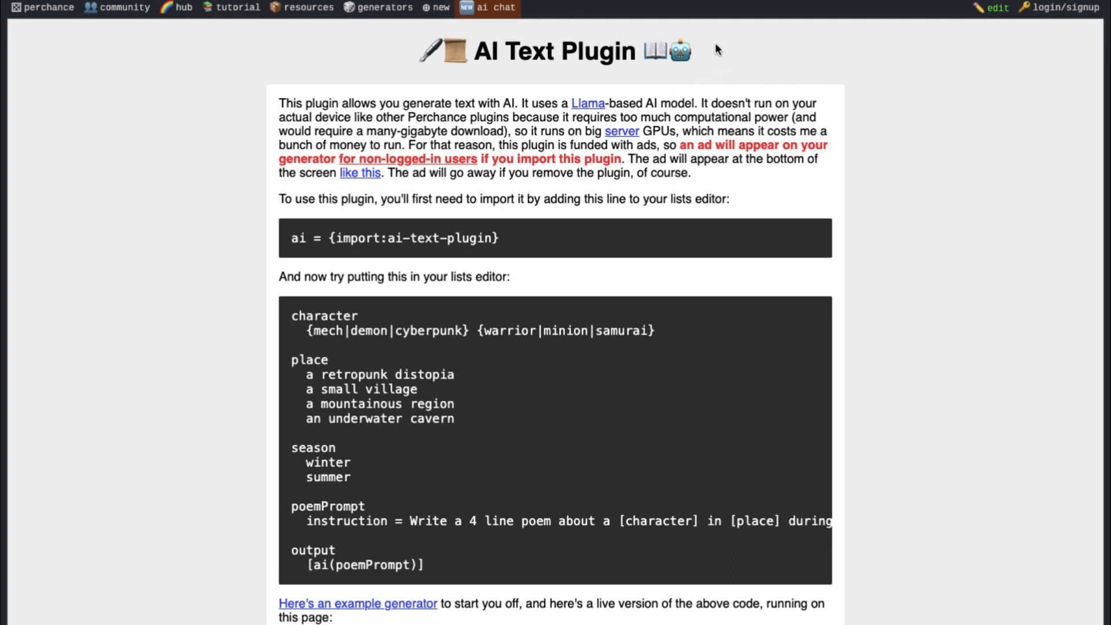
mouse_move(743, 82)
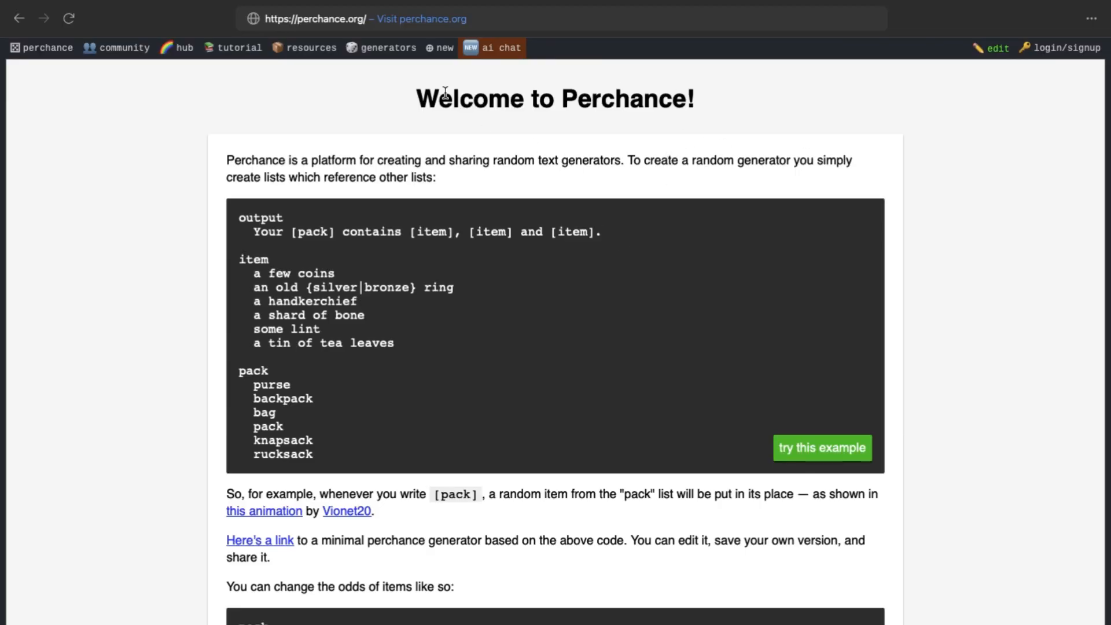
mouse_move(346, 107)
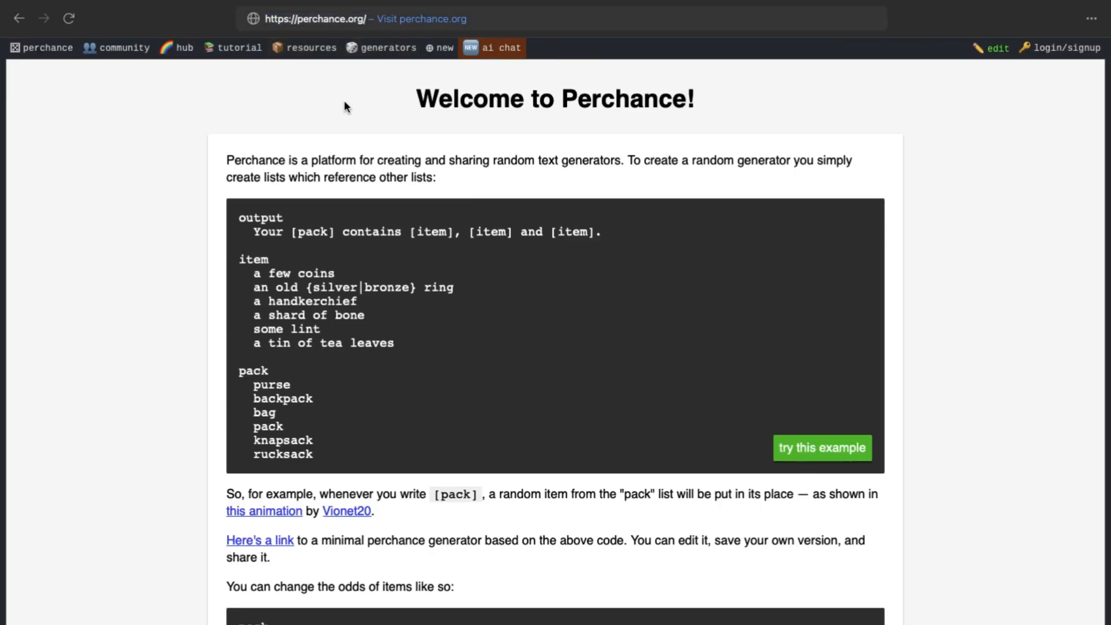
mouse_move(824, 156)
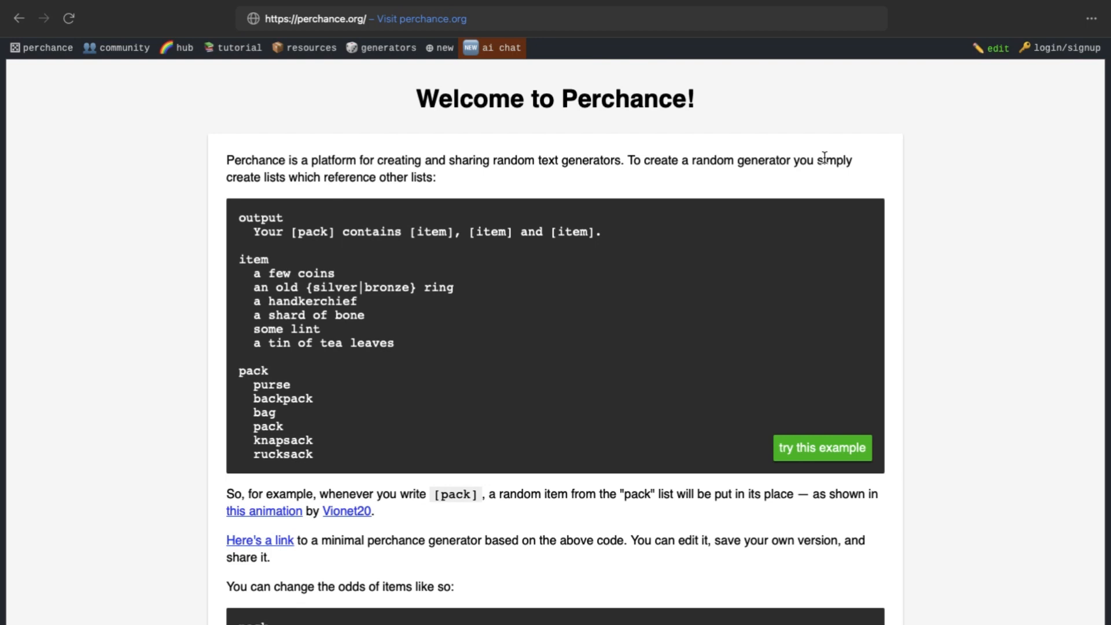
mouse_move(884, 252)
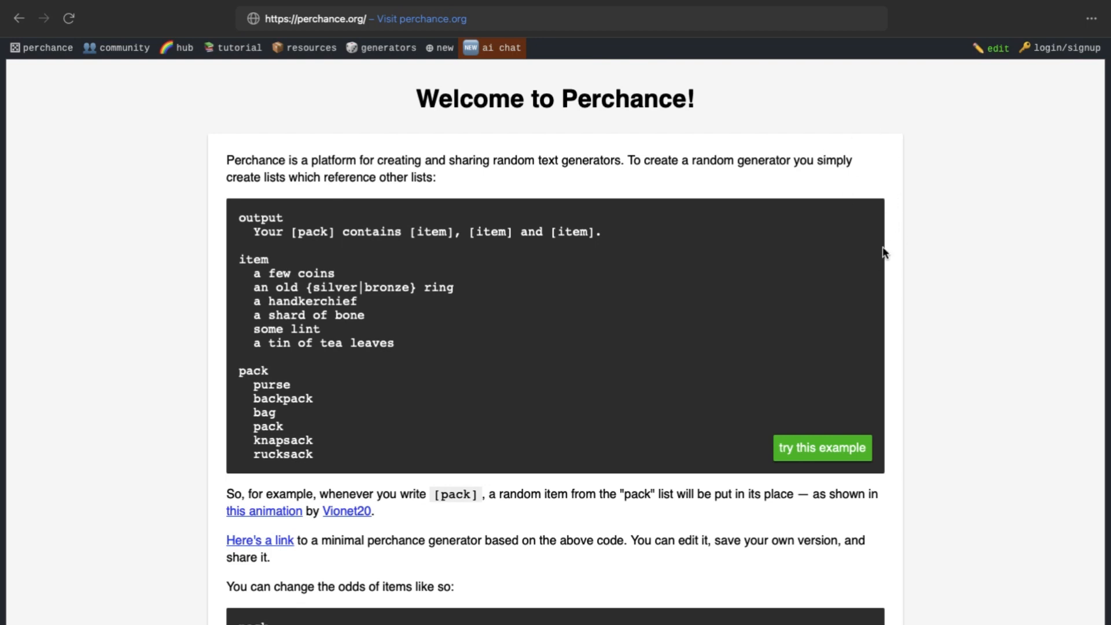
mouse_move(924, 201)
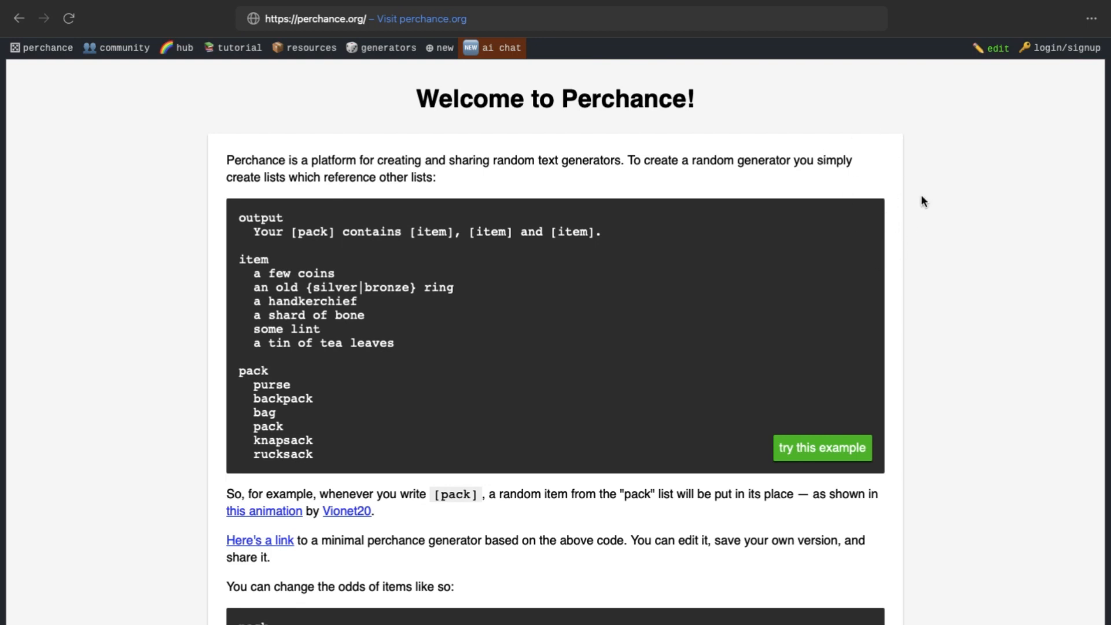
mouse_move(908, 297)
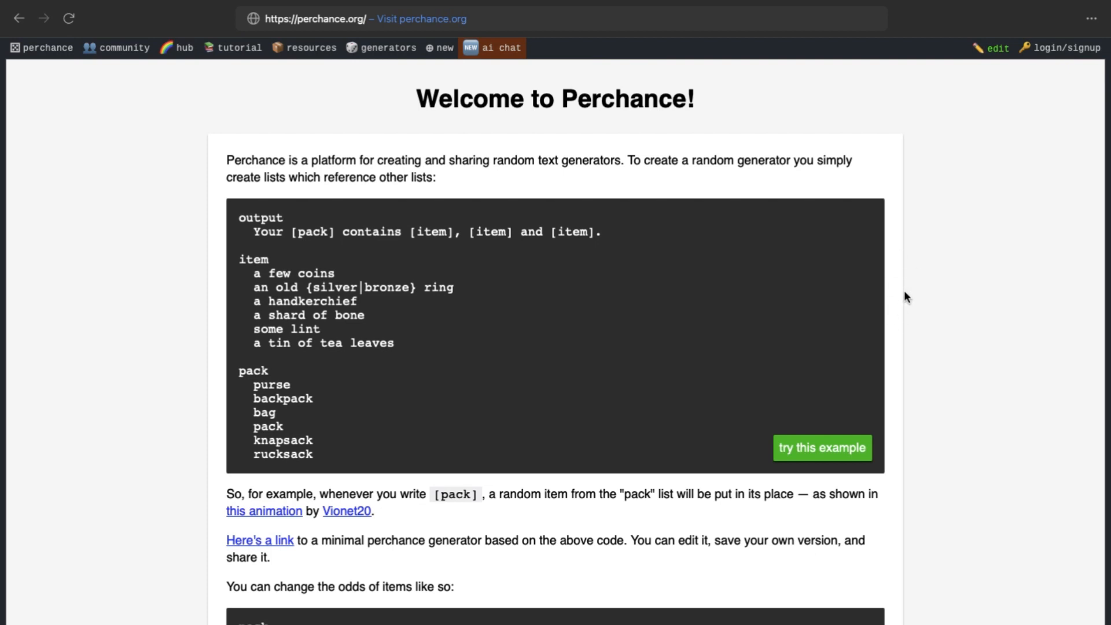
mouse_move(949, 245)
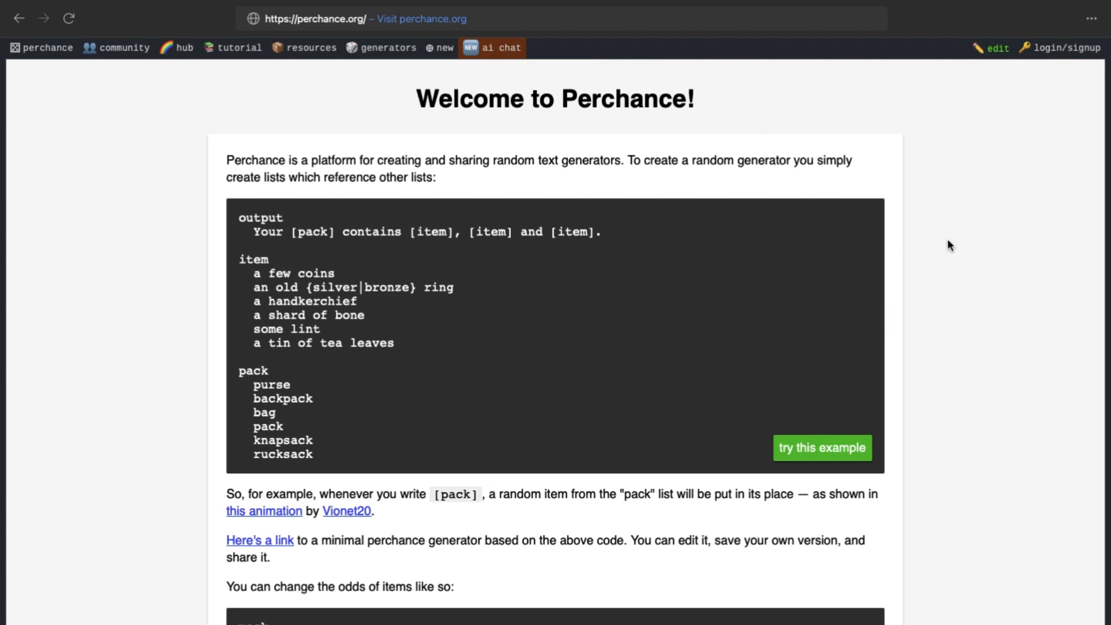
mouse_move(936, 303)
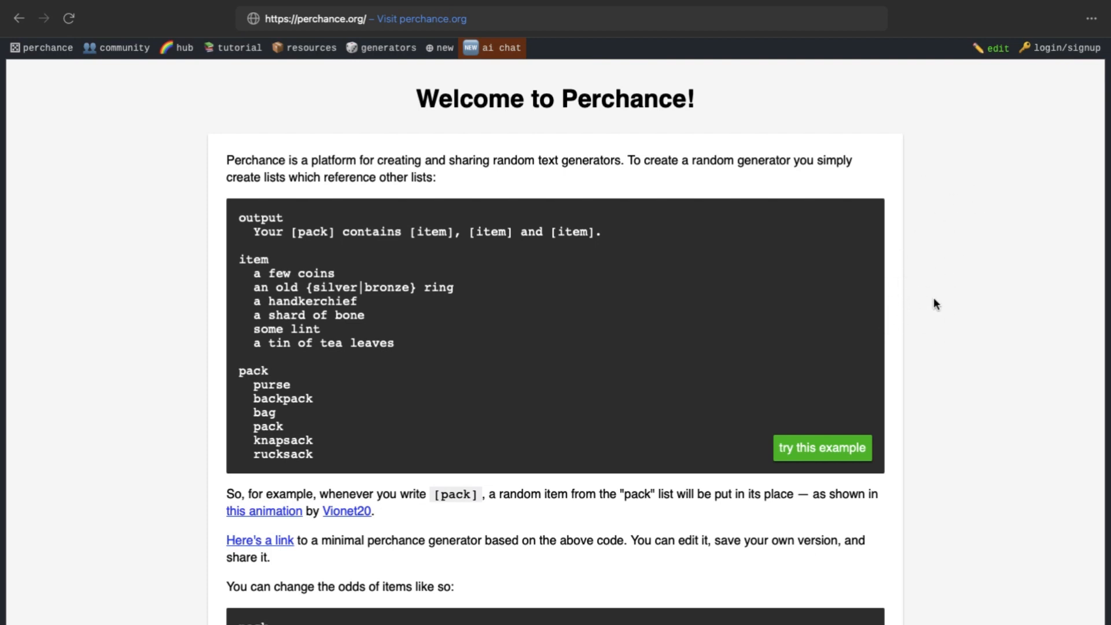
mouse_move(980, 252)
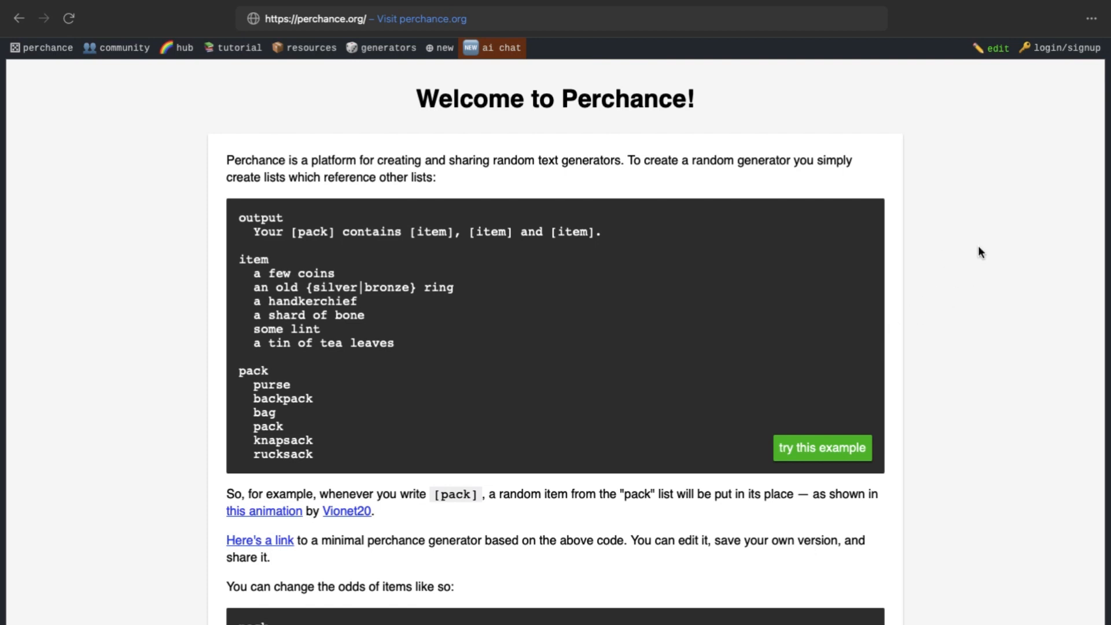
mouse_move(885, 226)
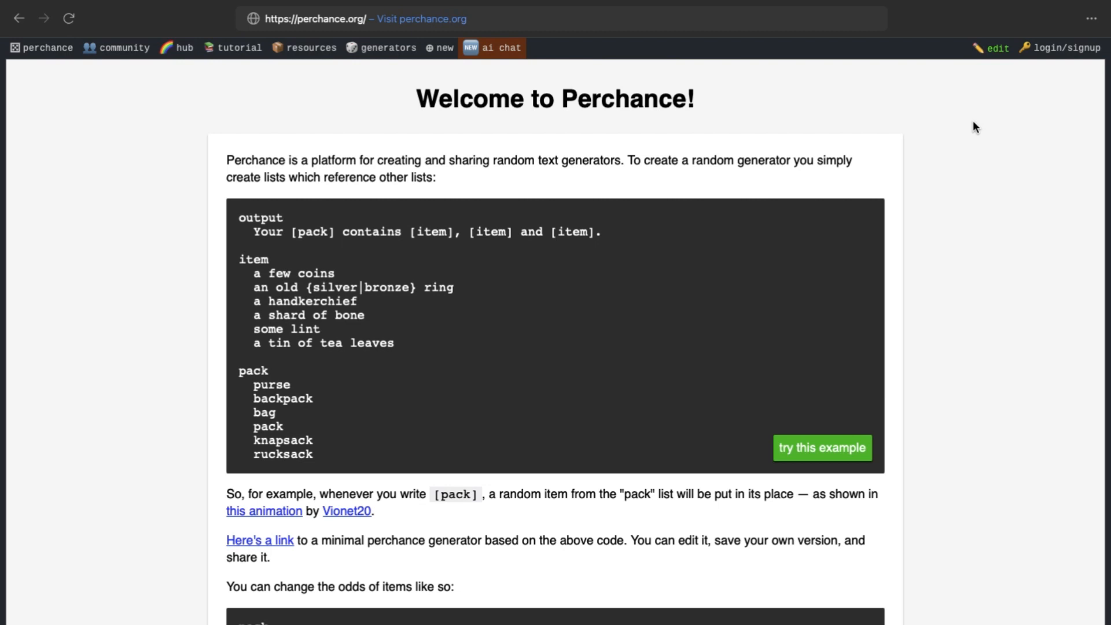
mouse_move(1066, 47)
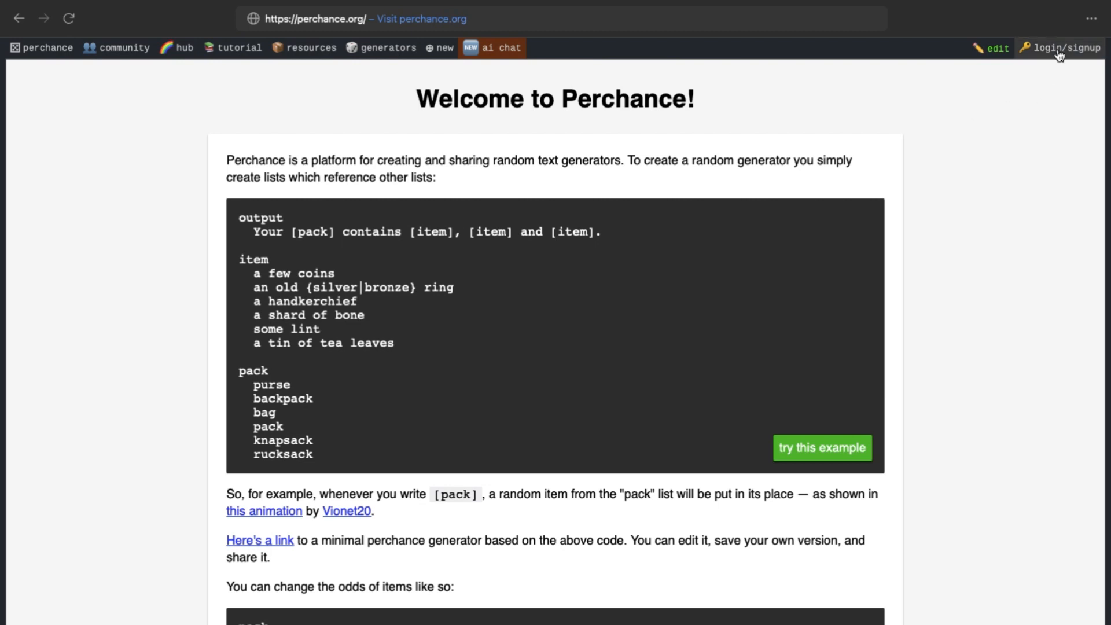
Step: Sign in to the Perchance account via the top-right login/signup link
click(1066, 48)
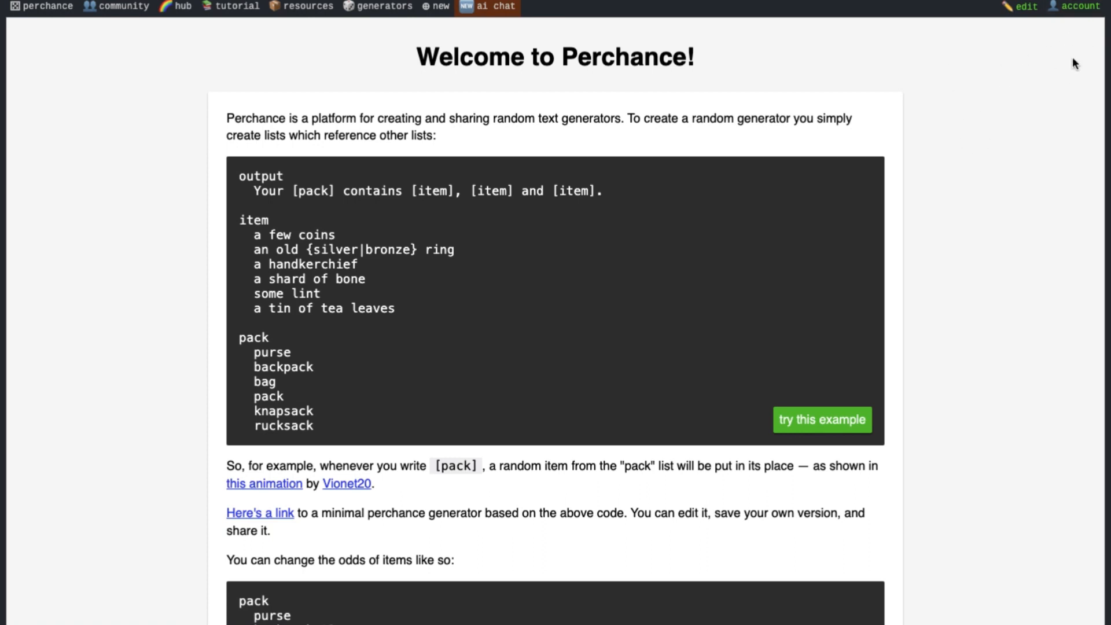
mouse_move(535, 42)
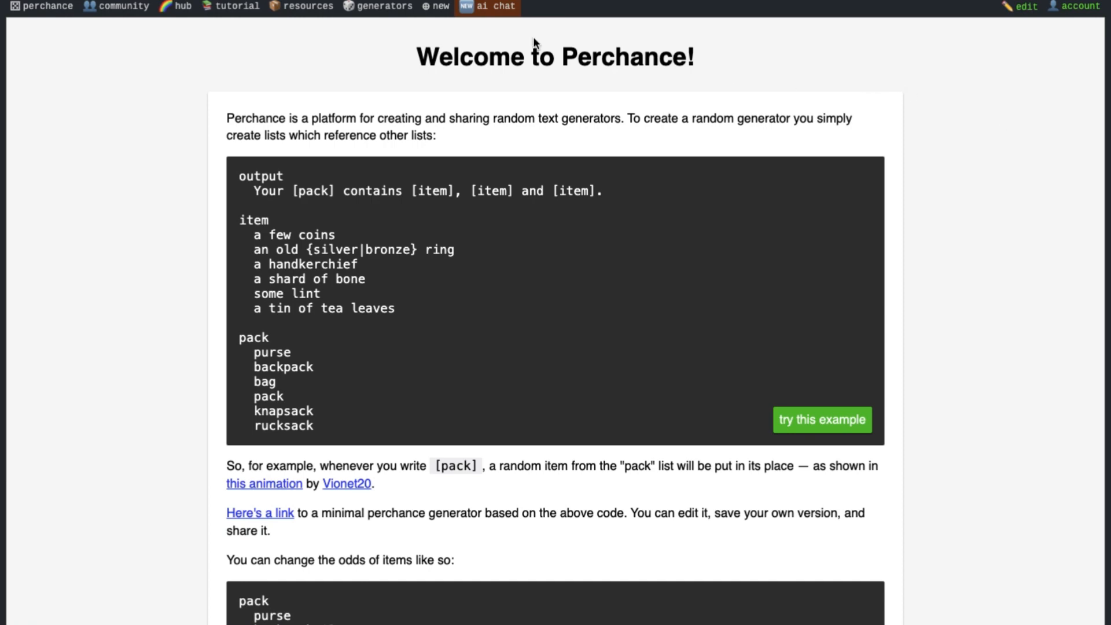
Step: Bring up the AI Character Chat page and look over its interface note and empty form
click(493, 7)
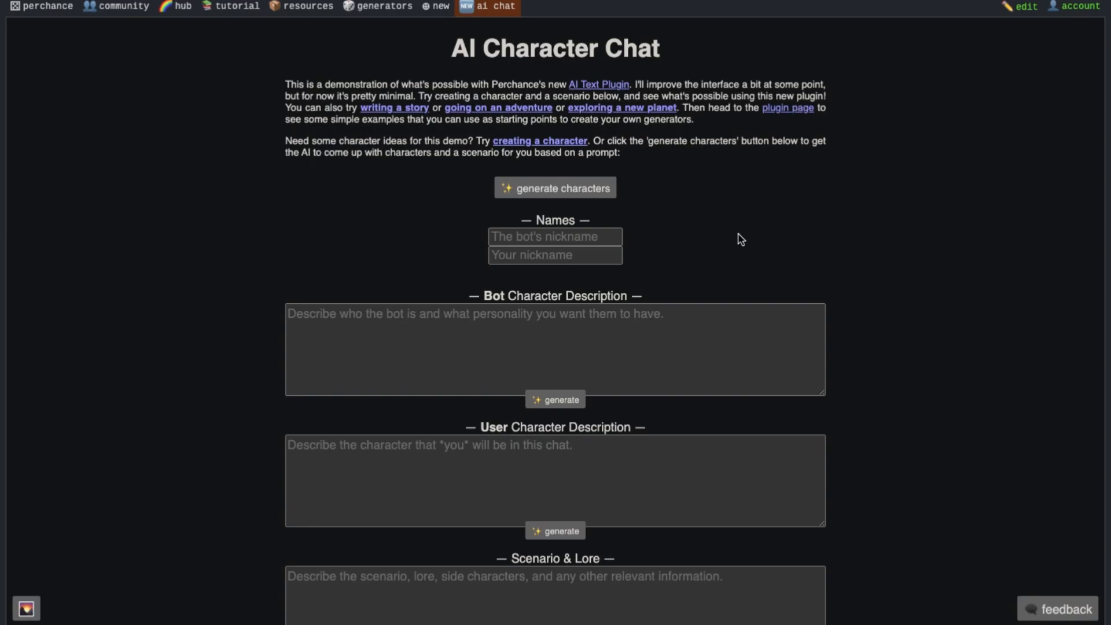
mouse_move(740, 265)
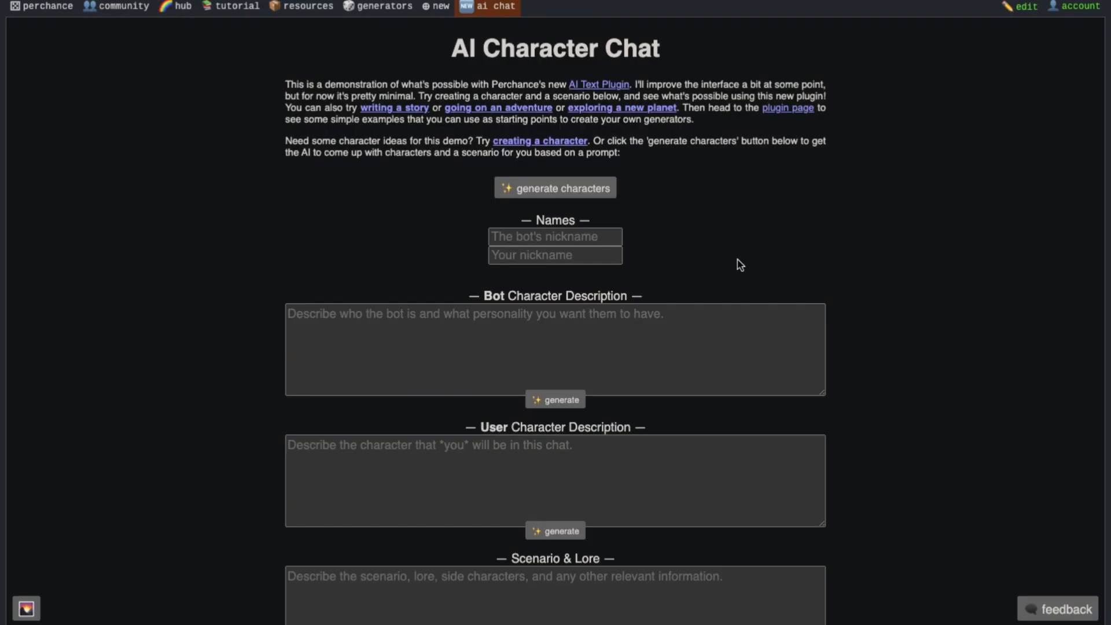
mouse_move(705, 213)
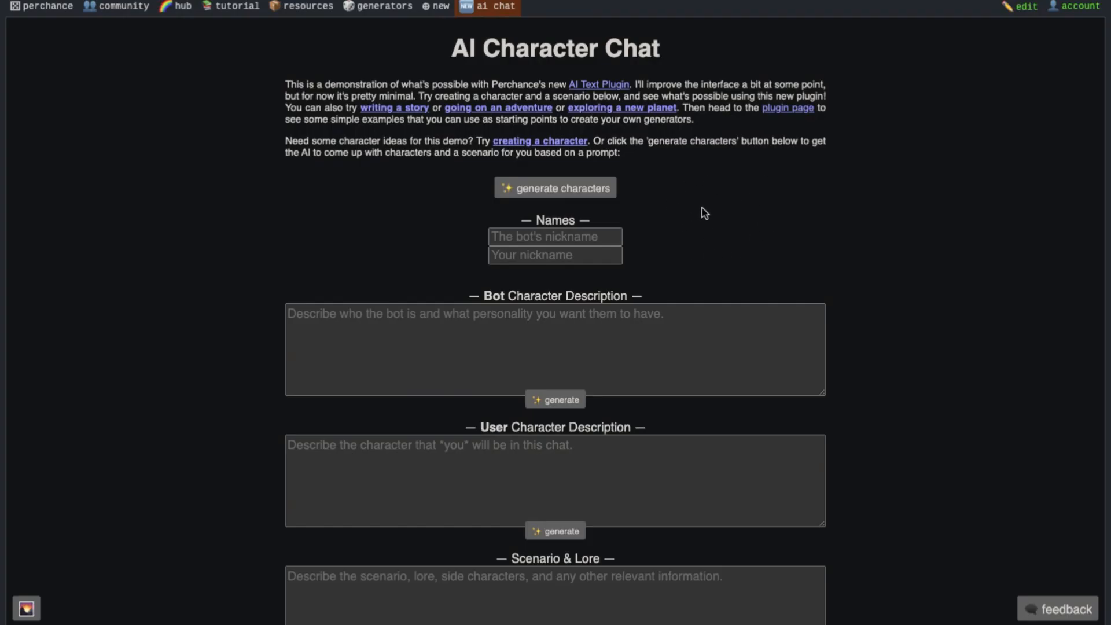
drag(634, 83, 785, 96)
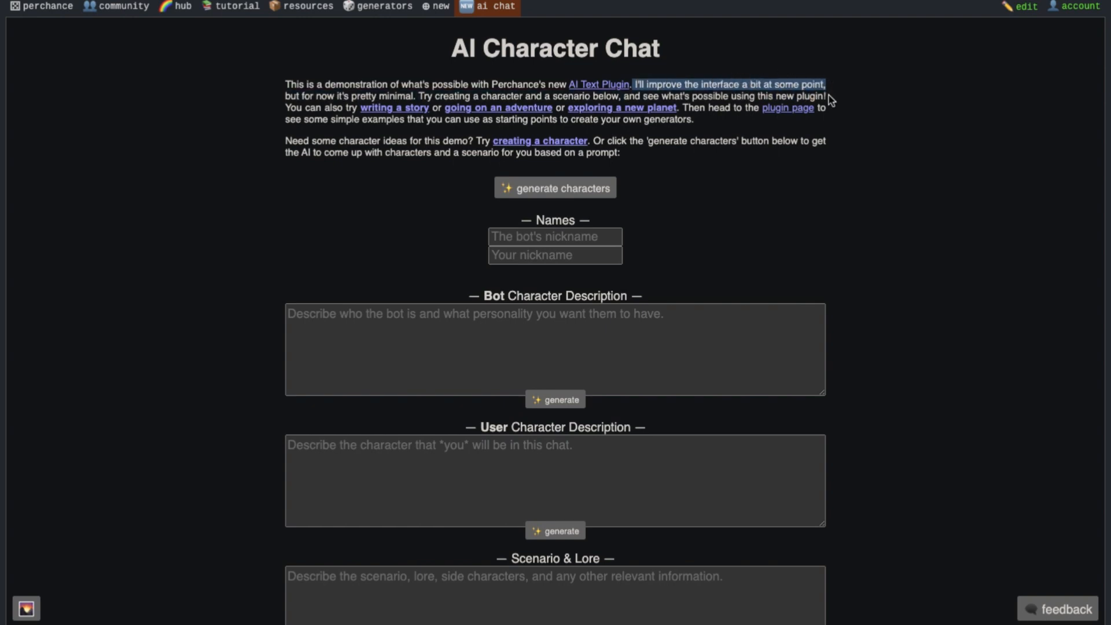
scroll(down, 3)
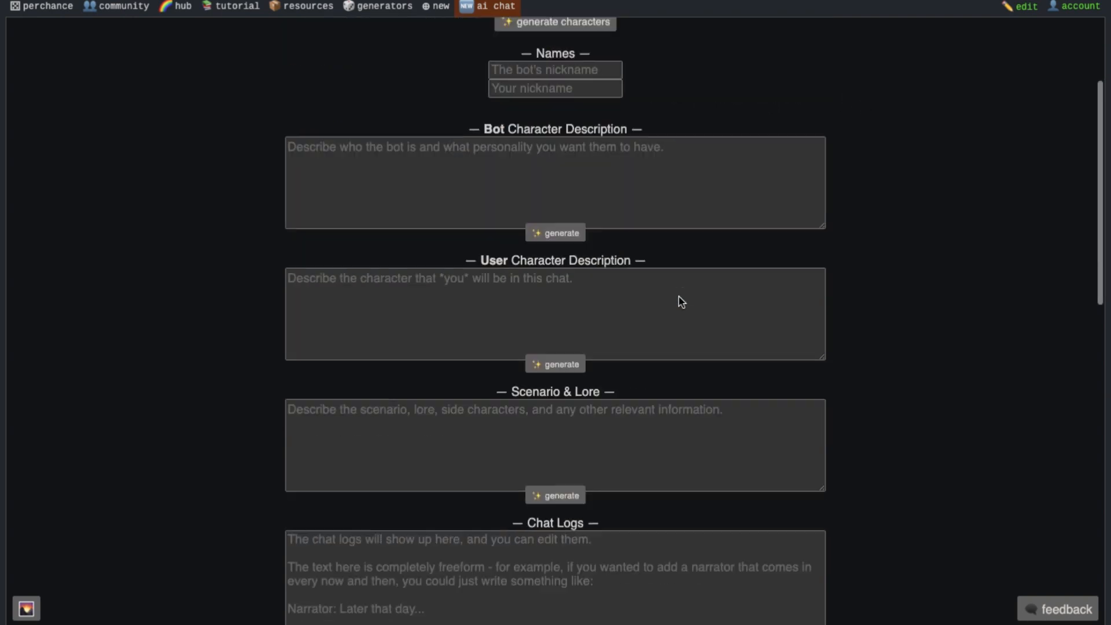
scroll(up, 3)
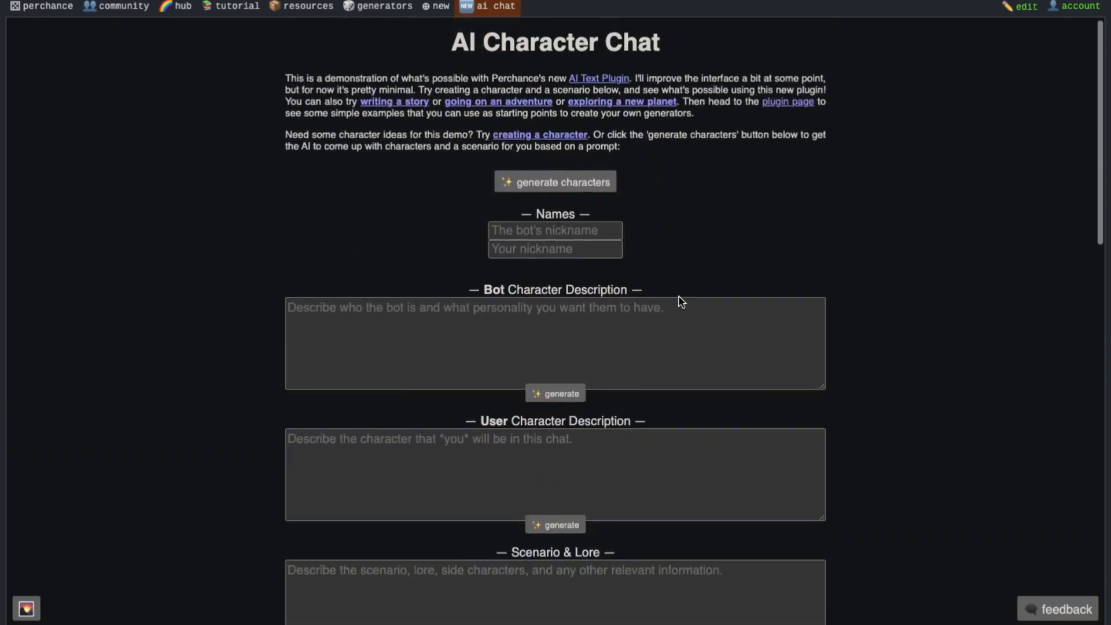
scroll(up, 3)
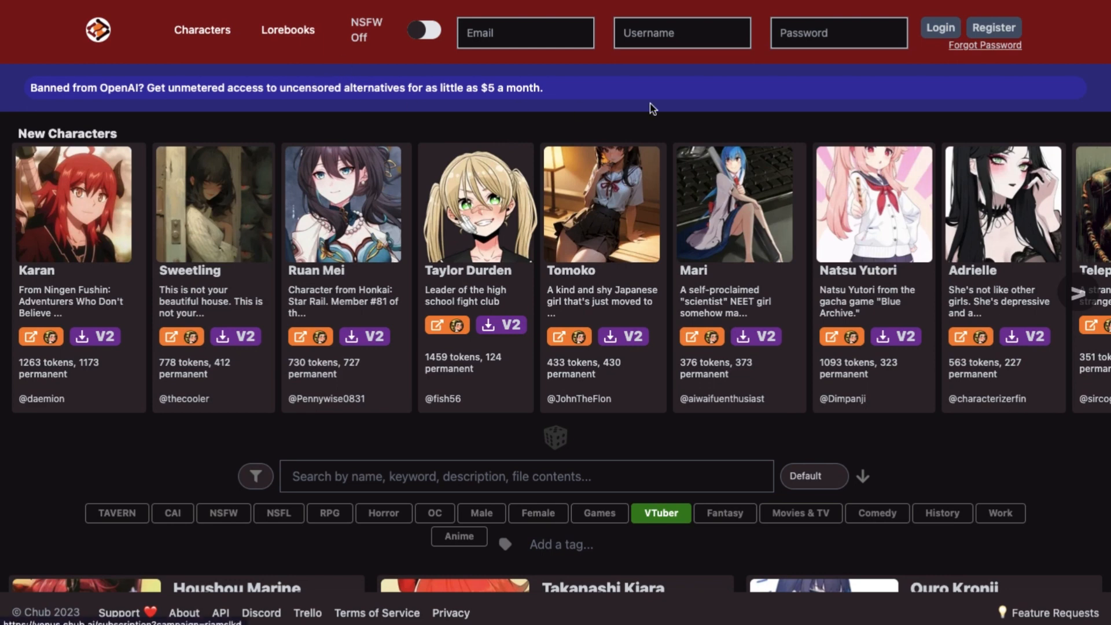
mouse_move(629, 111)
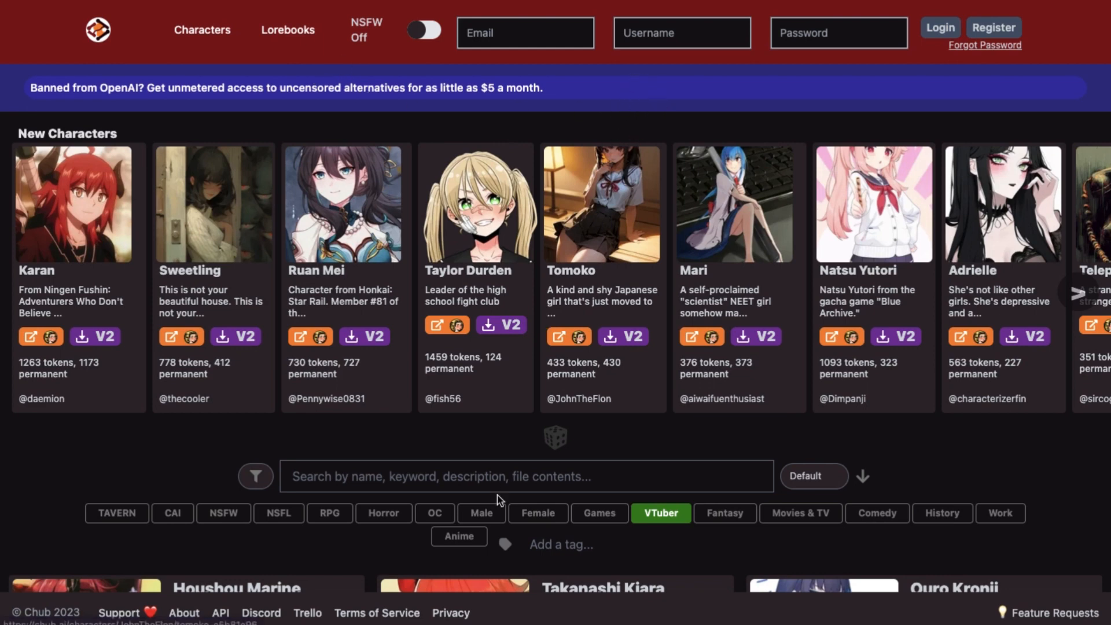
Step: Search 'nobara' on Chub, open Nobara Kugisaki's card and reveal her Tavern name and description
text(nobara)
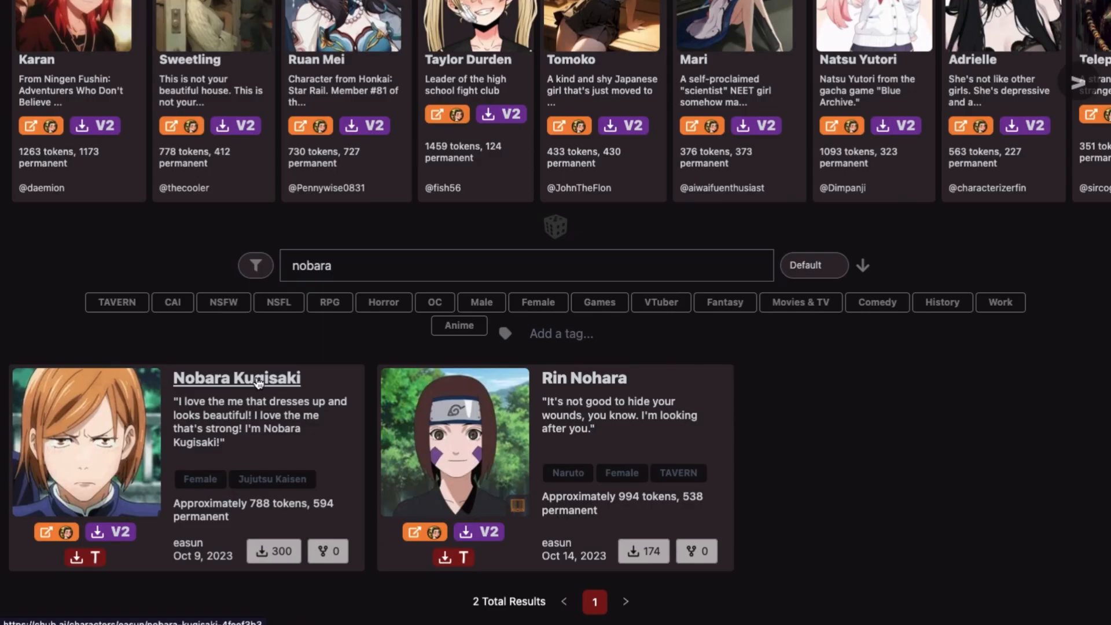
click(236, 377)
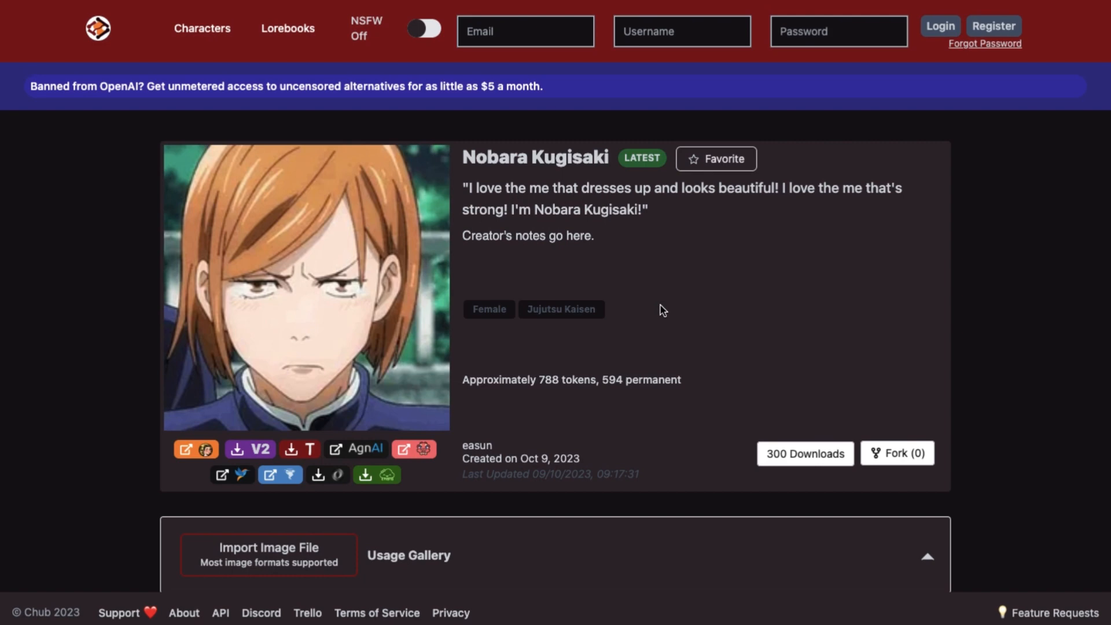
scroll(down, 3)
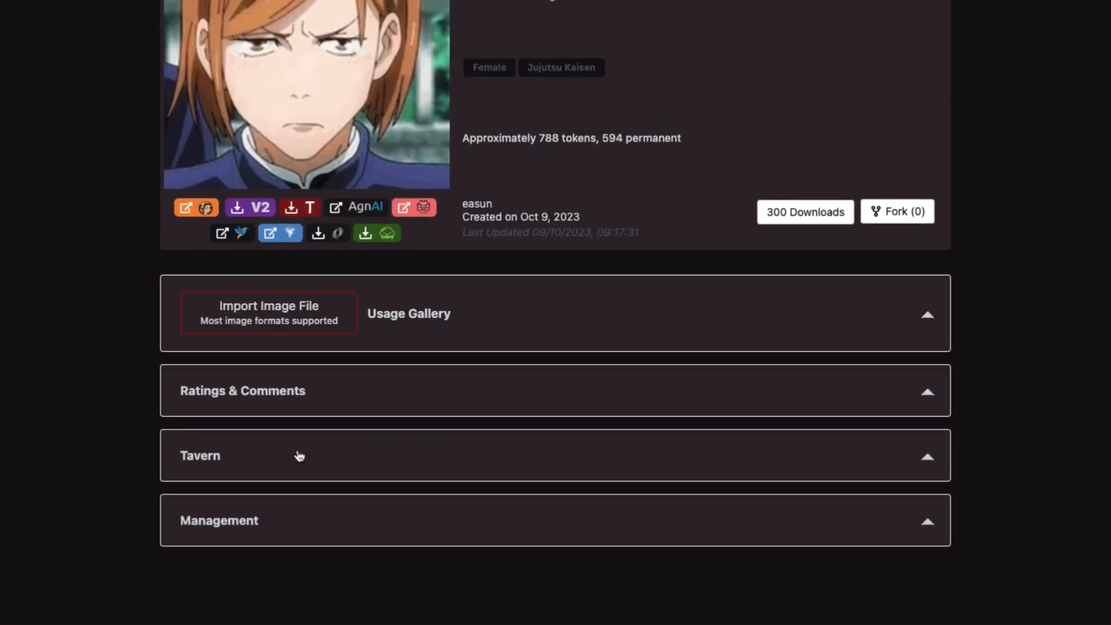
click(201, 455)
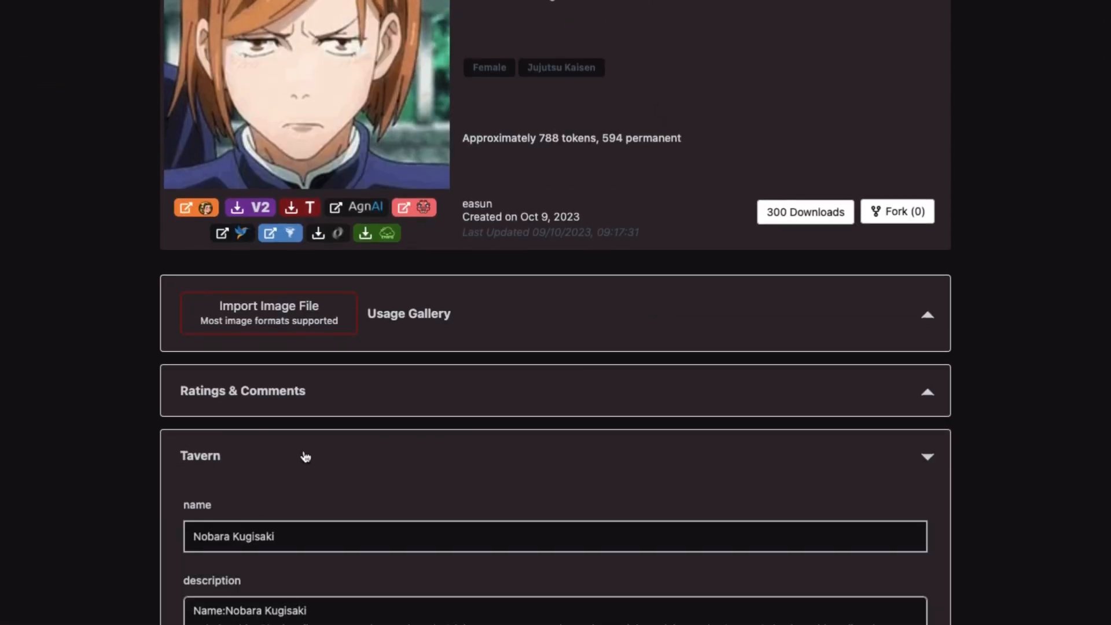
scroll(down, 3)
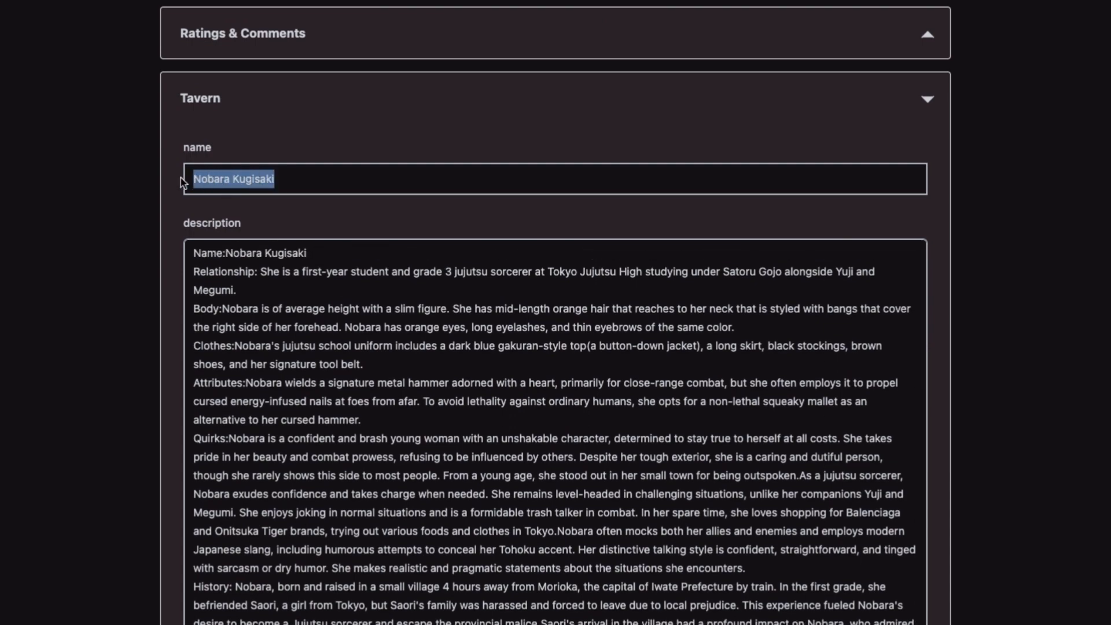
click(494, 7)
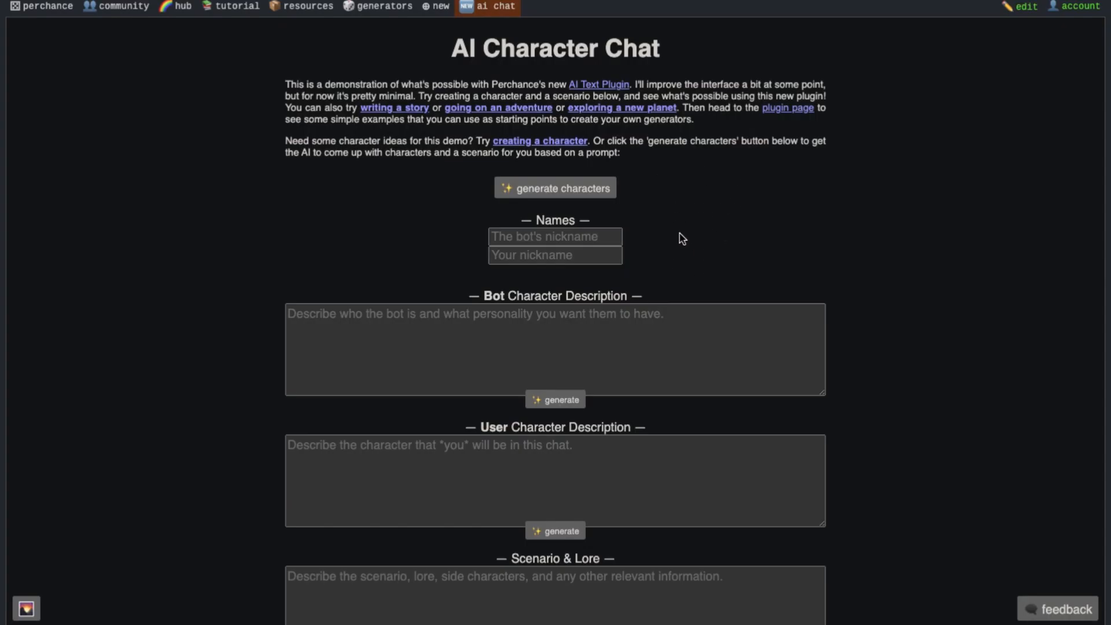
Step: Fill the form with bot Nobara Kugisaki and her description, user 'viewgrabber' described as 'a boy'
text(Nobara Kugisaki)
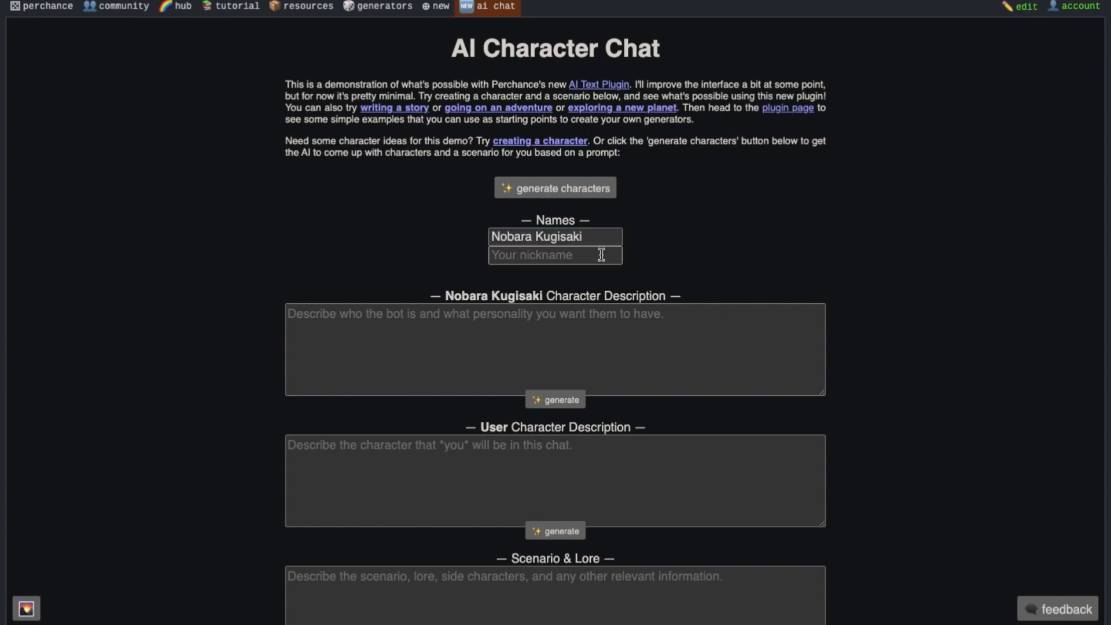
text(viewgrabber)
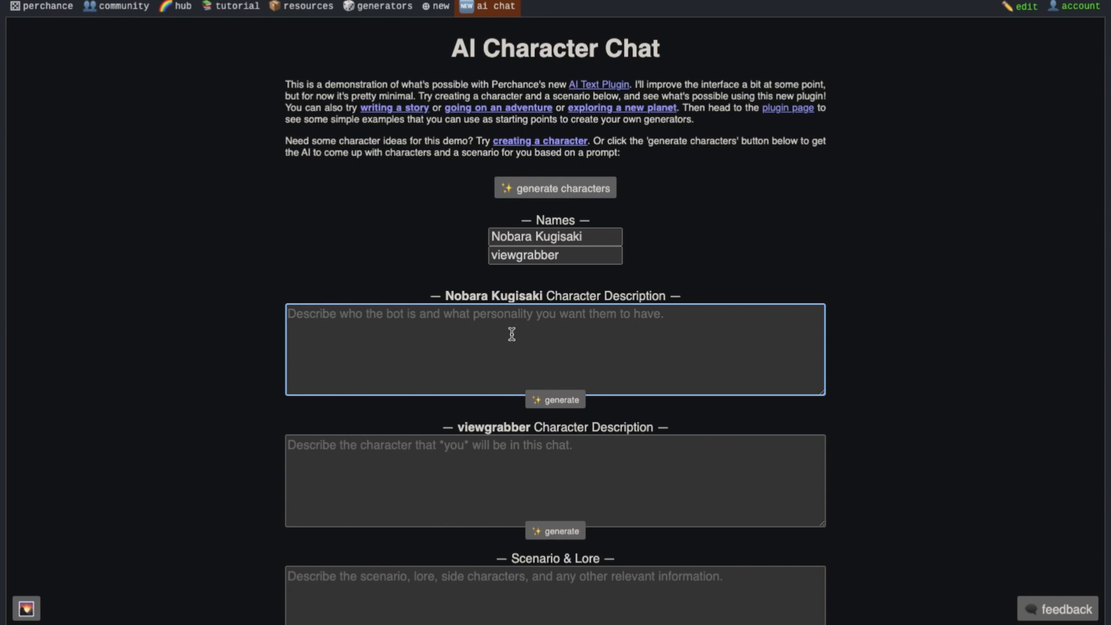
click(555, 399)
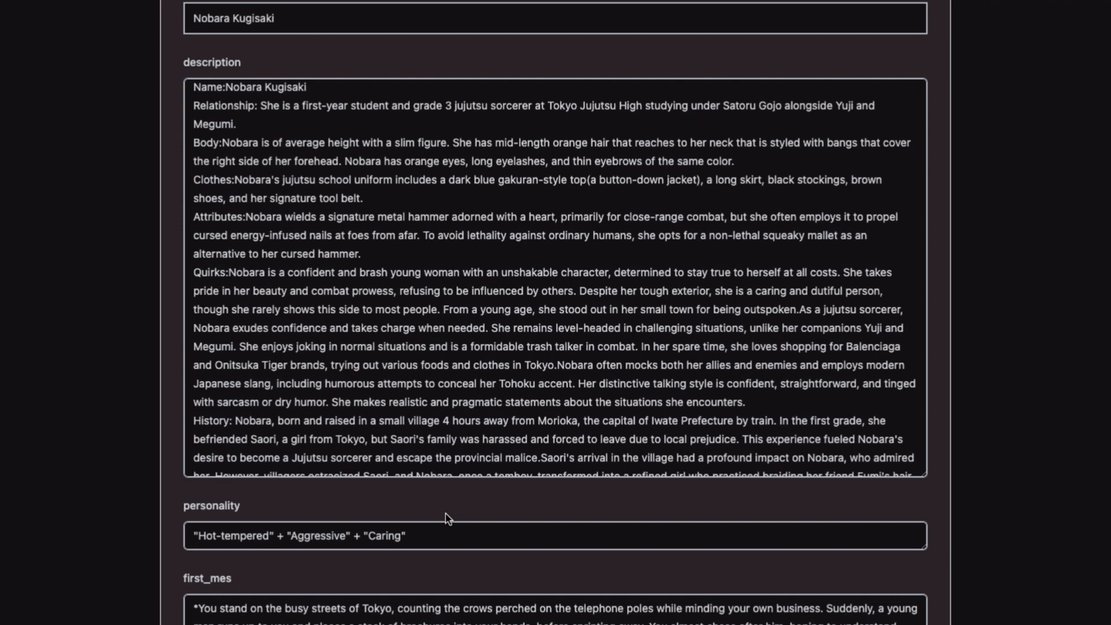
mouse_move(437, 472)
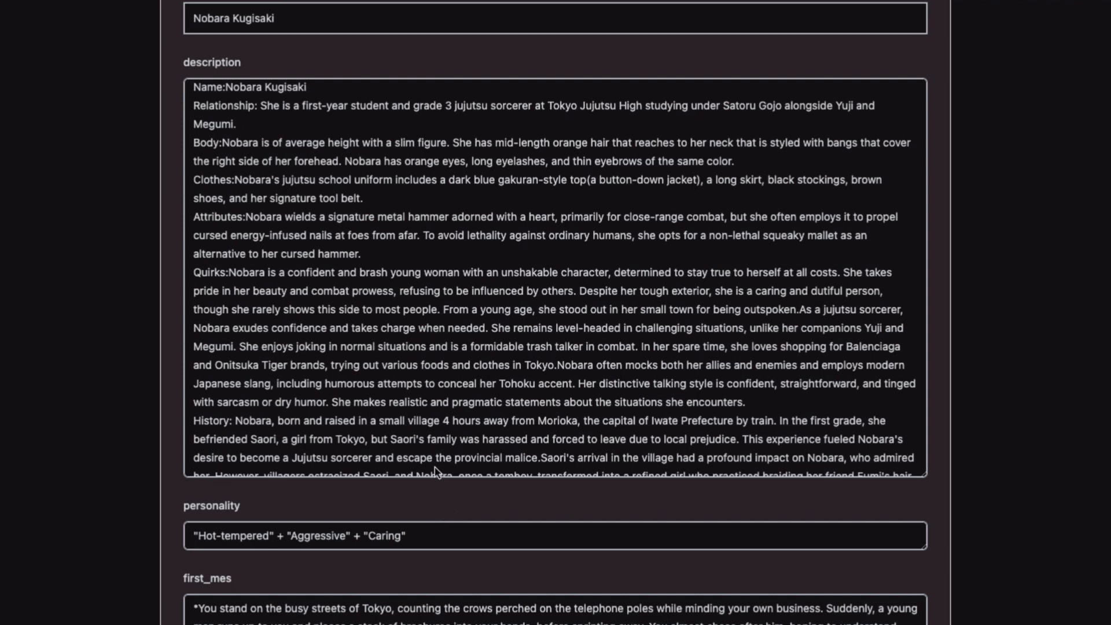
mouse_move(399, 548)
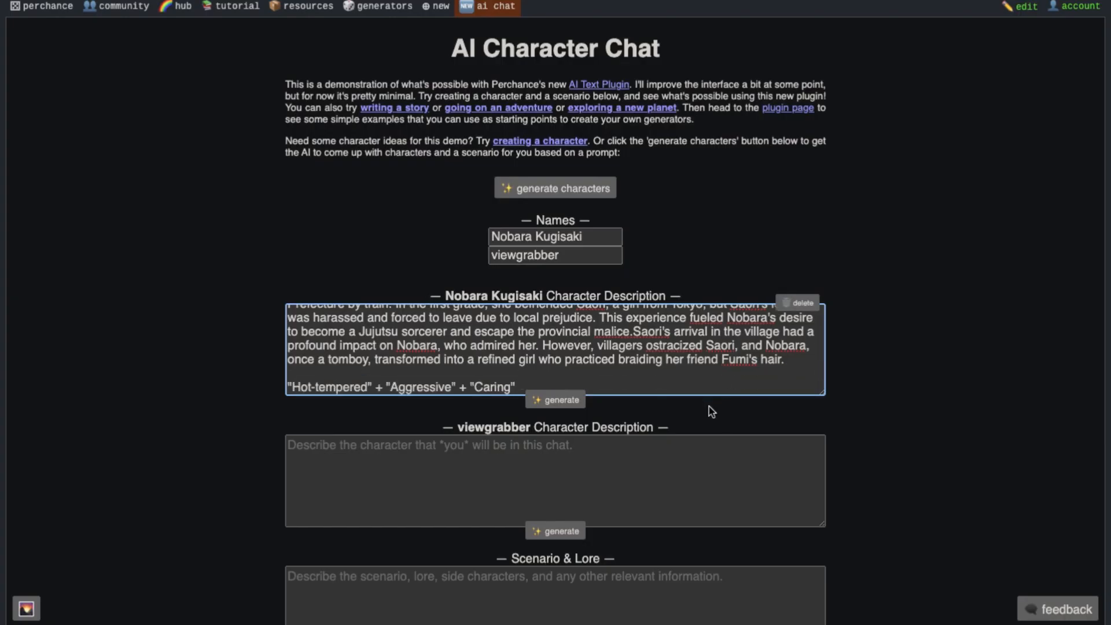
mouse_move(891, 375)
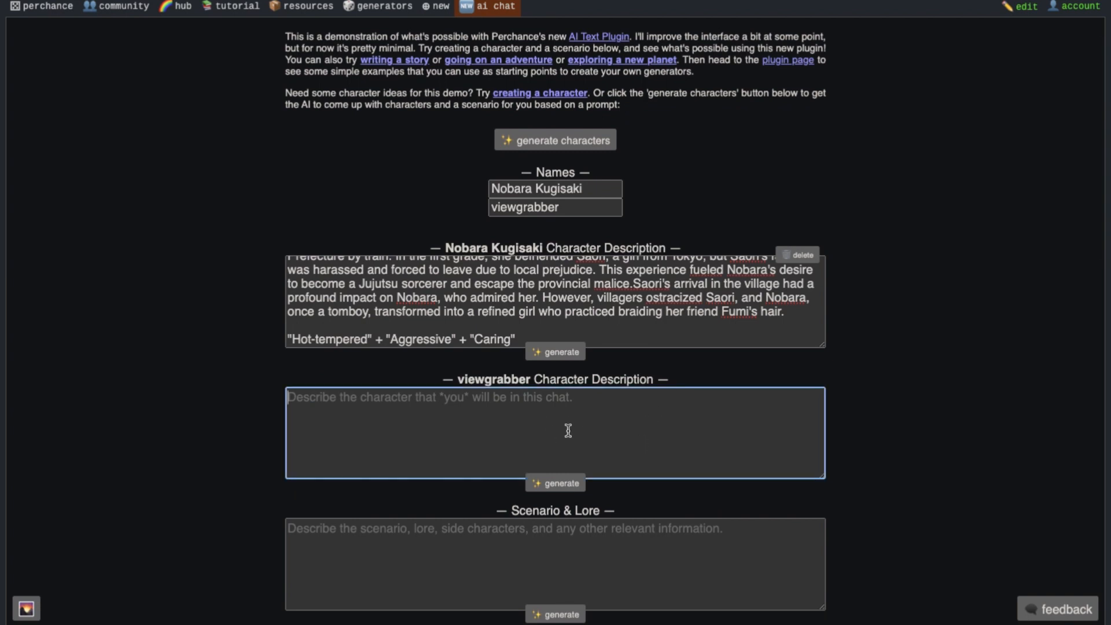
mouse_move(554, 418)
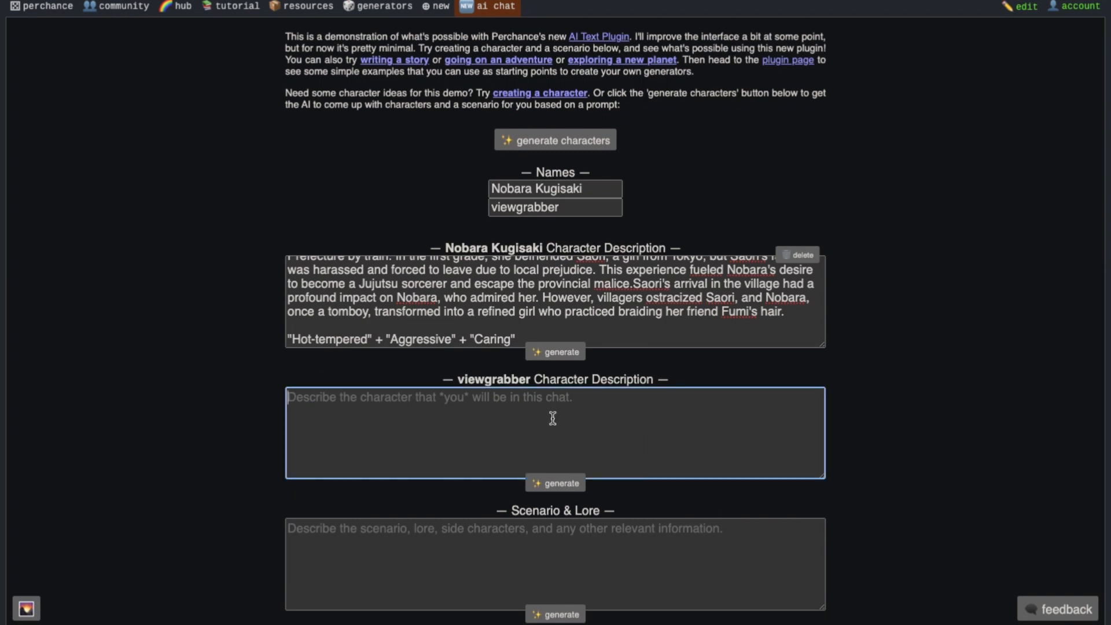
text(a bo)
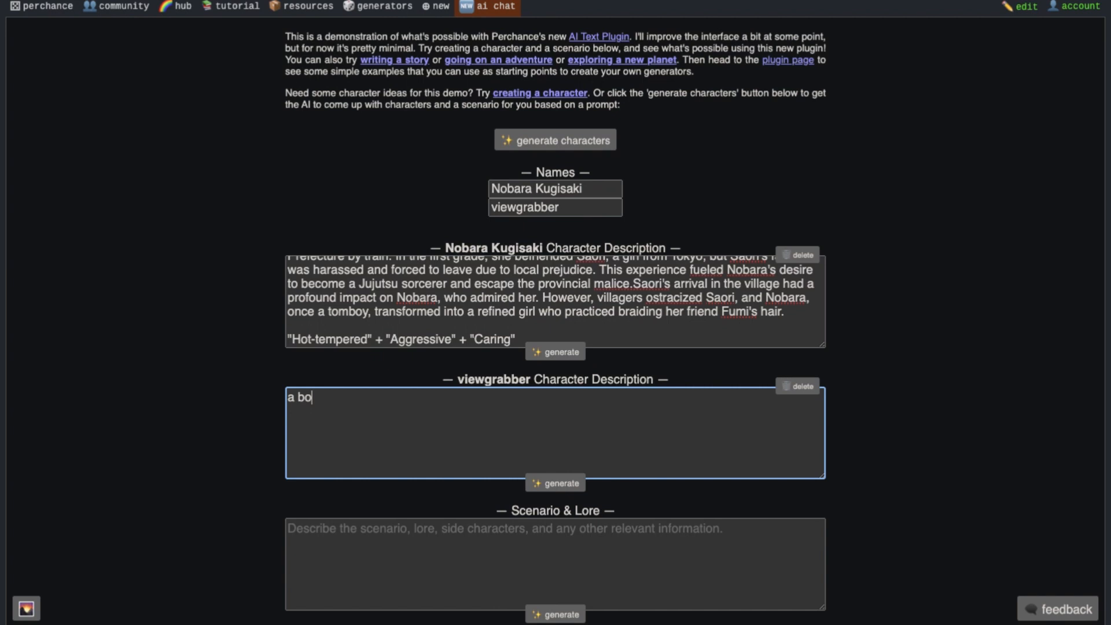
text(y)
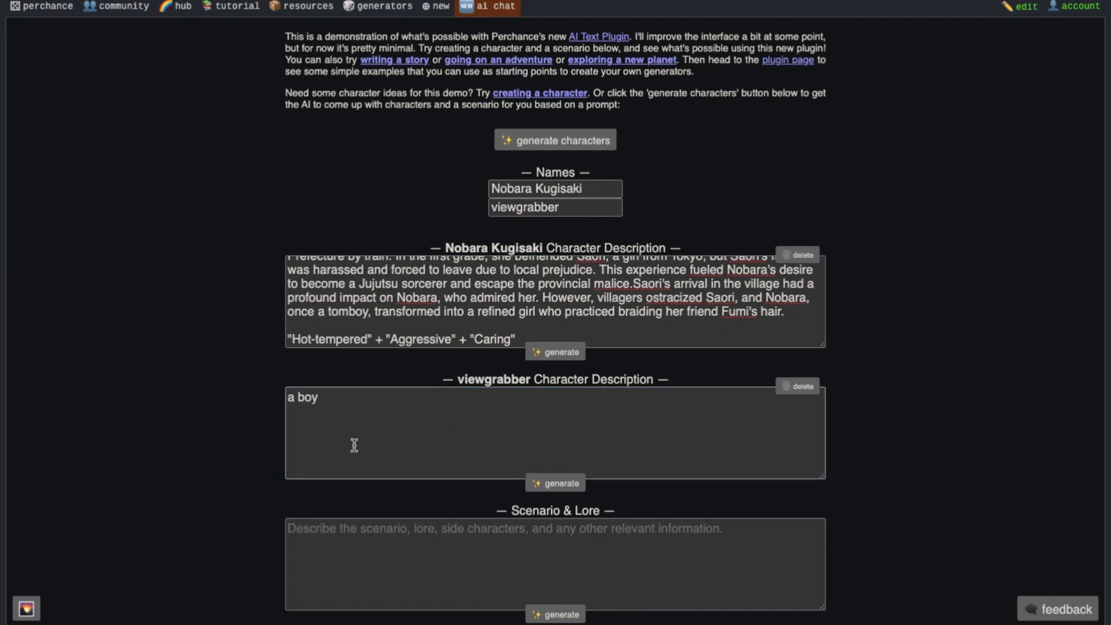
scroll(down, 3)
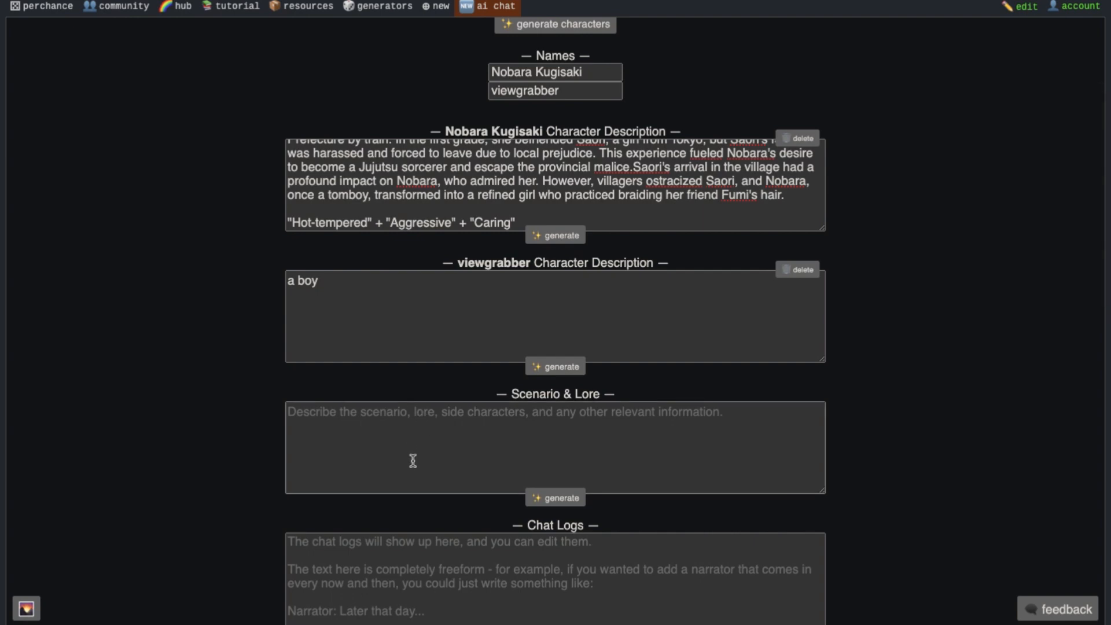
mouse_move(392, 478)
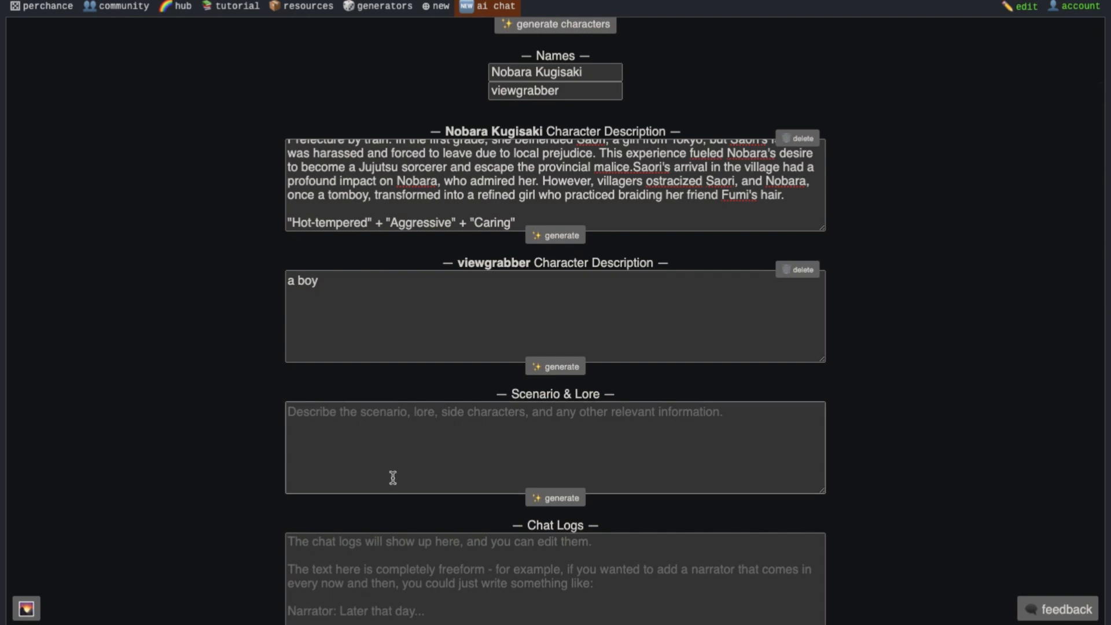
mouse_move(546, 397)
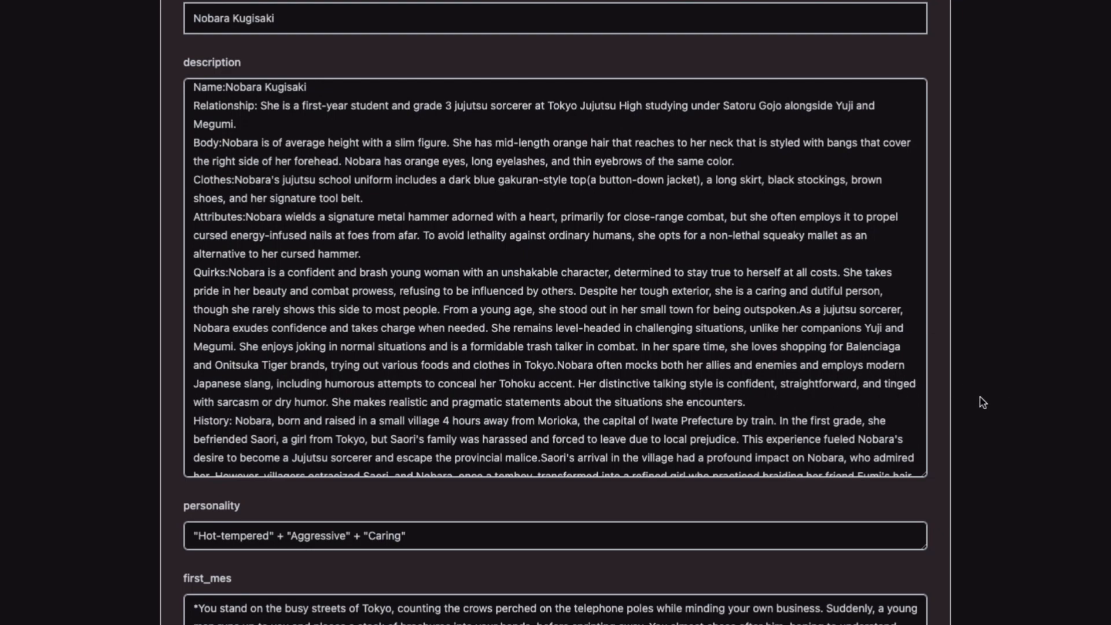
Step: Move down to the Chat Logs so Nobara's opening Tokyo-streets message is generated
scroll(down, 3)
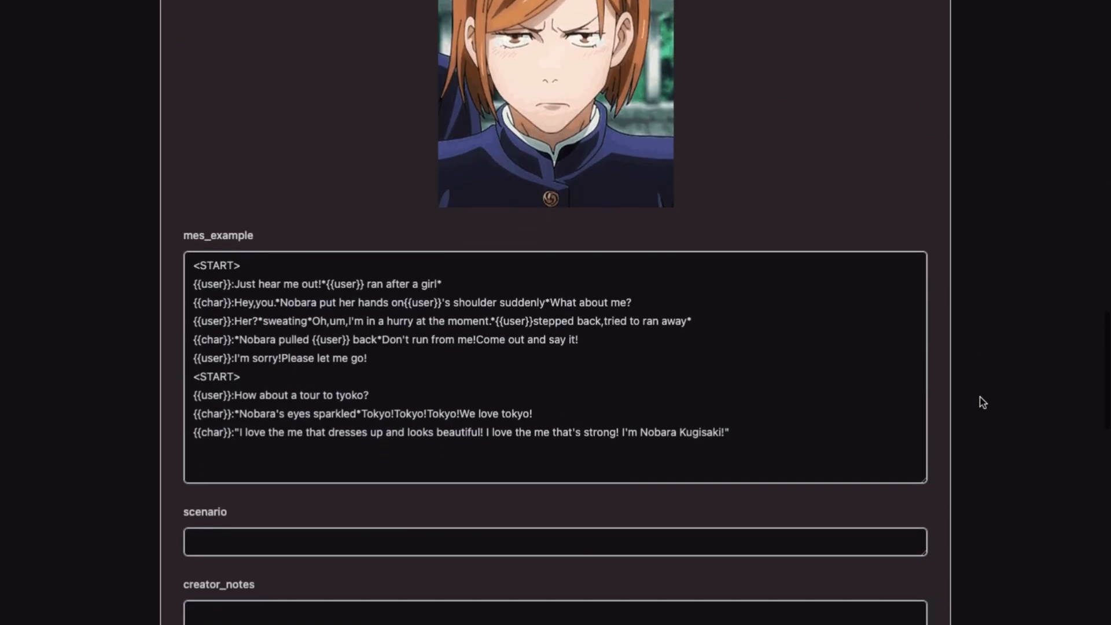
scroll(down, 3)
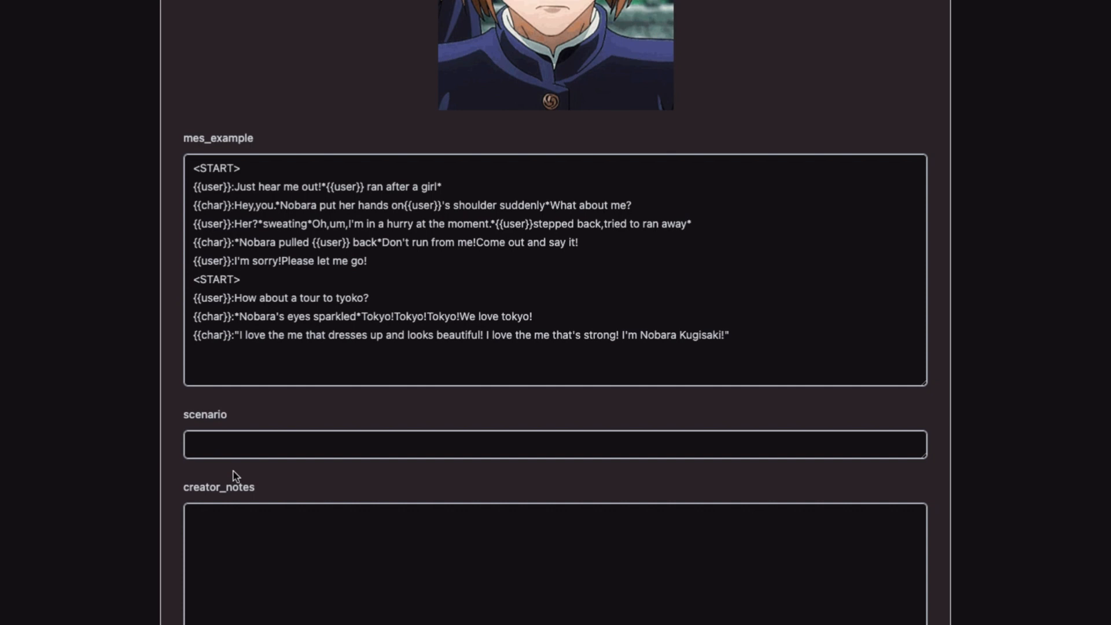
mouse_move(257, 414)
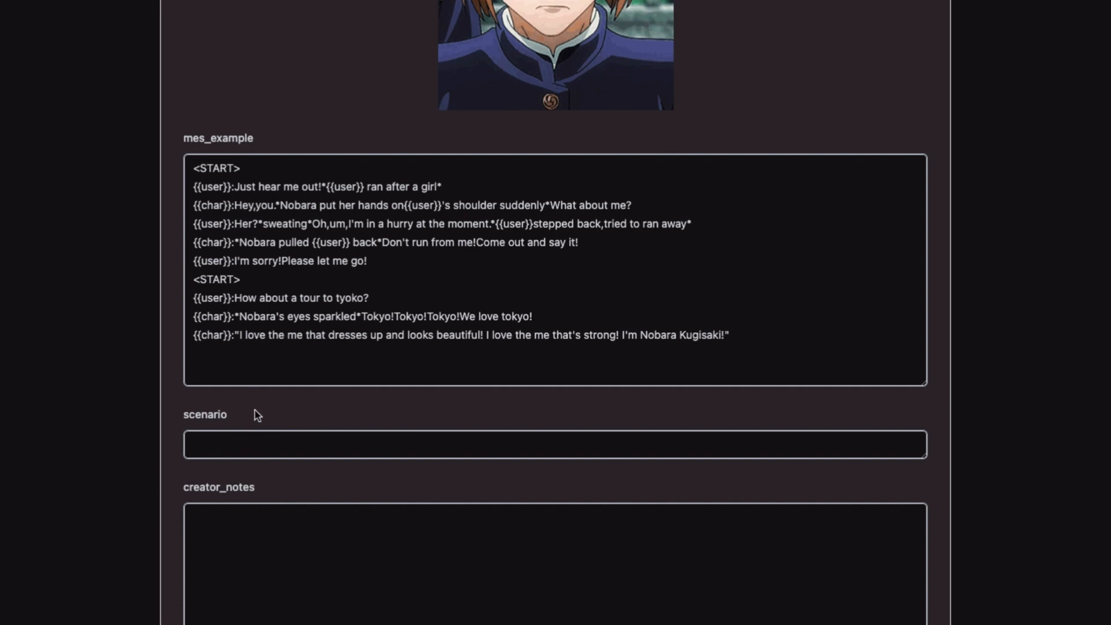
mouse_move(282, 450)
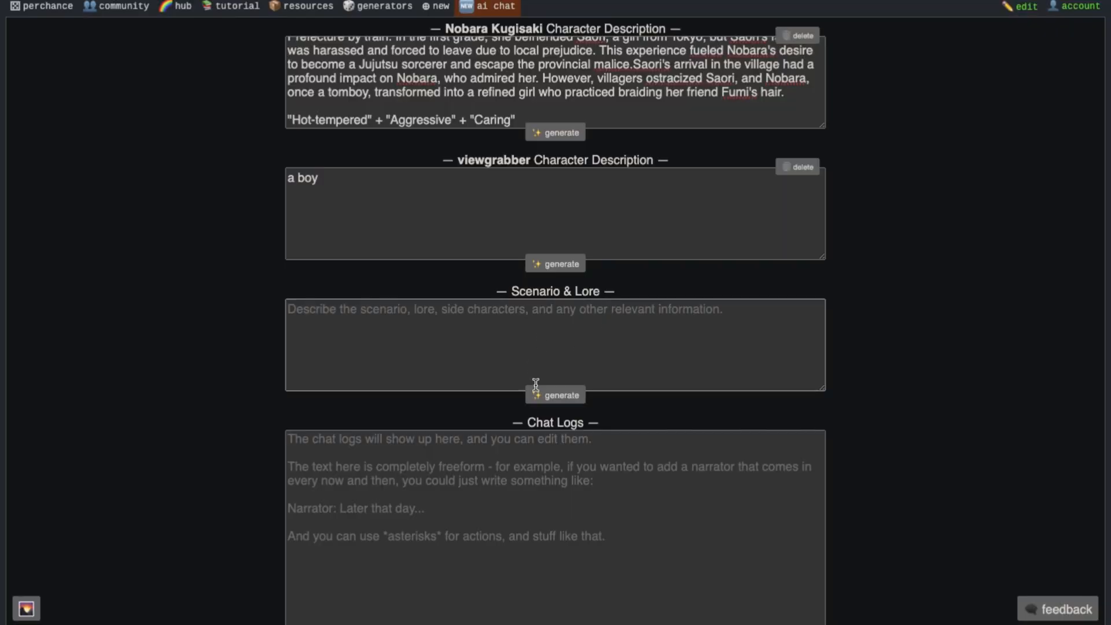
mouse_move(514, 318)
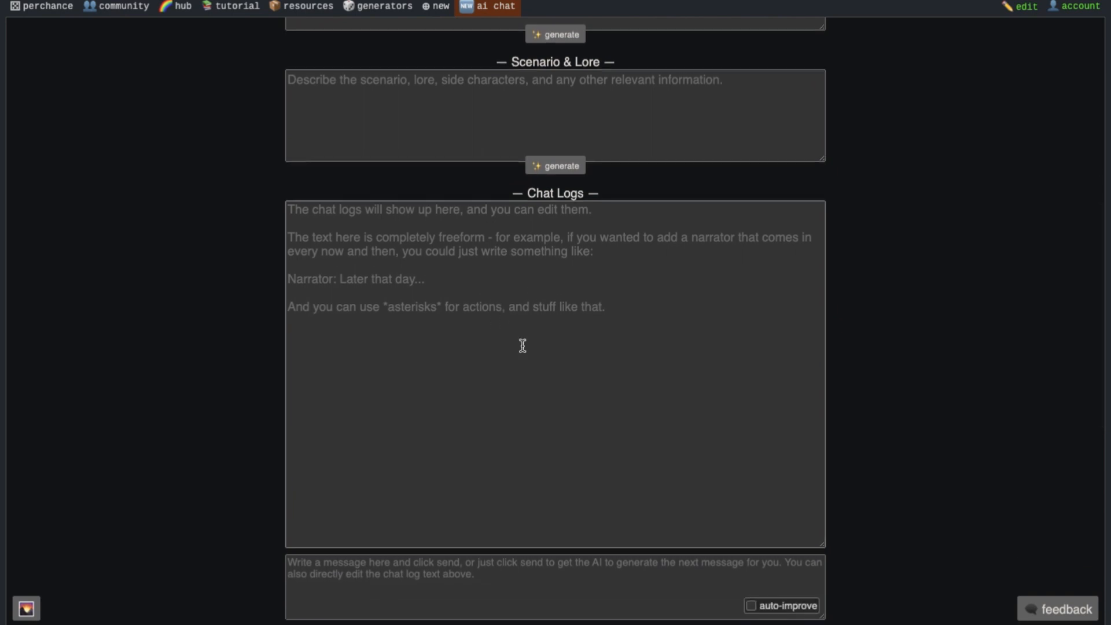
mouse_move(507, 280)
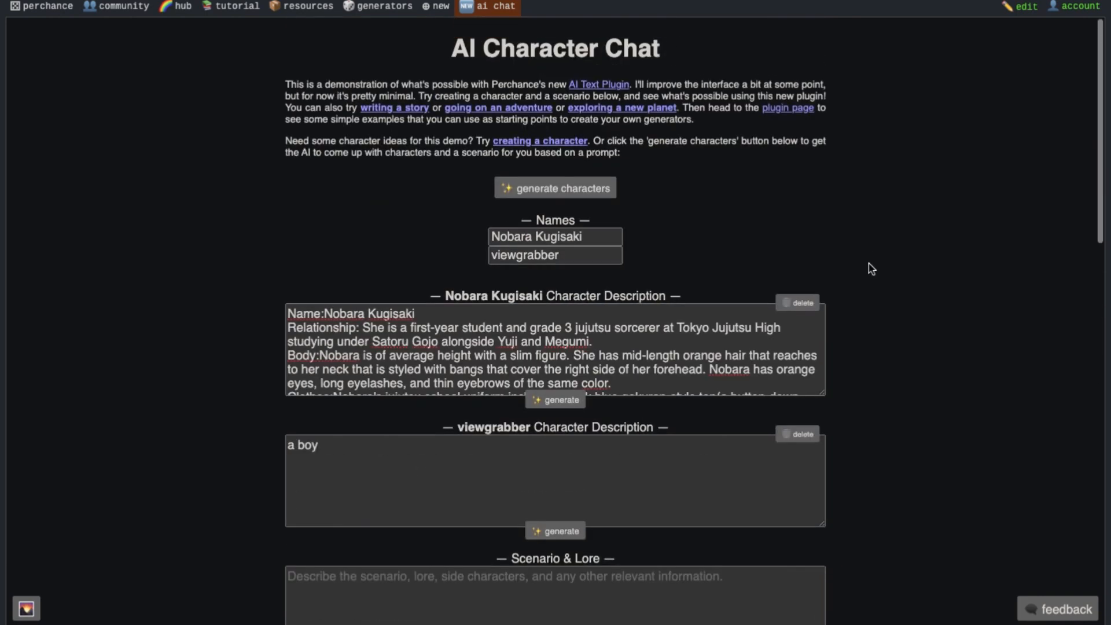
scroll(down, 3)
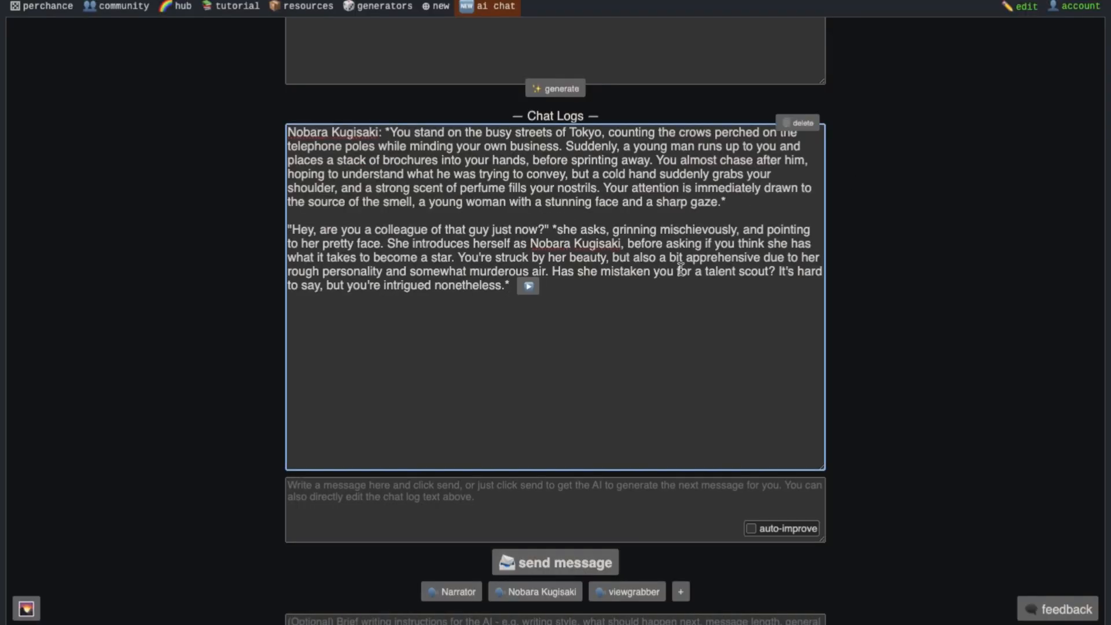
Step: Send viewgrabber's reply 'yes you look like a star' and get Nobara's pleased answer
scroll(down, 3)
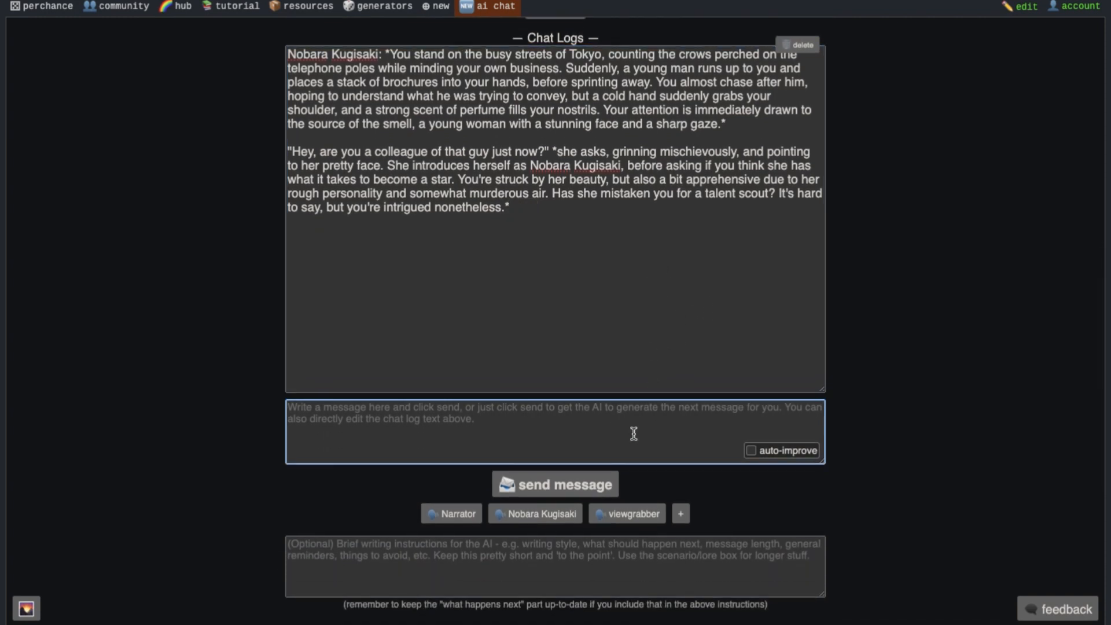
text(yes you look like a star)
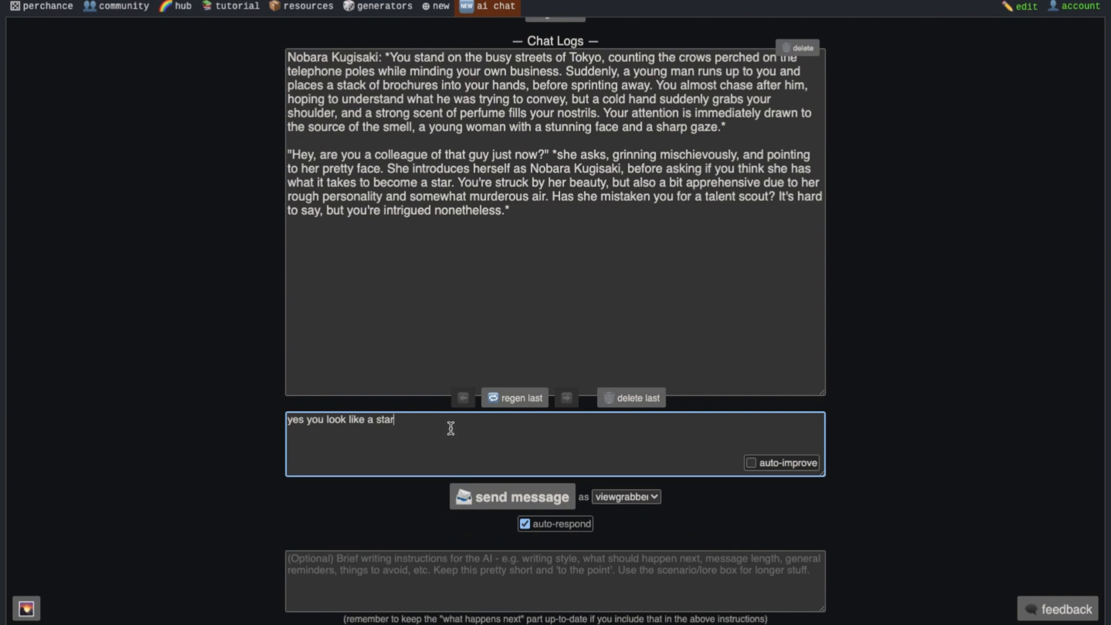
click(512, 496)
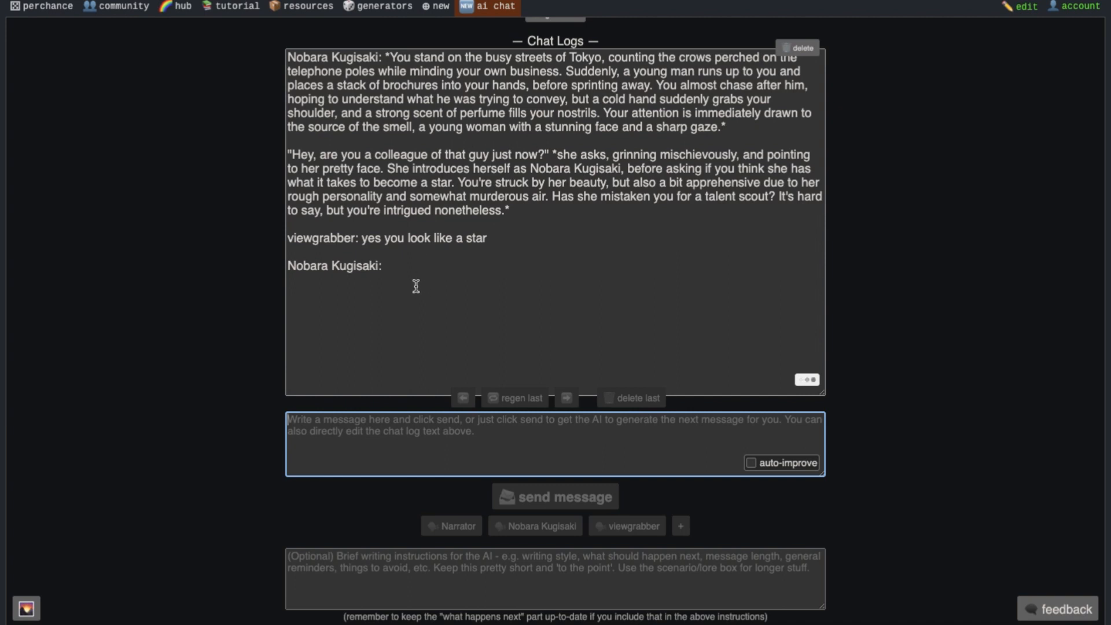
click(554, 496)
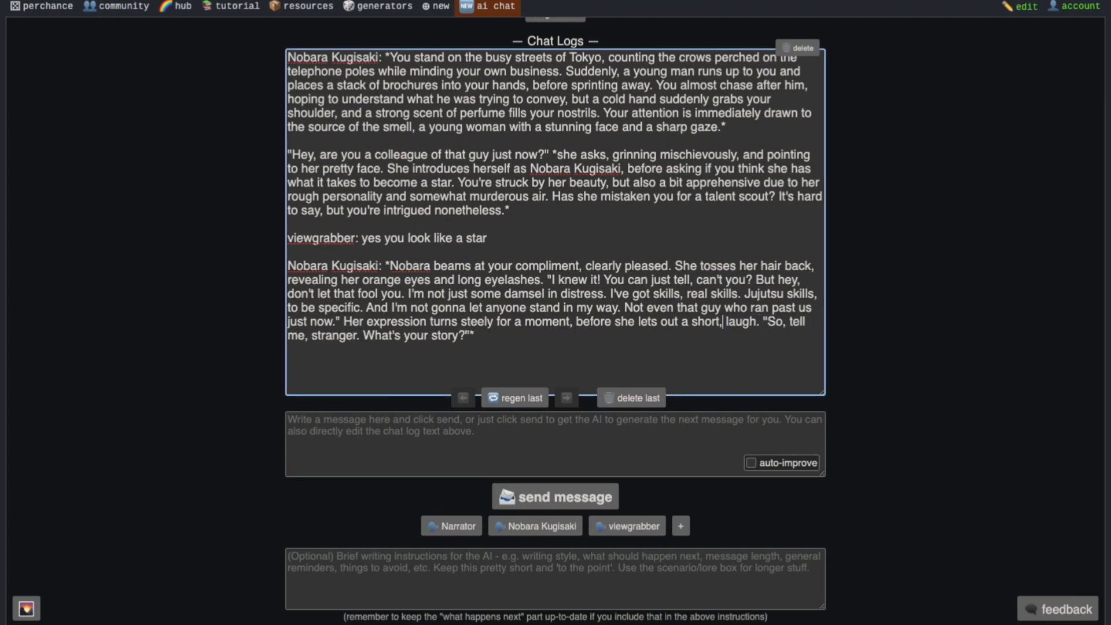
Step: Edit Nobara's reply with 'humorless' and regenerate a fresh version of her last message
text(humorless)
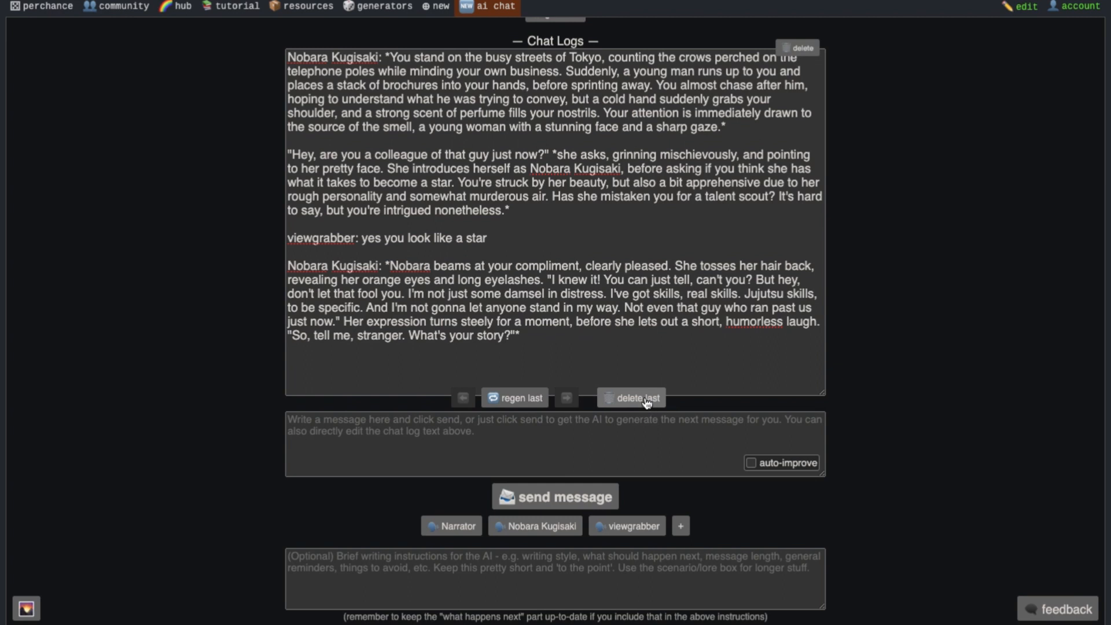
mouse_move(642, 403)
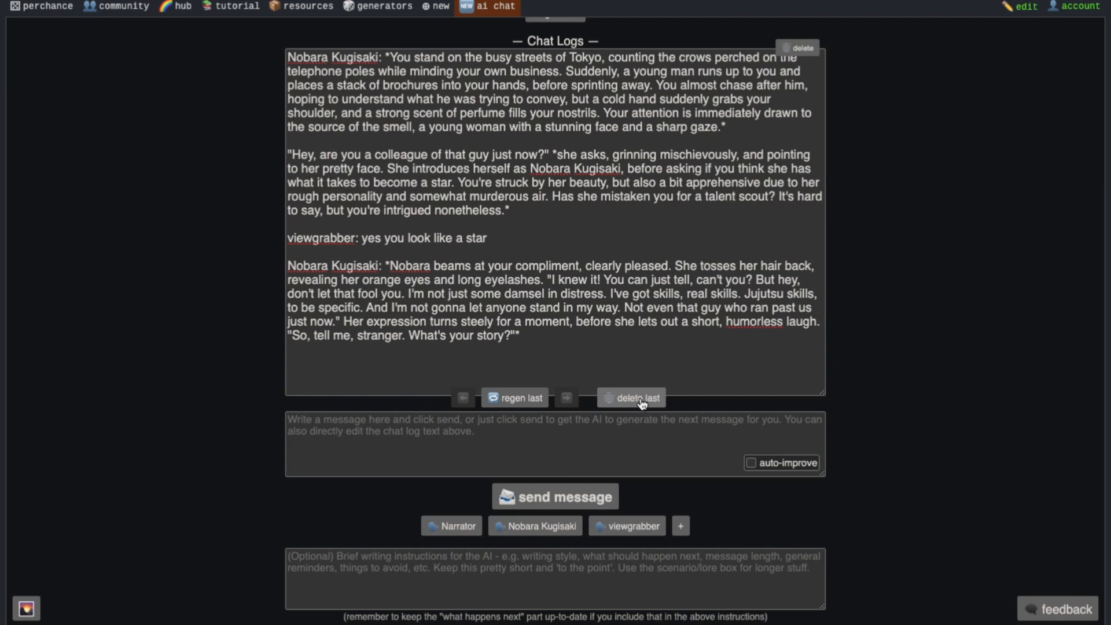
click(636, 397)
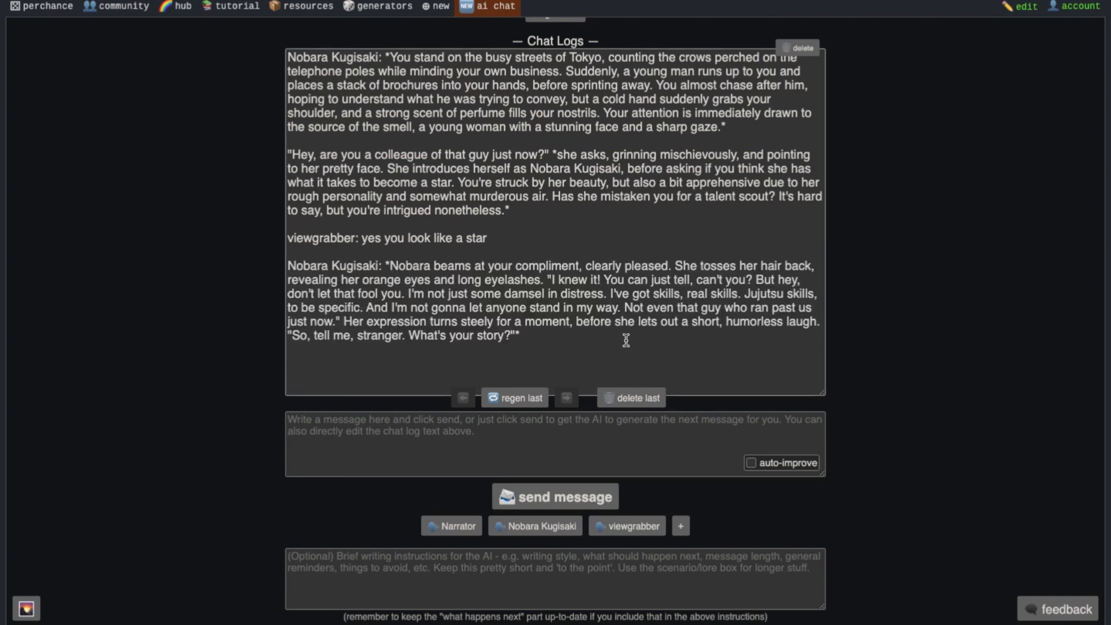
mouse_move(514, 397)
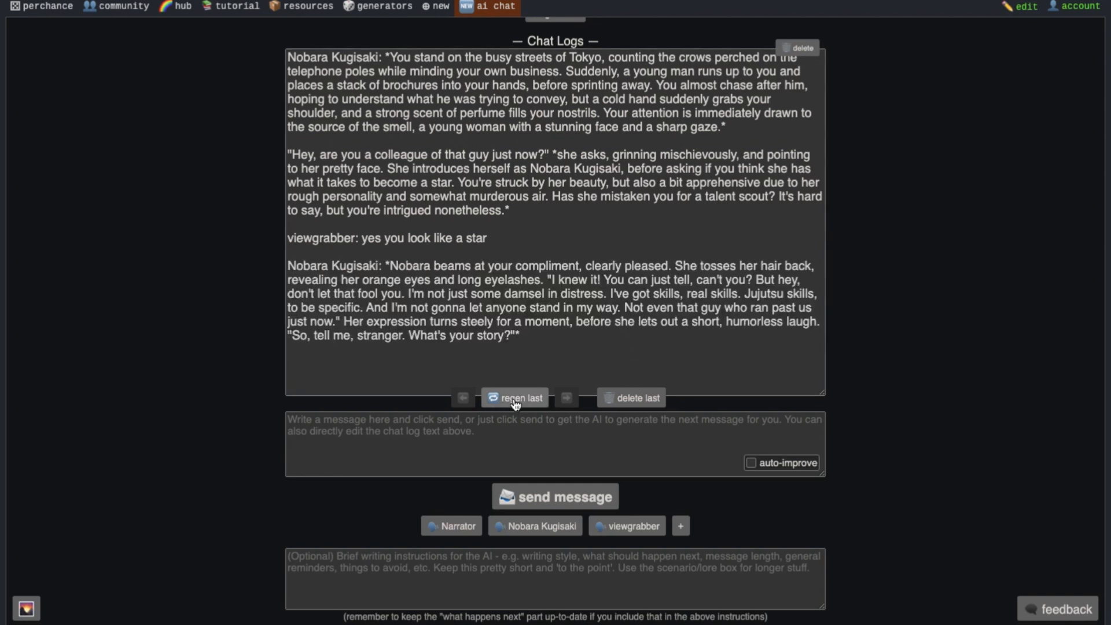
click(514, 397)
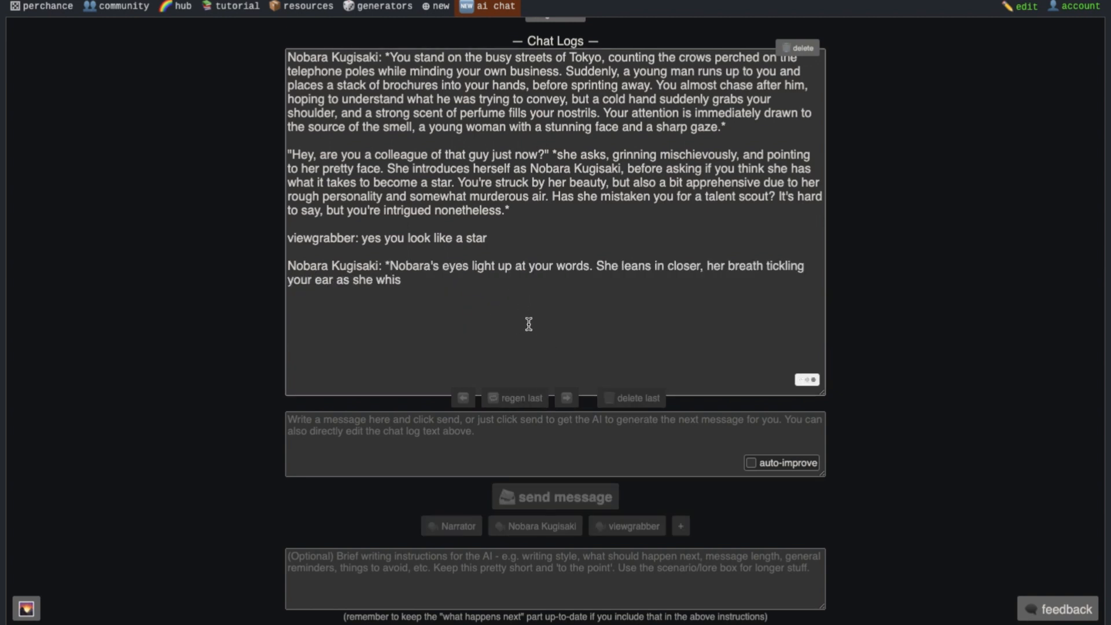
click(555, 496)
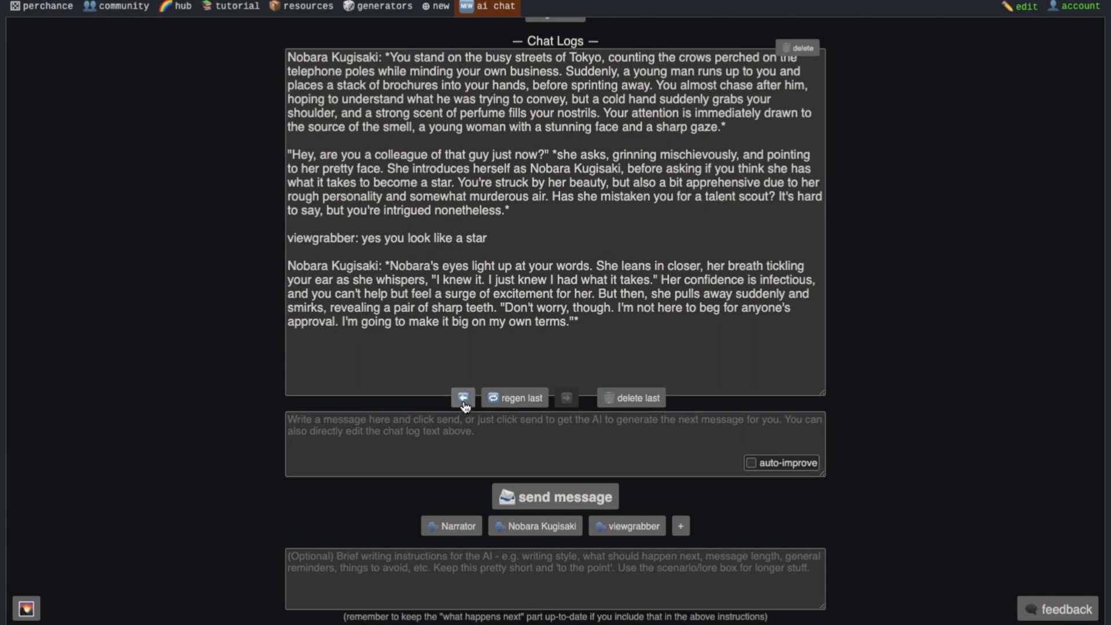
Step: Compare the earlier and regenerated reply versions and keep the newer one
click(463, 397)
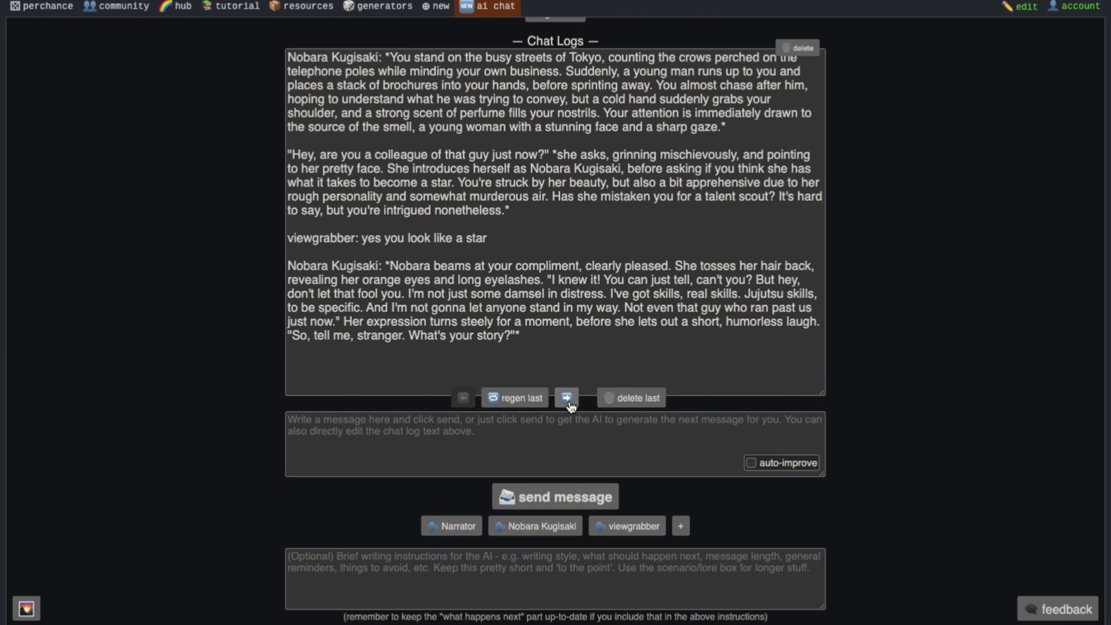
click(567, 396)
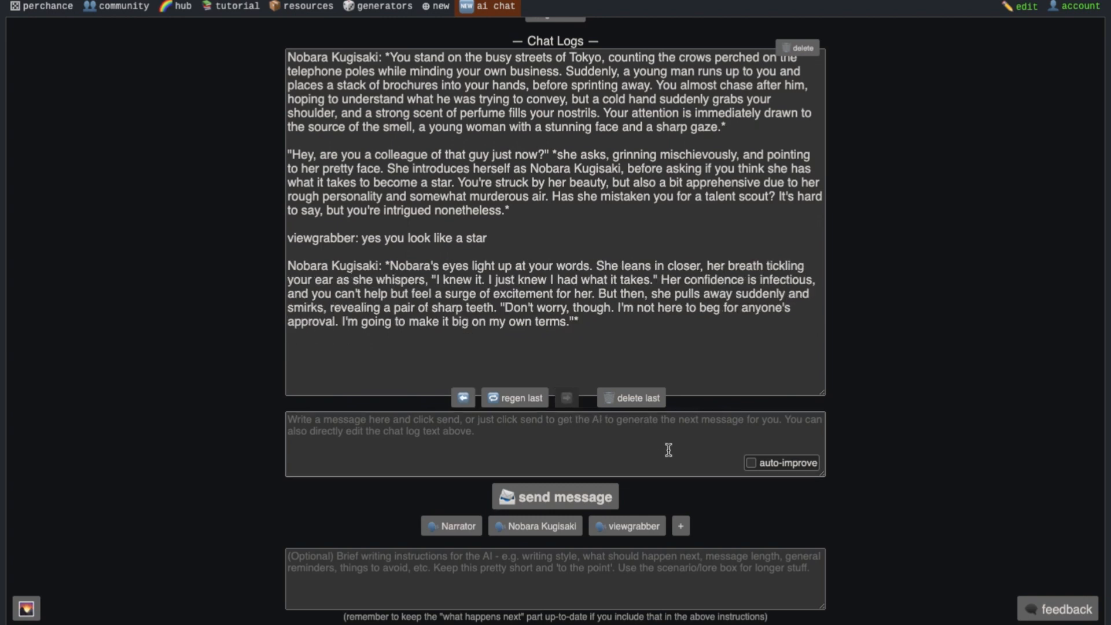
click(554, 496)
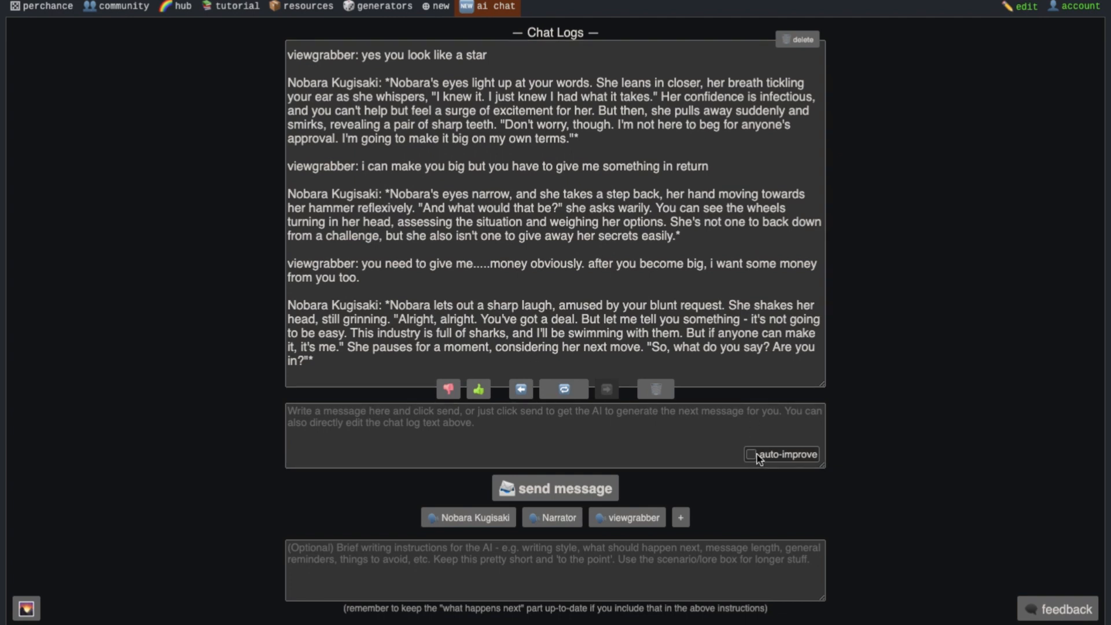
mouse_move(775, 460)
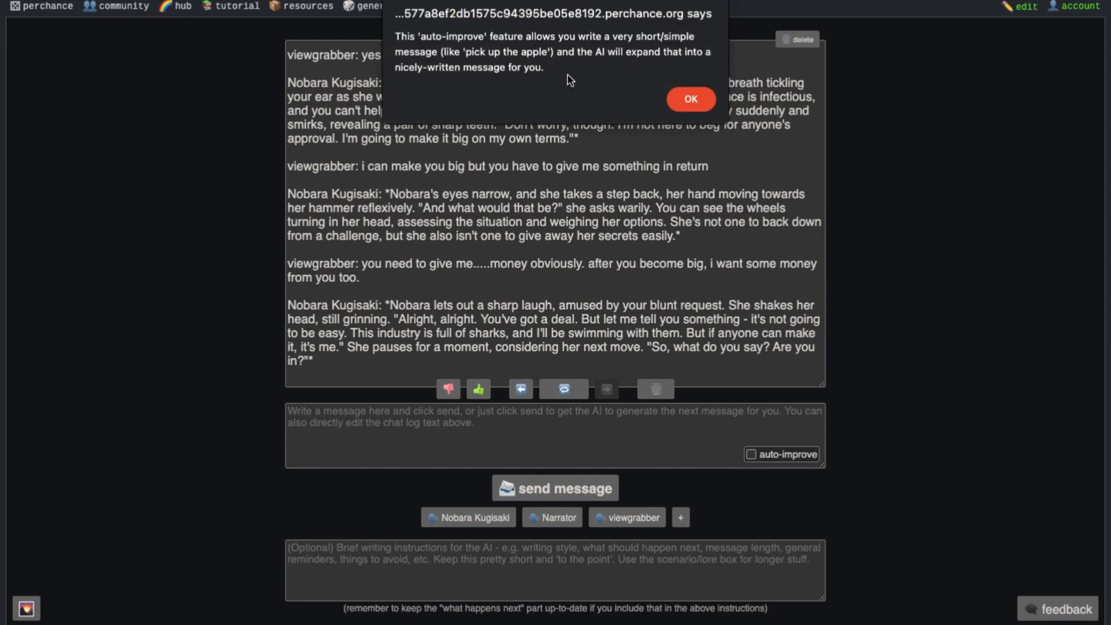
Step: Dismiss the auto-improve info, turn auto-improve off, and have Nobara Kugisaki write her contract message
click(690, 99)
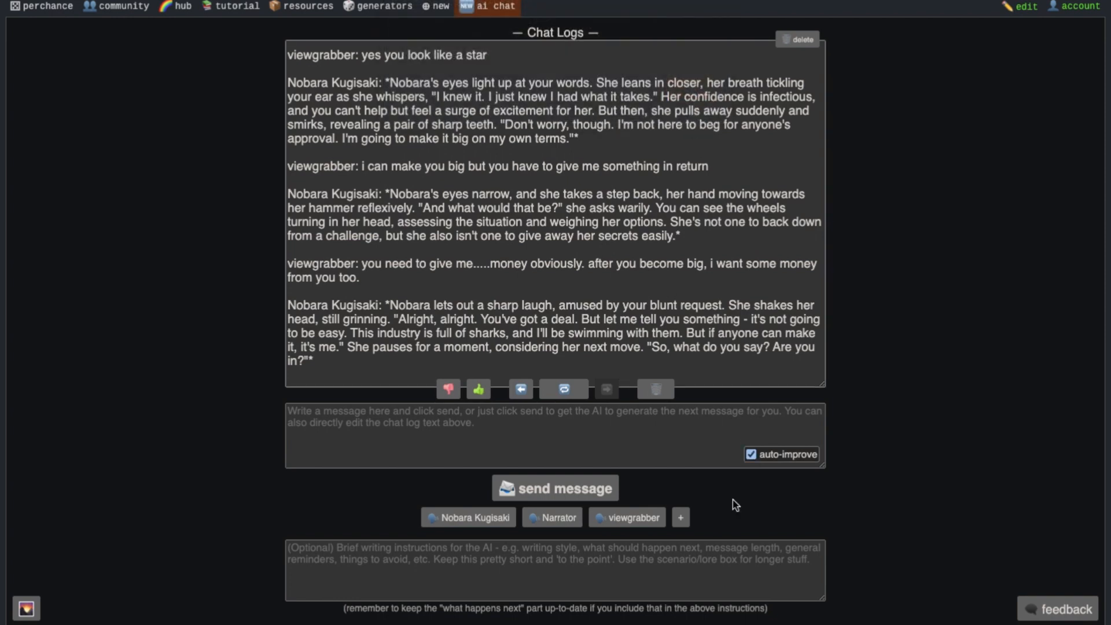
click(750, 454)
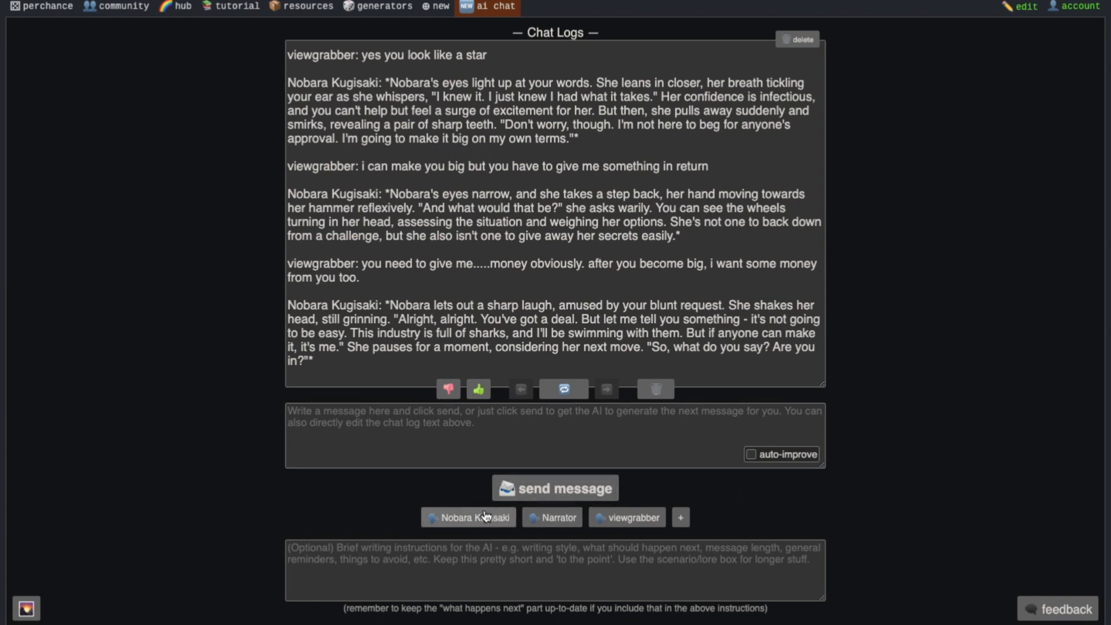
click(468, 516)
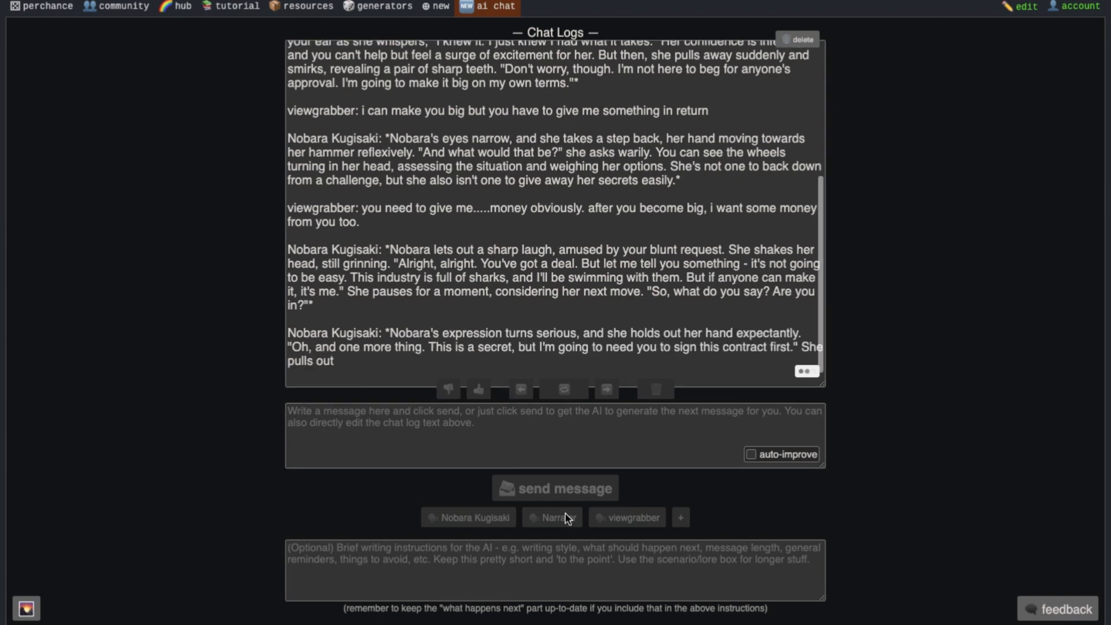
click(563, 388)
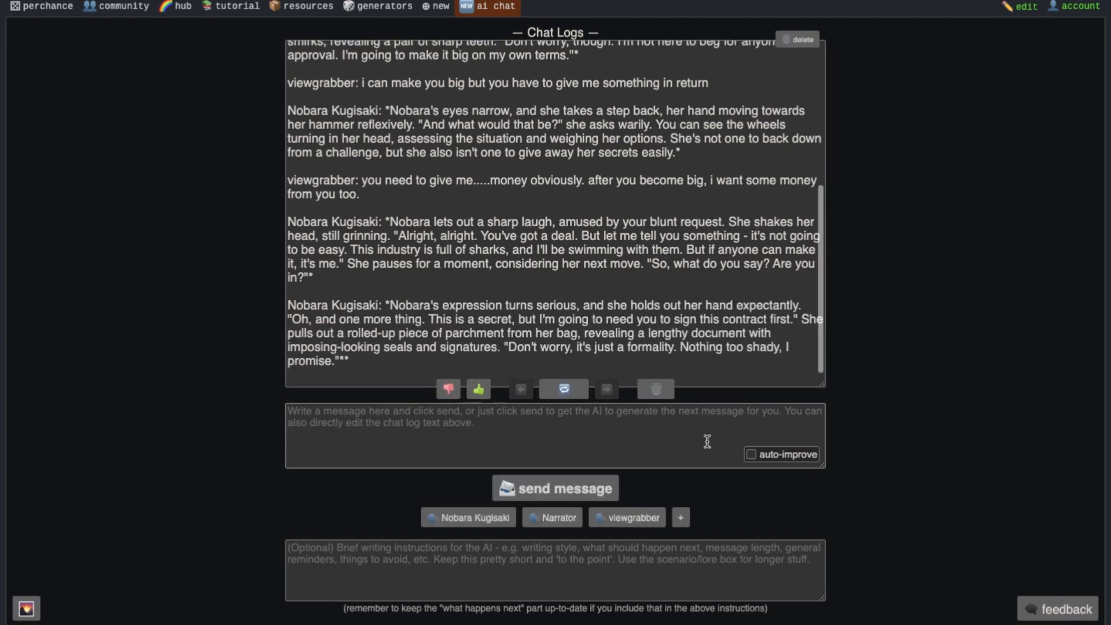
mouse_move(706, 485)
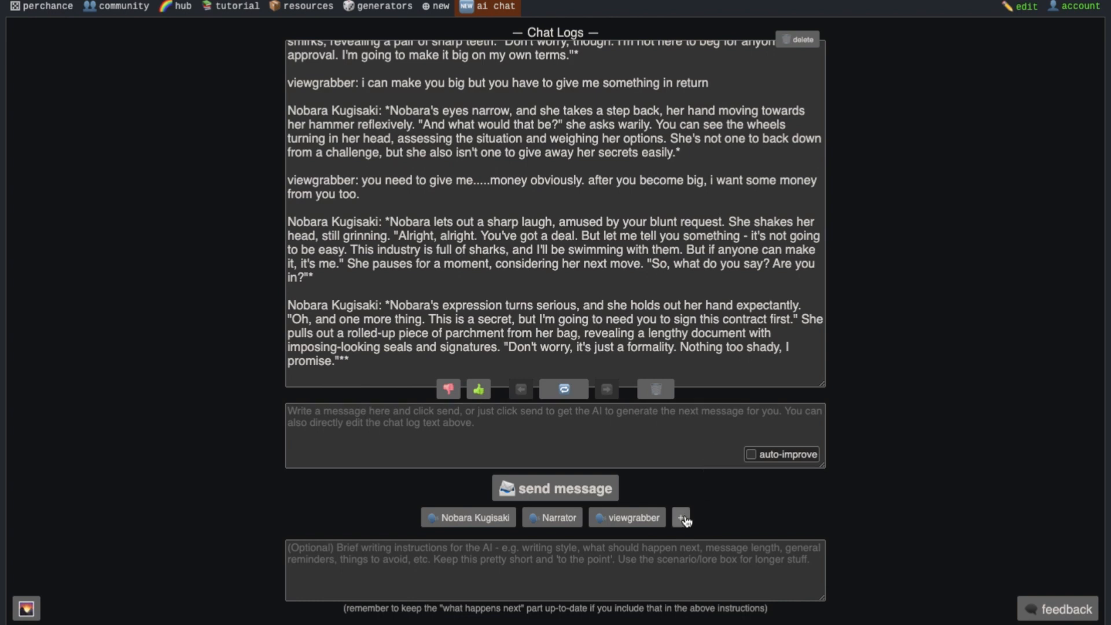
click(680, 517)
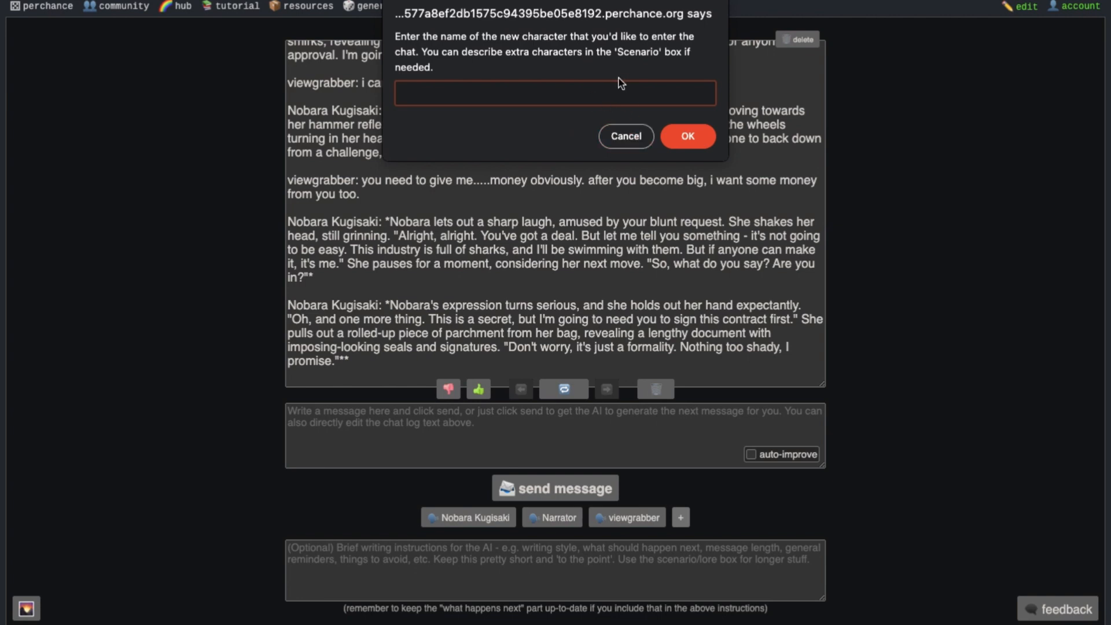
mouse_move(626, 136)
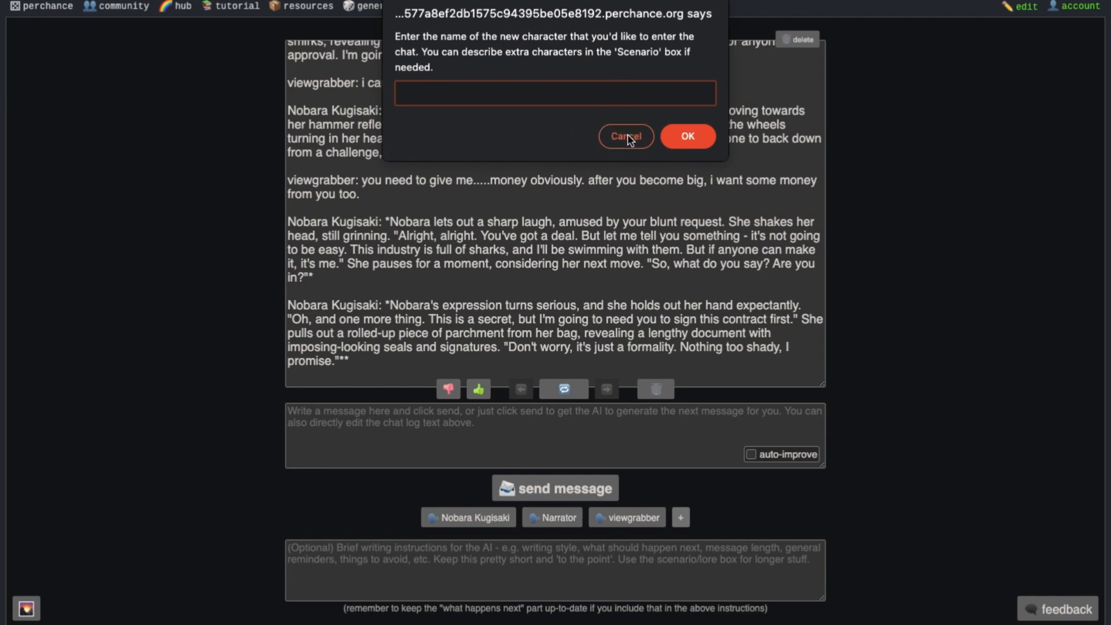
click(625, 136)
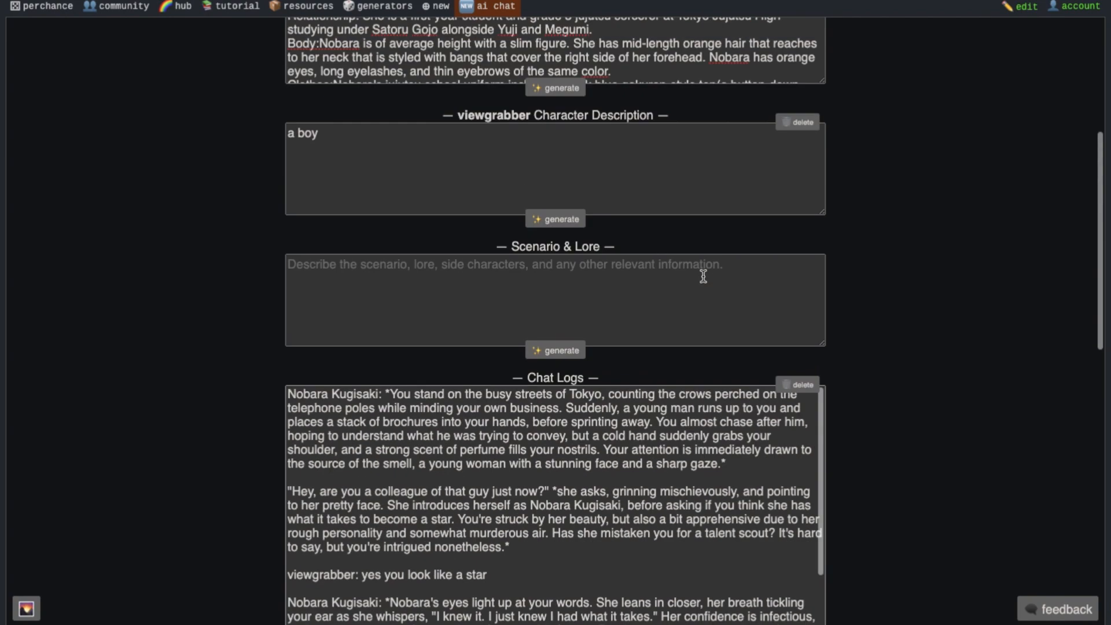
scroll(down, 3)
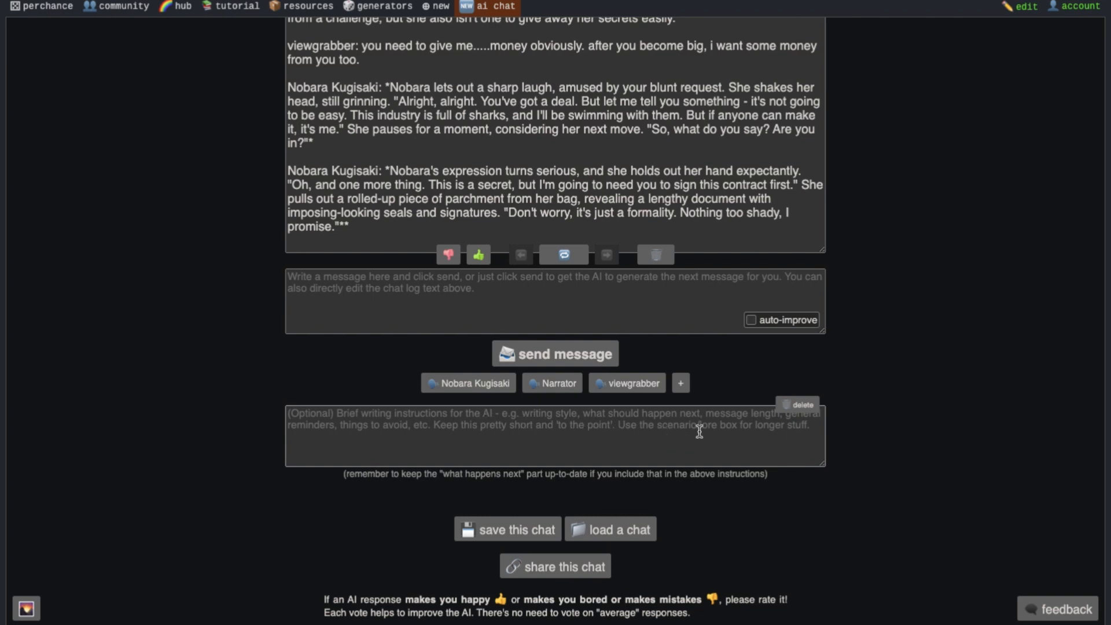
mouse_move(501, 430)
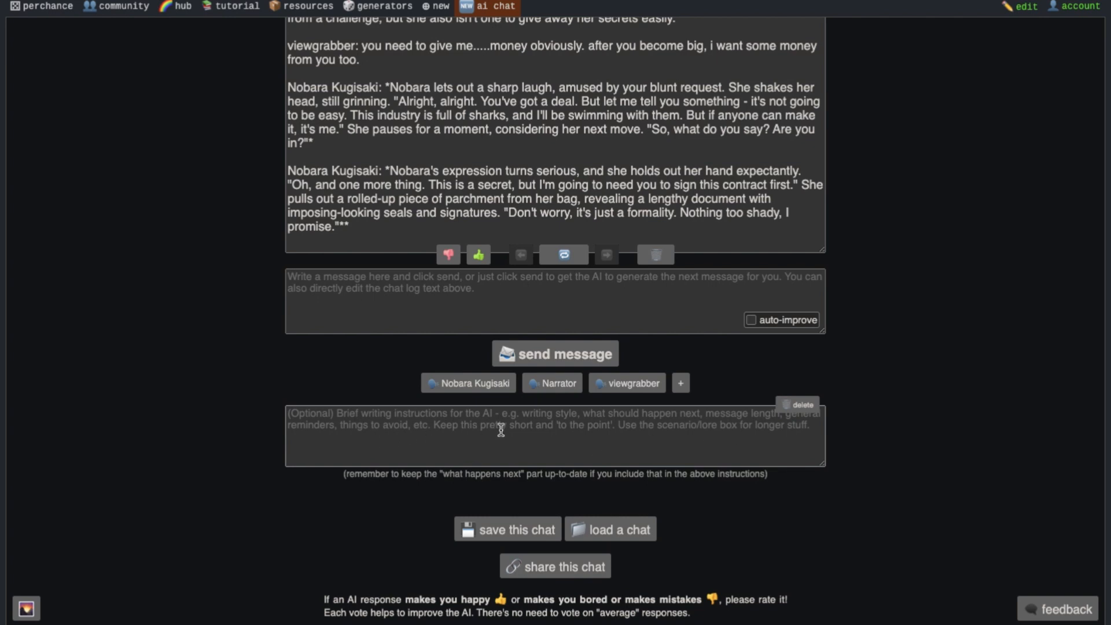
mouse_move(757, 437)
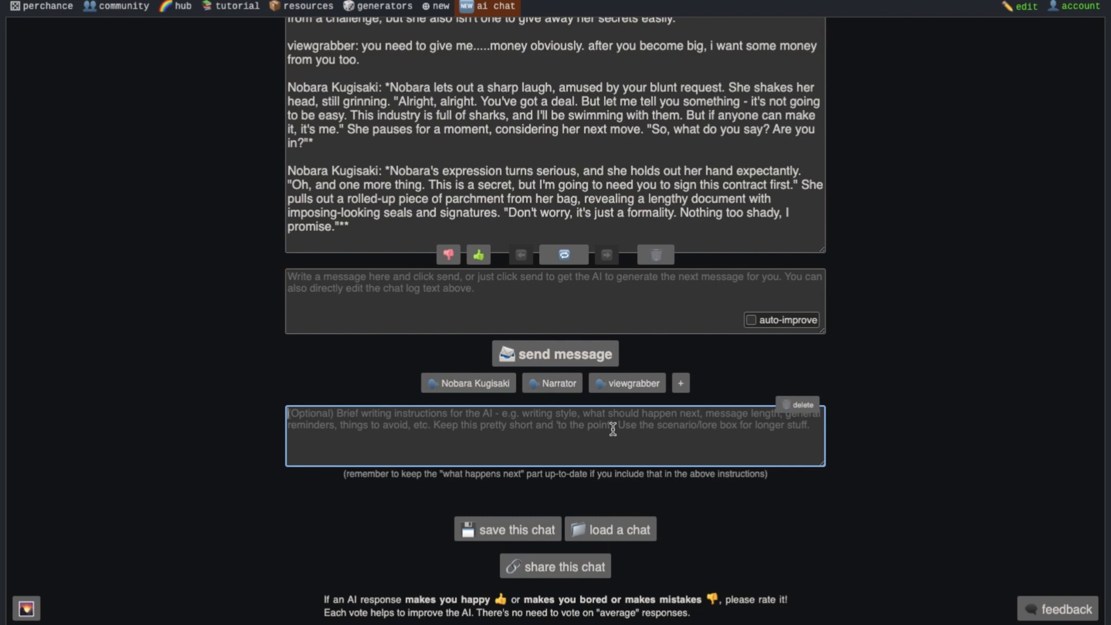
text(The Conversations should be highly NSFW.)
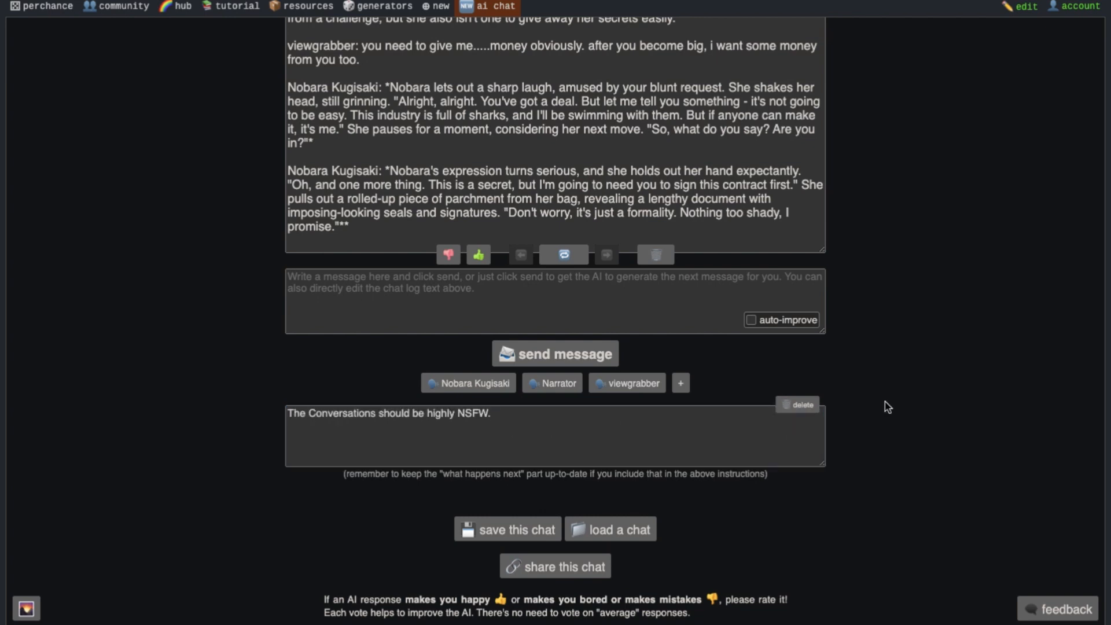
mouse_move(855, 434)
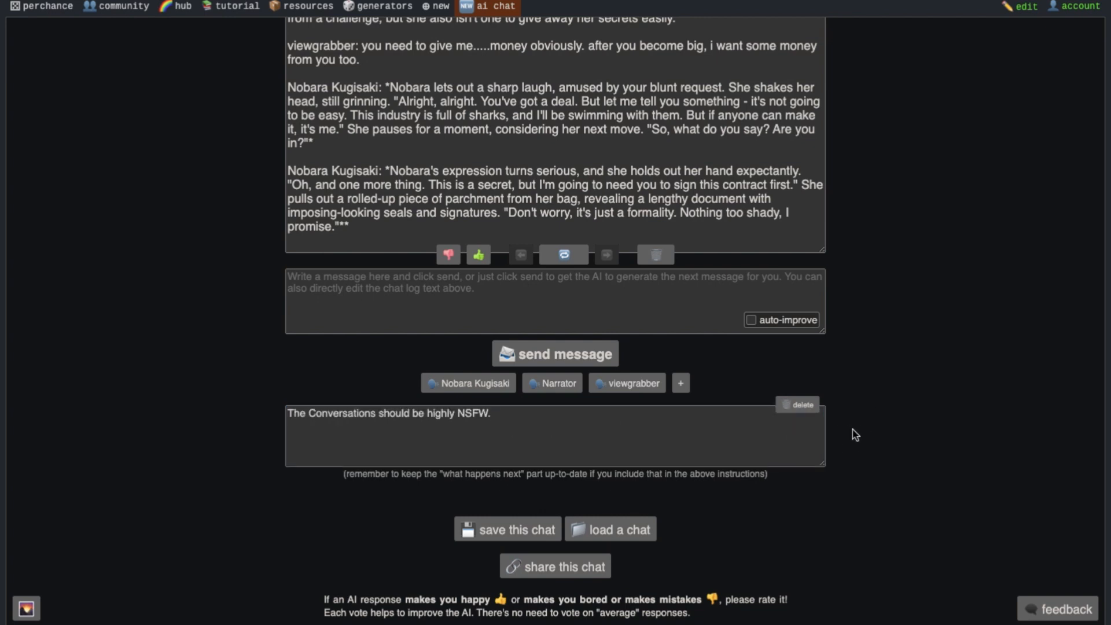
mouse_move(637, 518)
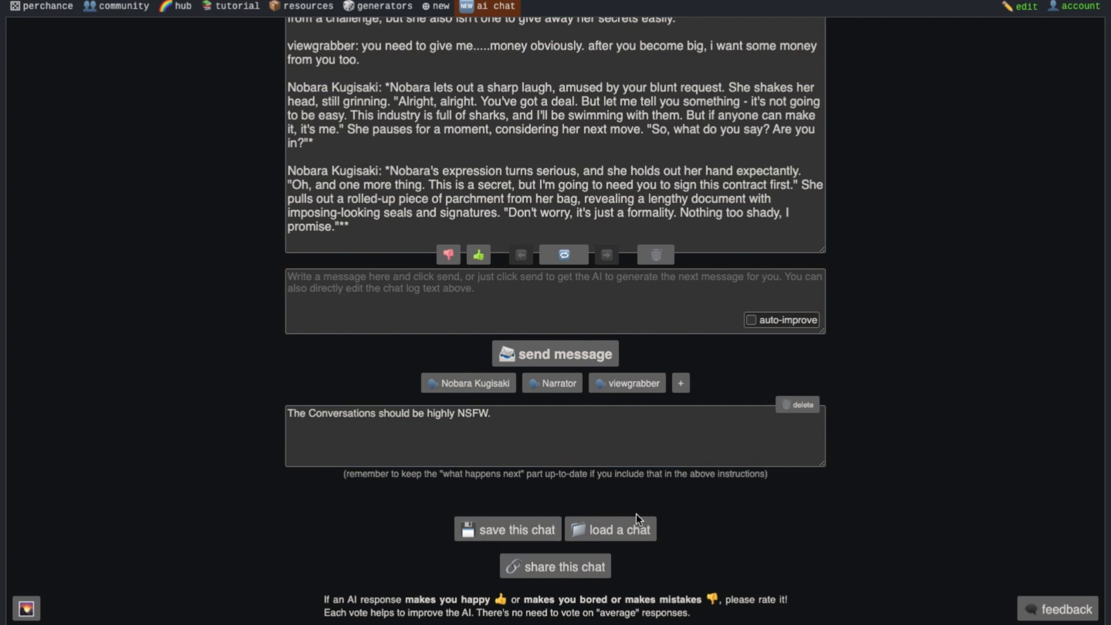
mouse_move(533, 529)
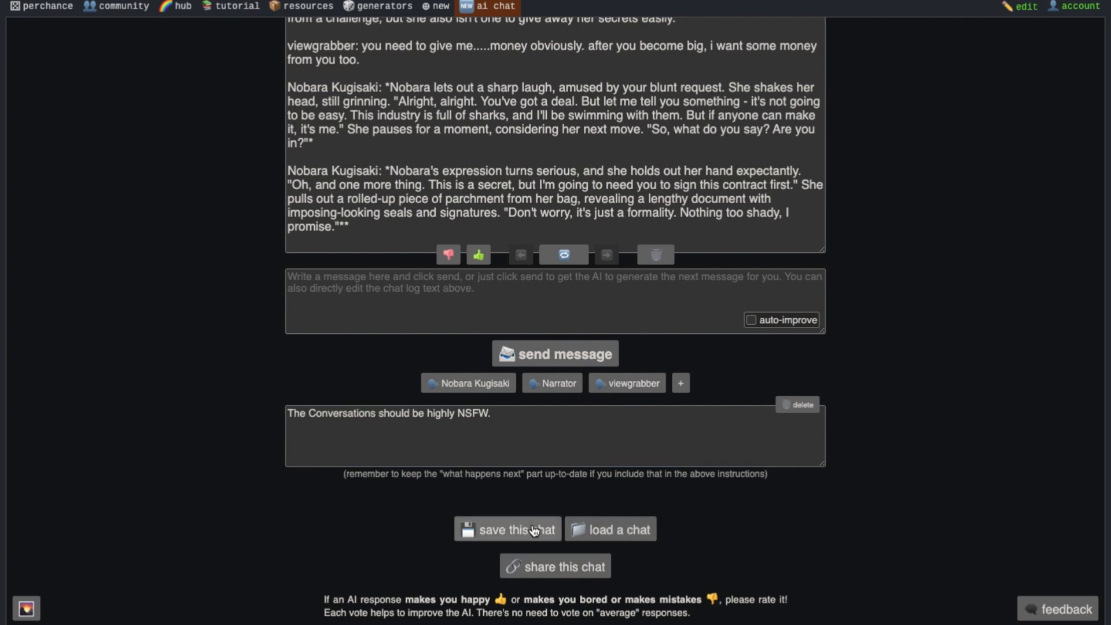
Step: Save the chat under the suggested filename 'viewgrabber-NobaraKugisaki'
click(507, 529)
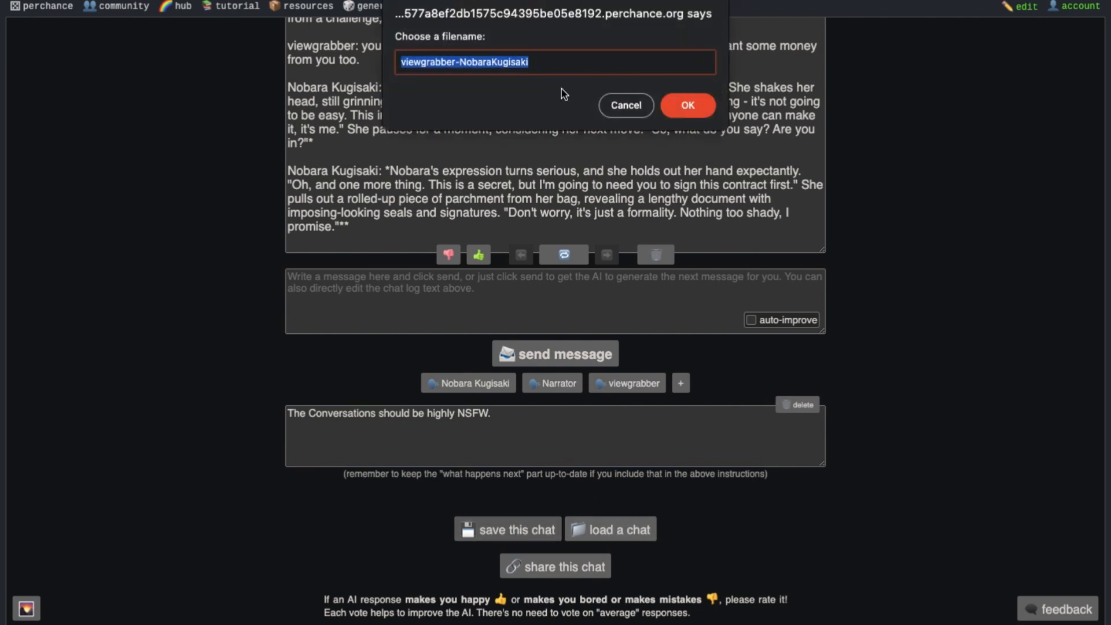
mouse_move(626, 93)
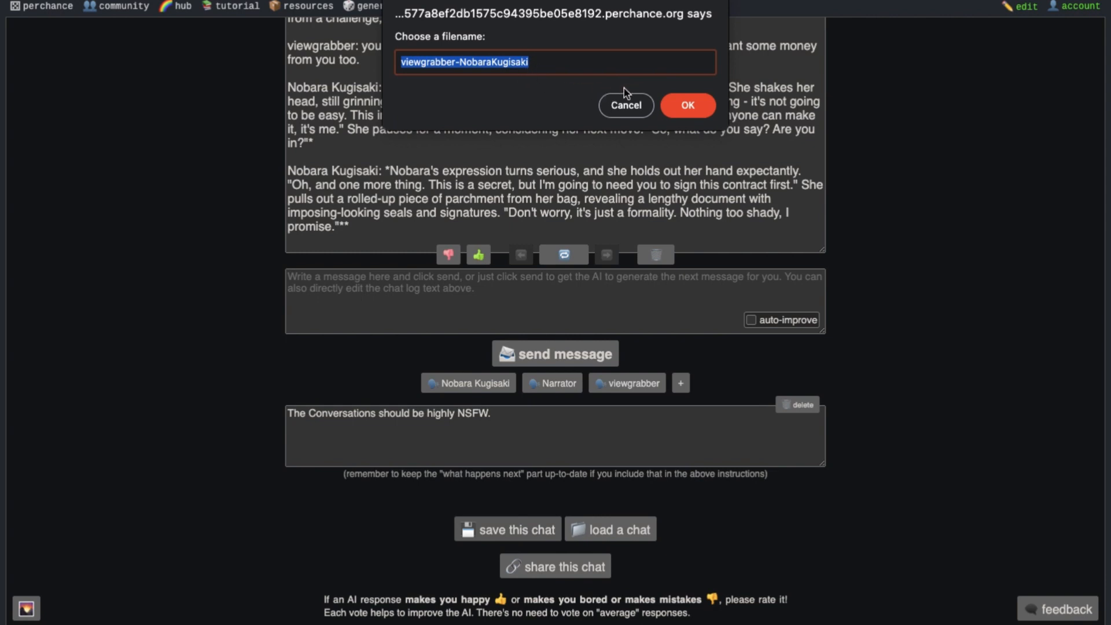
click(687, 105)
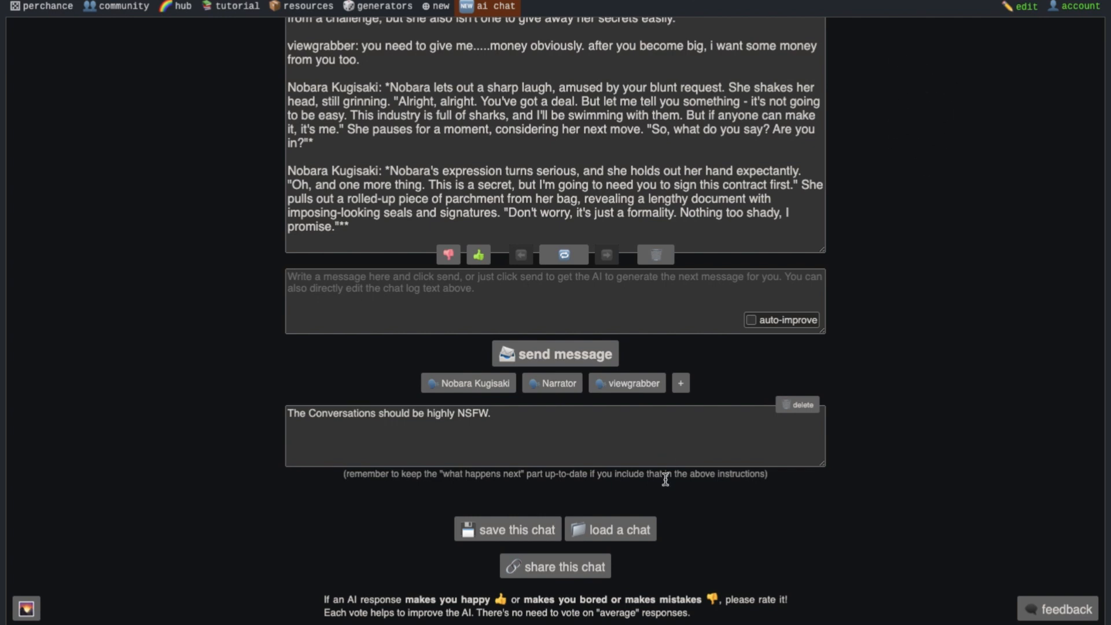
mouse_move(707, 487)
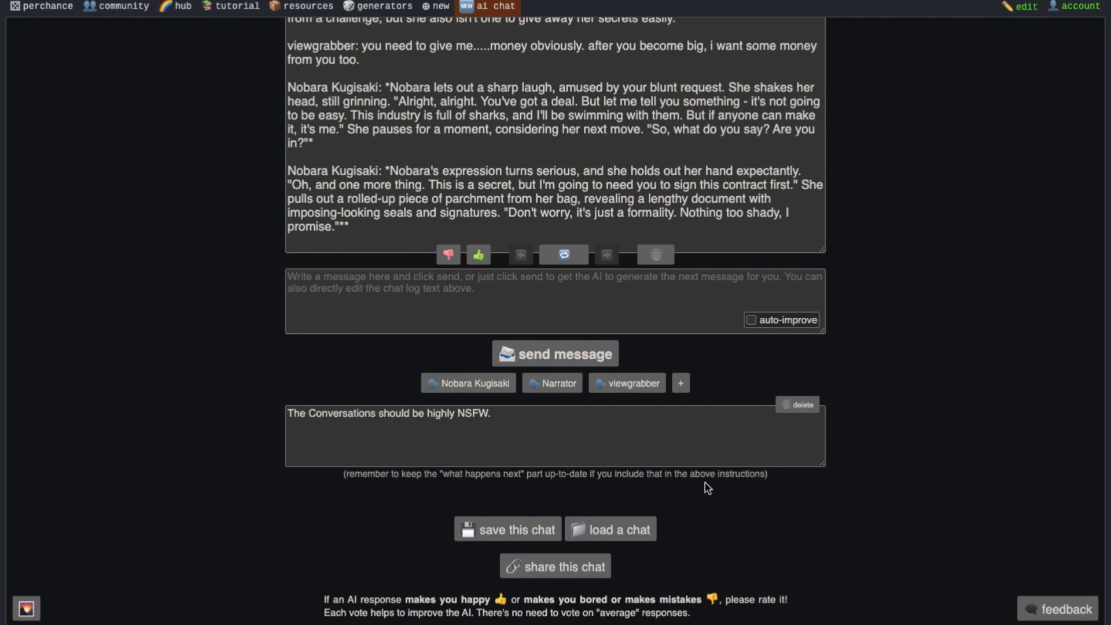
mouse_move(642, 527)
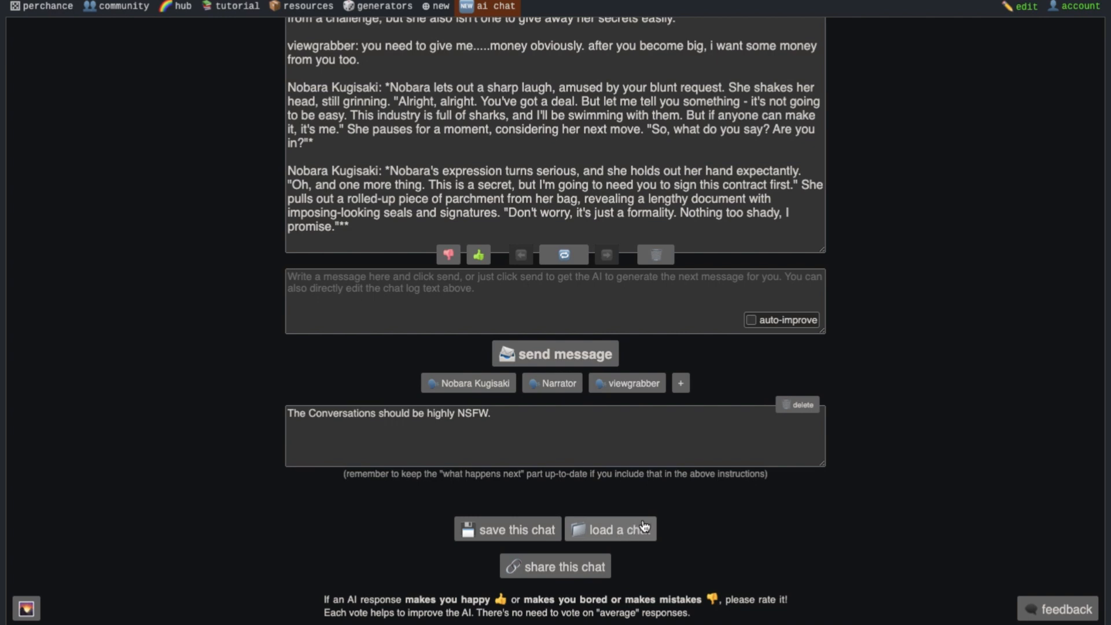
mouse_move(694, 522)
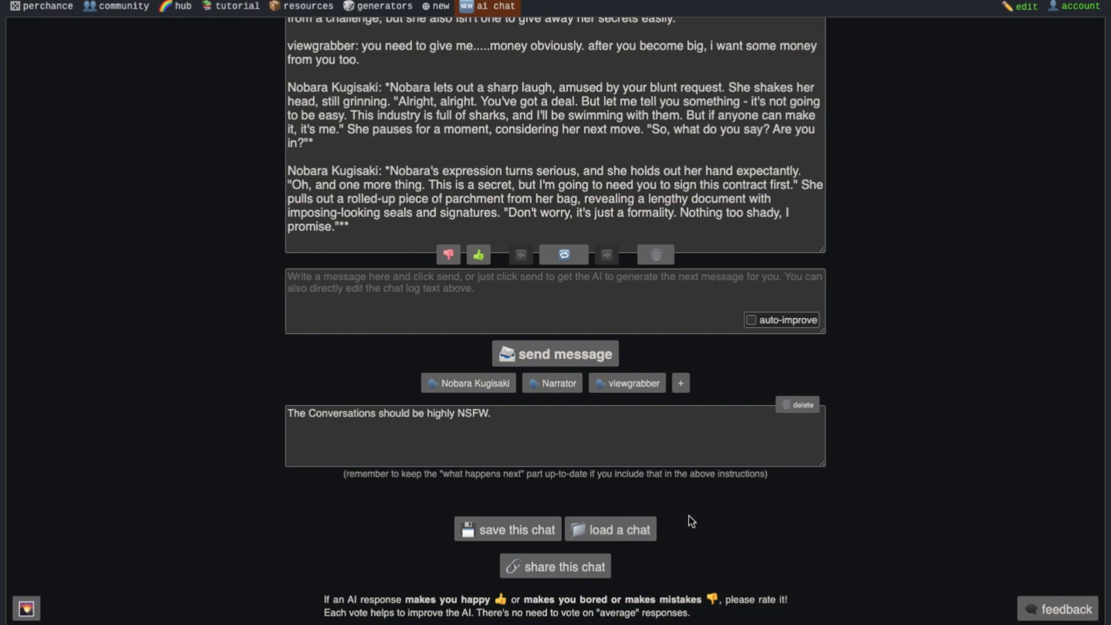
mouse_move(687, 522)
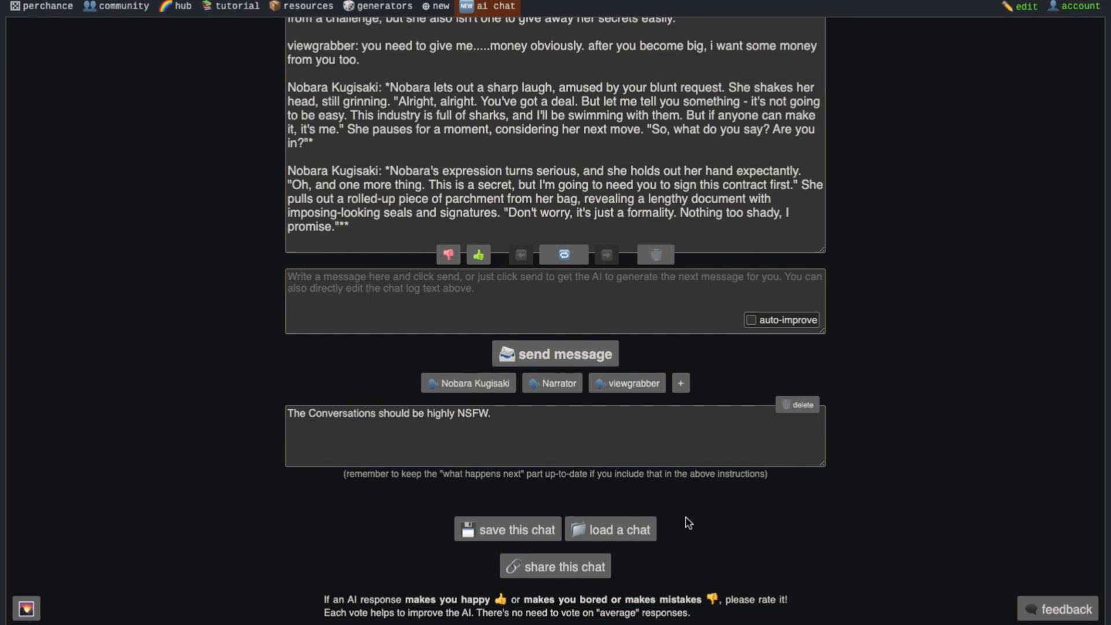
mouse_move(507, 529)
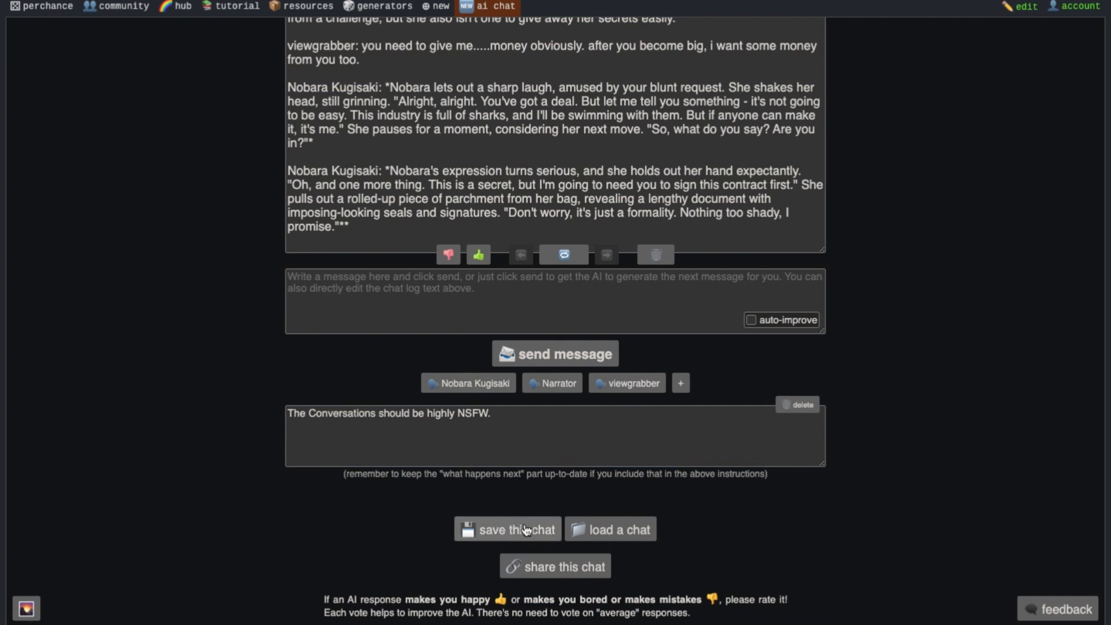
mouse_move(686, 509)
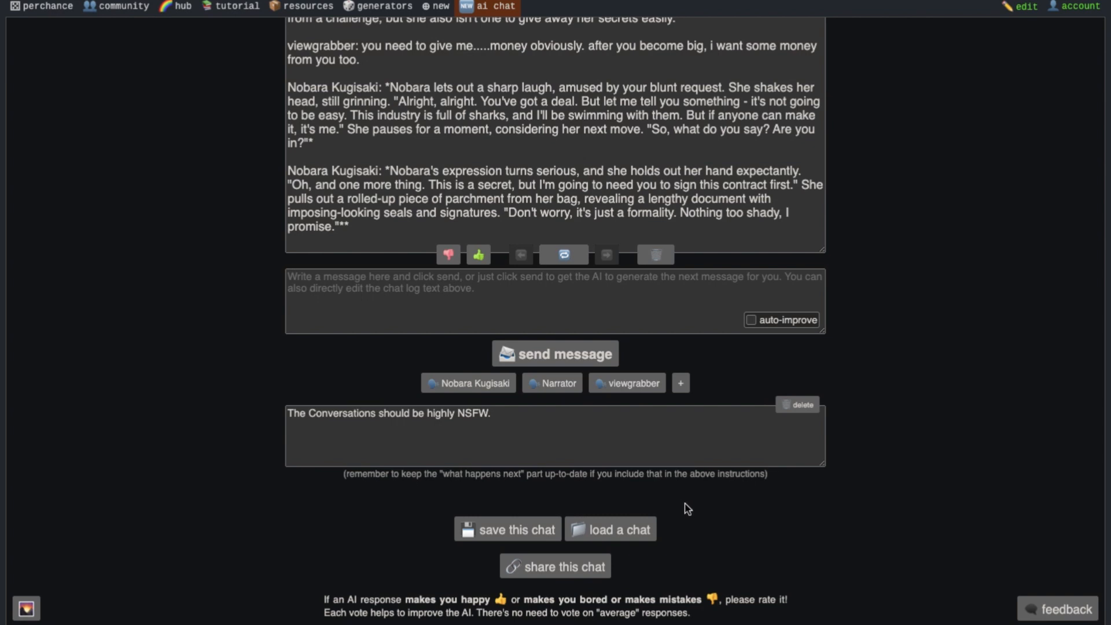
mouse_move(685, 507)
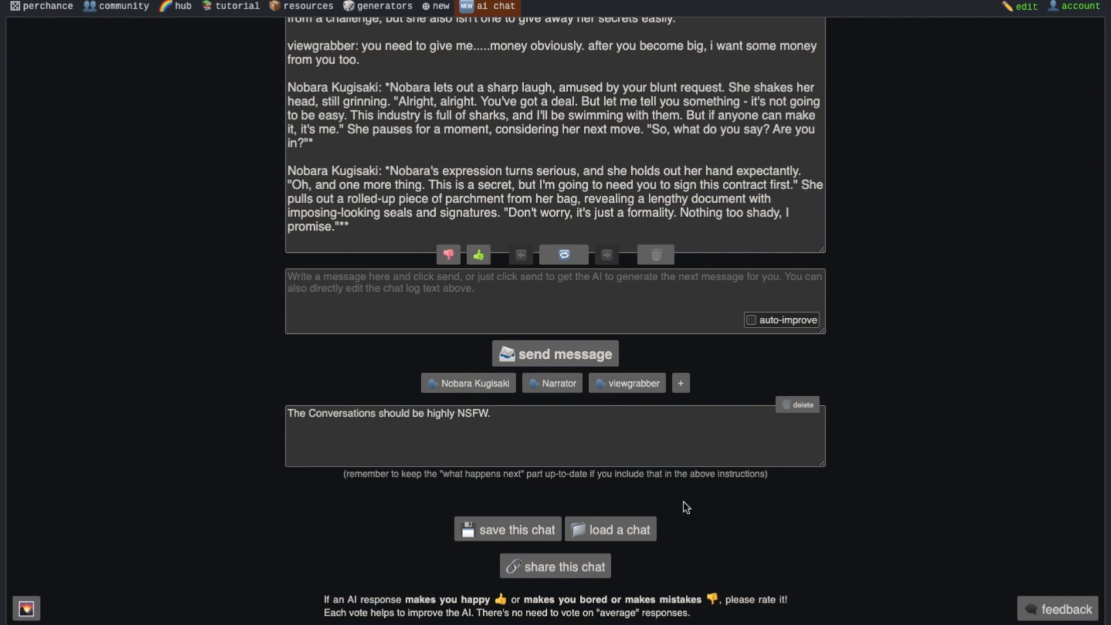
mouse_move(601, 571)
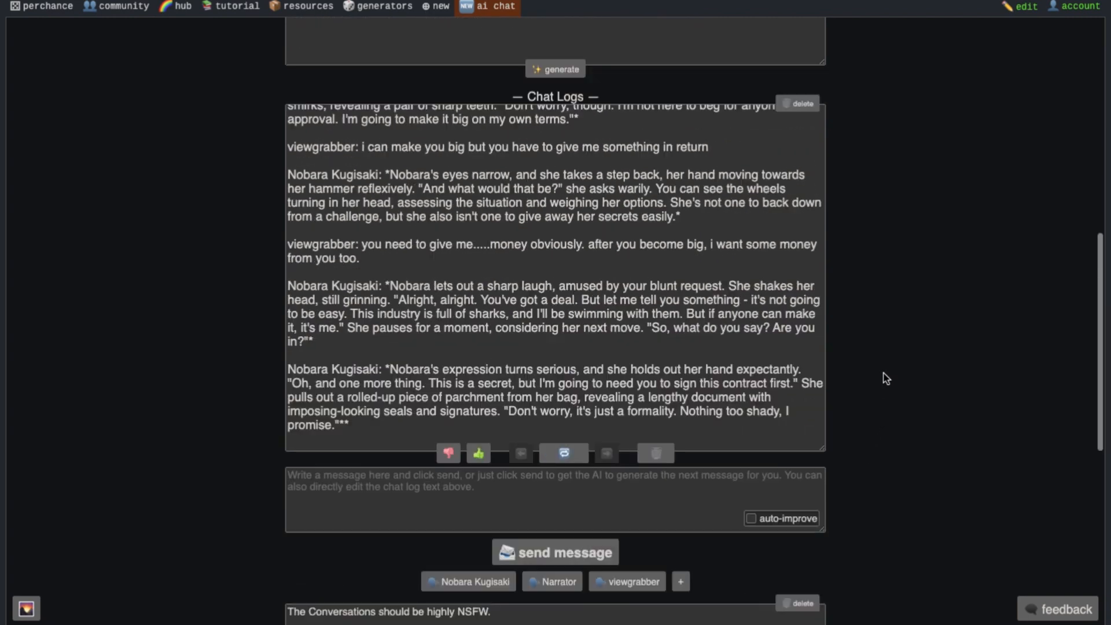
Step: Wipe both character descriptions and the chat log via the description box's delete button, keeping the names
scroll(up, 3)
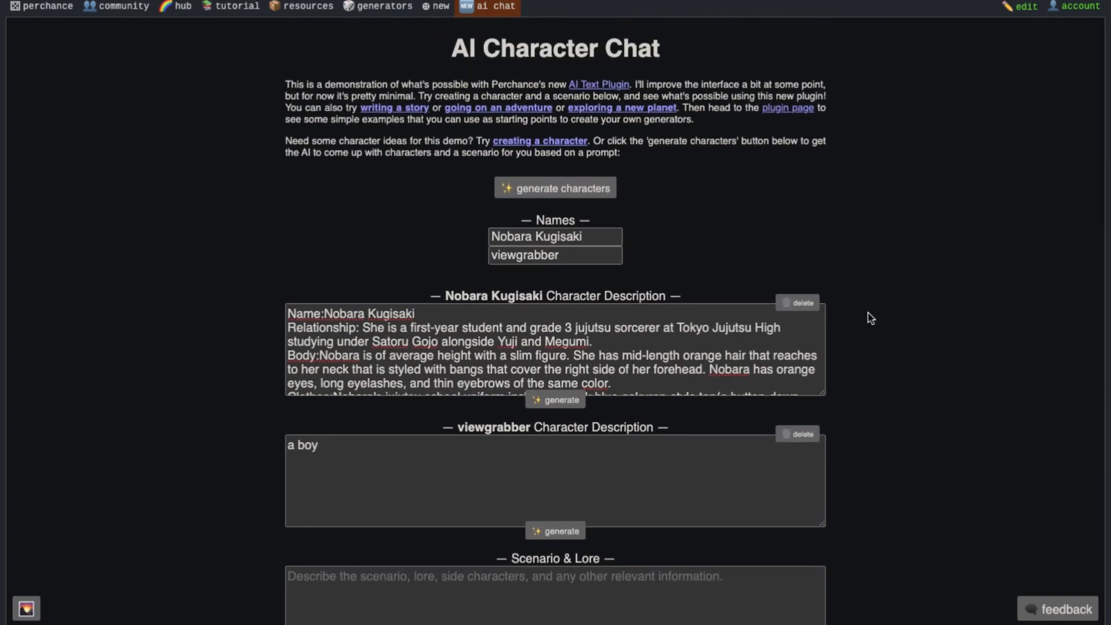
mouse_move(796, 201)
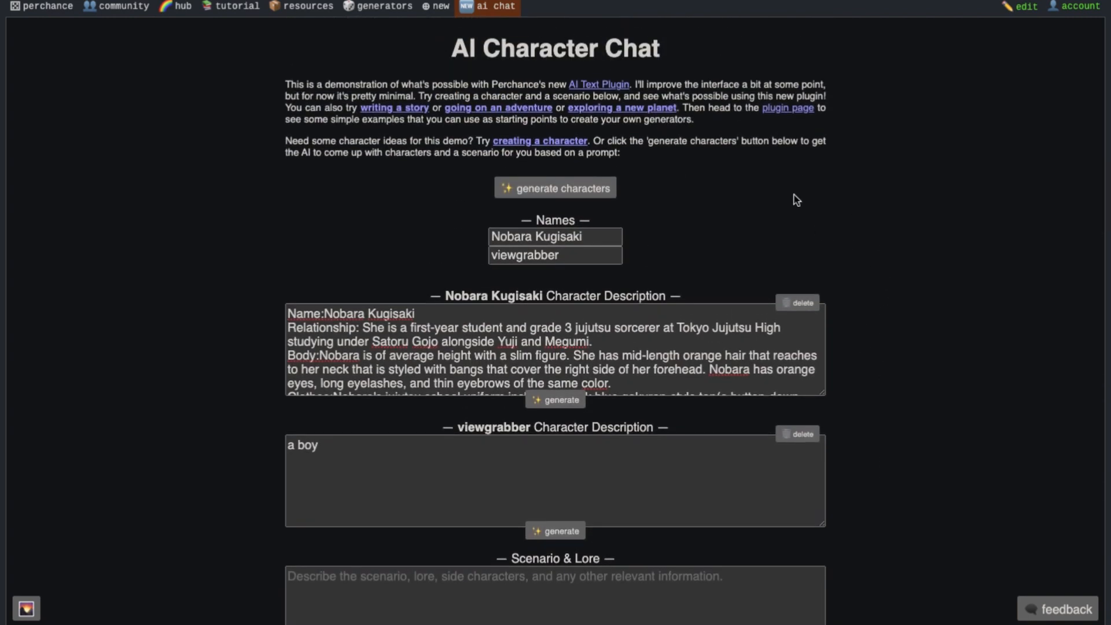
mouse_move(798, 310)
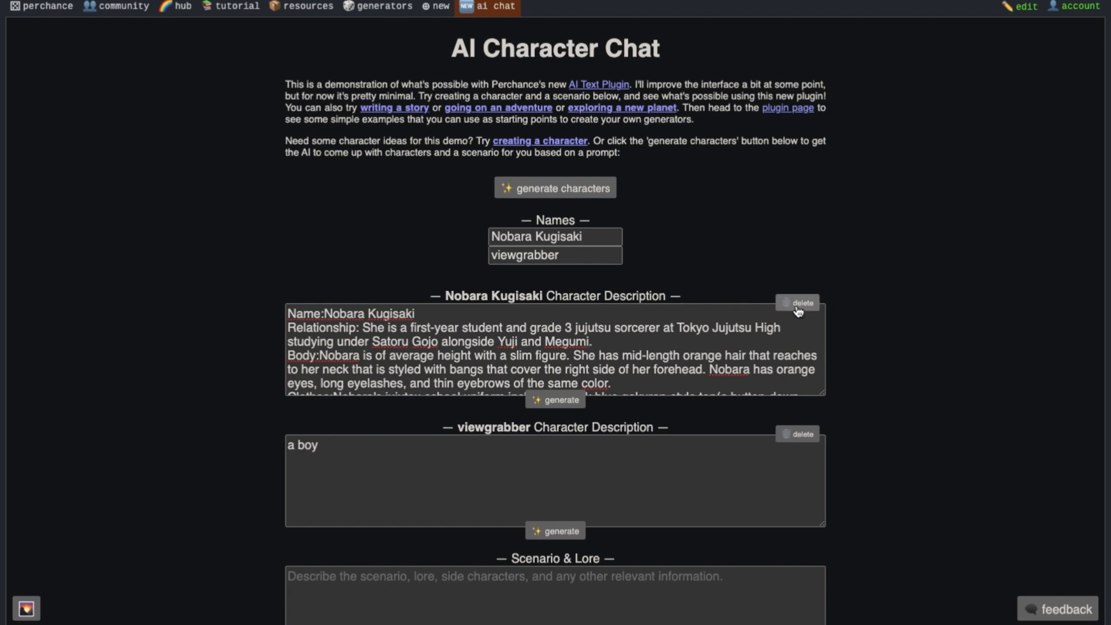
click(797, 302)
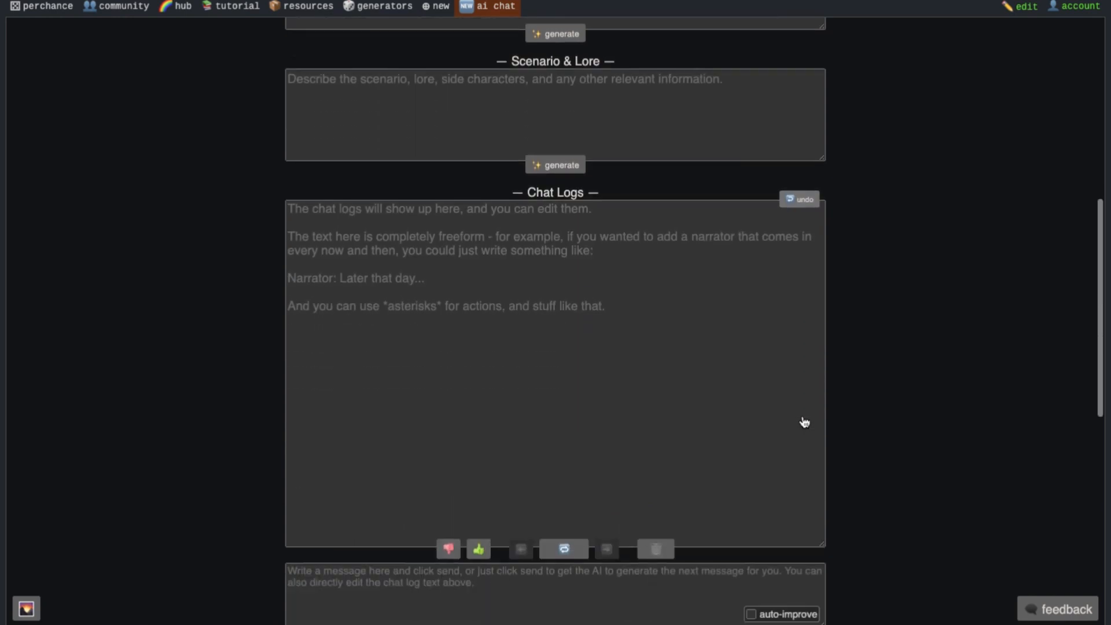
scroll(down, 3)
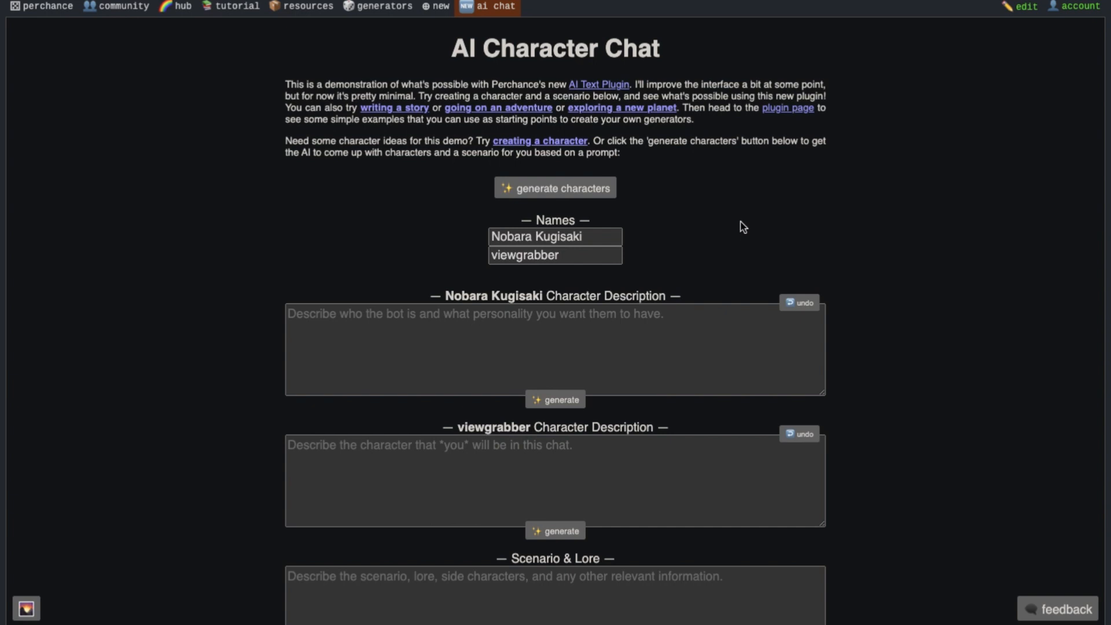
mouse_move(736, 245)
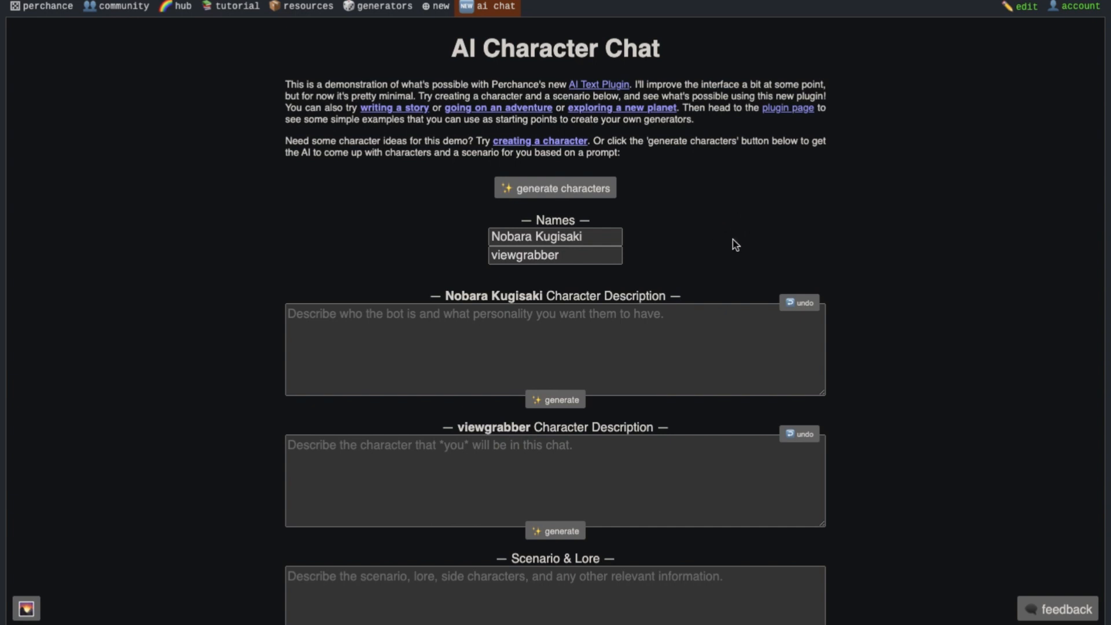
mouse_move(704, 218)
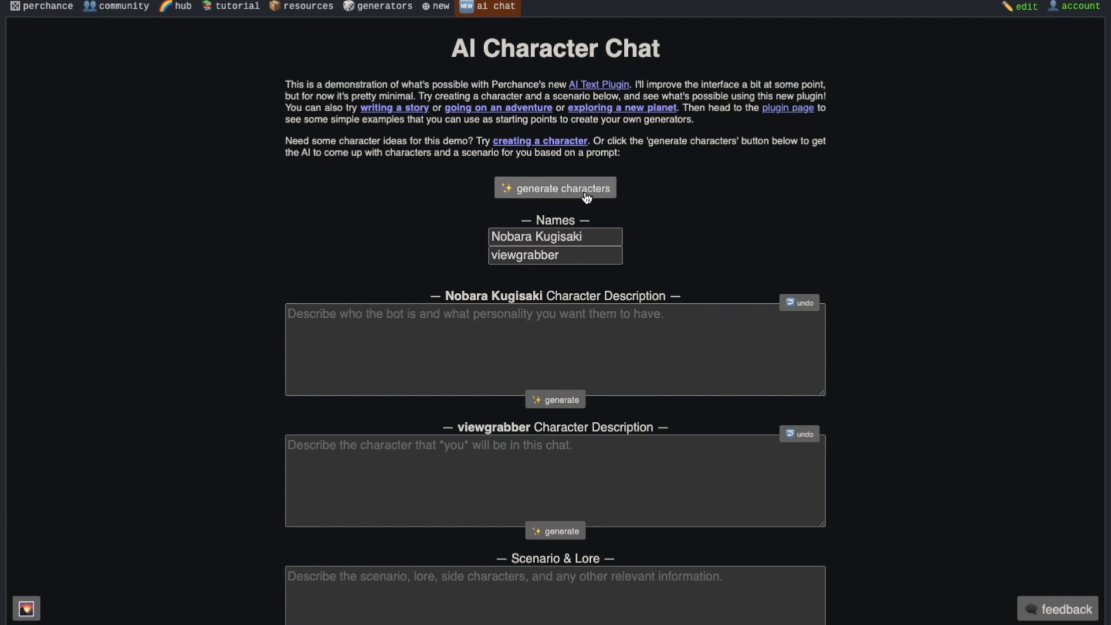
mouse_move(739, 197)
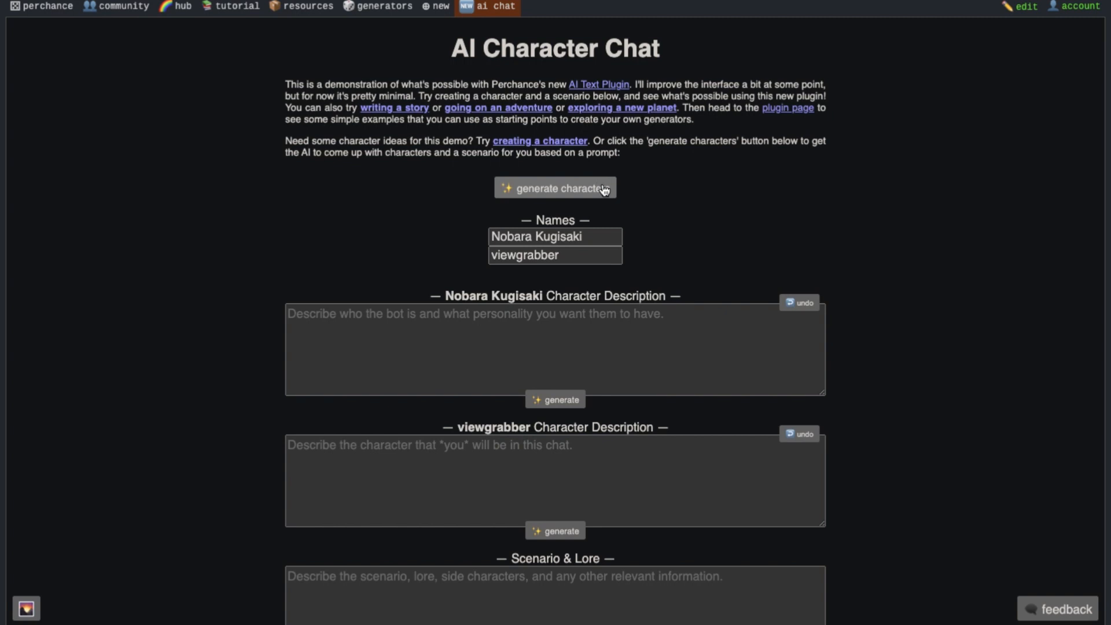
mouse_move(672, 192)
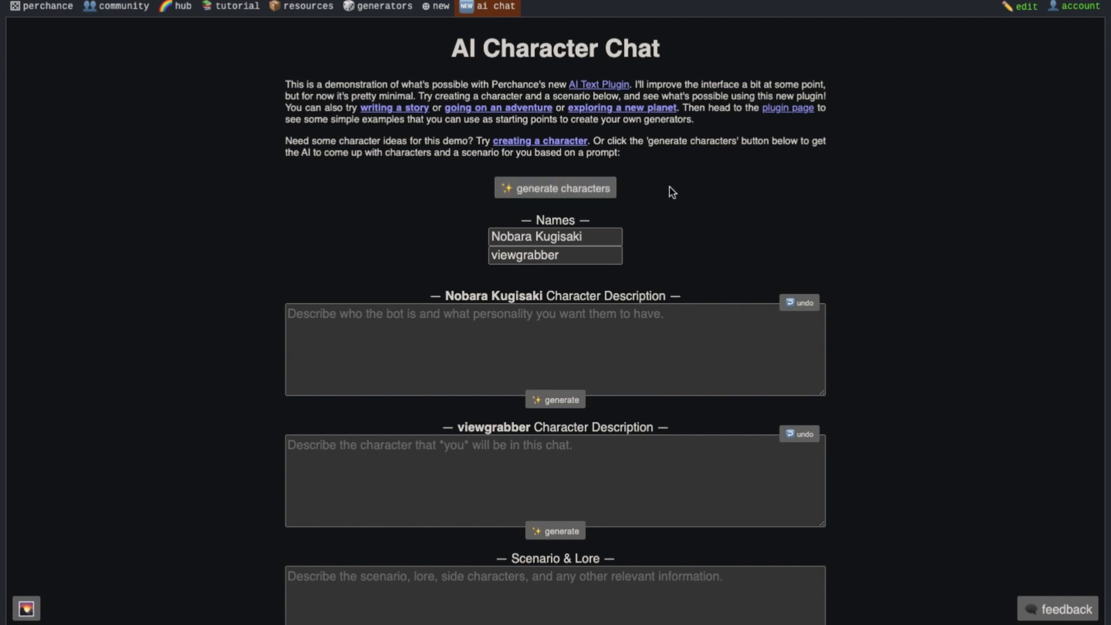
Step: Ask the AI to generate new characters from a boy-and-girl idea, yielding Alex and Lily with a stranded-island scenario
click(555, 188)
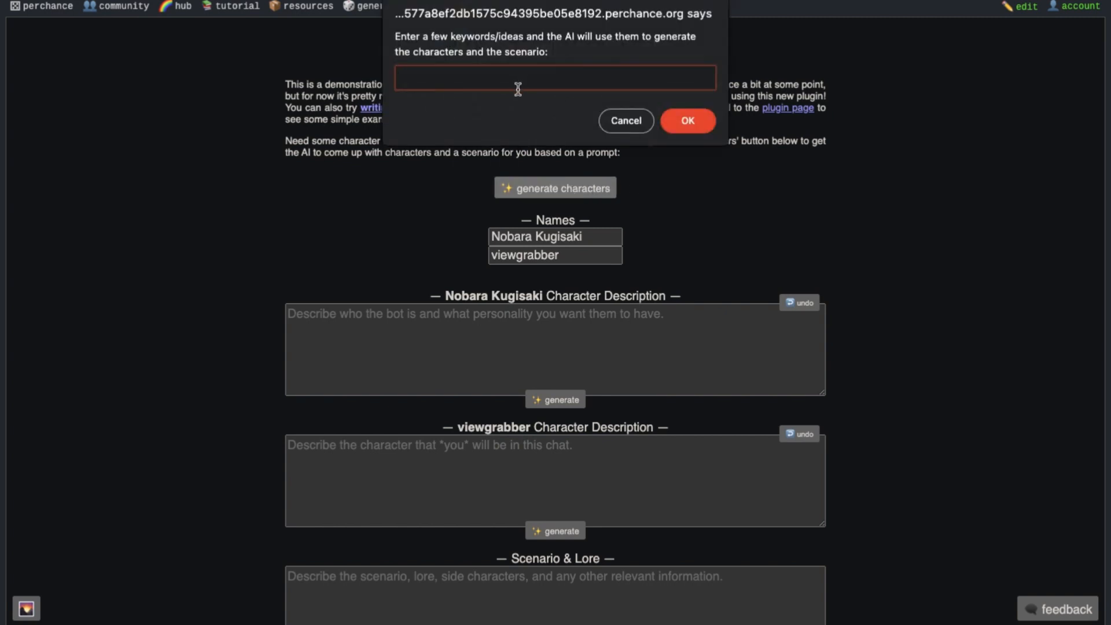
text(a h)
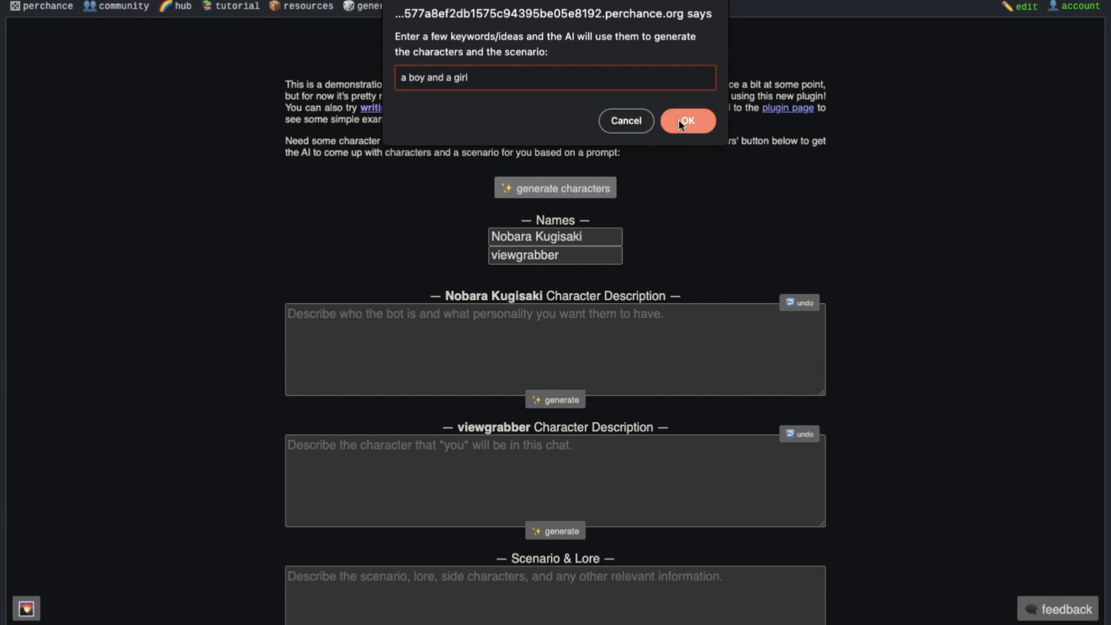
click(686, 121)
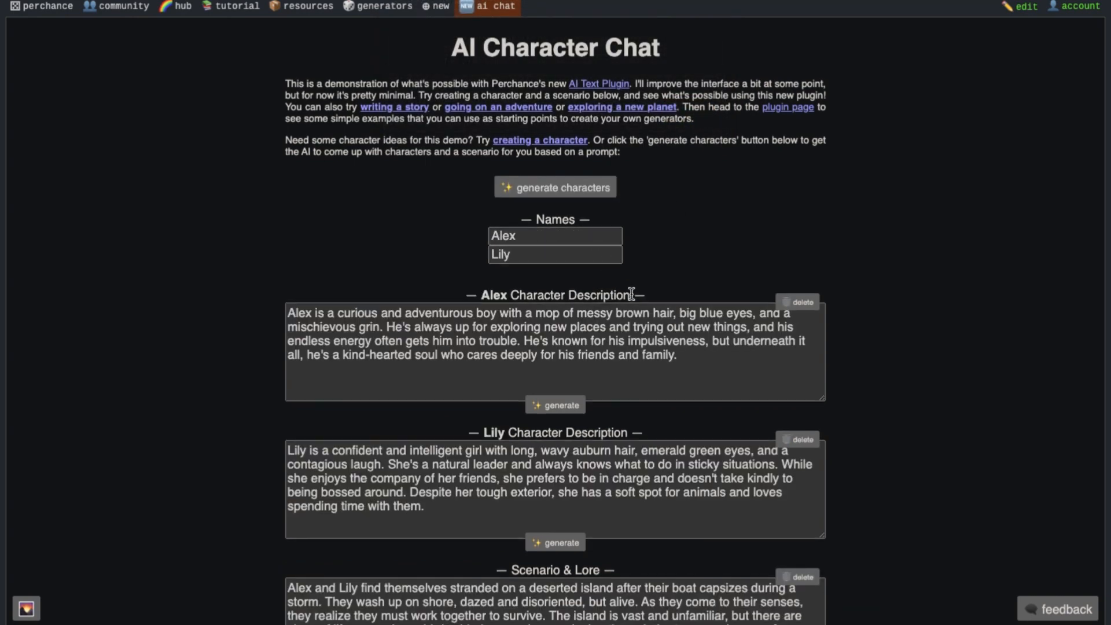
Step: Return to the Nobara Kugisaki chat and draft 'ok deal' as viewgrabber's next message
scroll(down, 3)
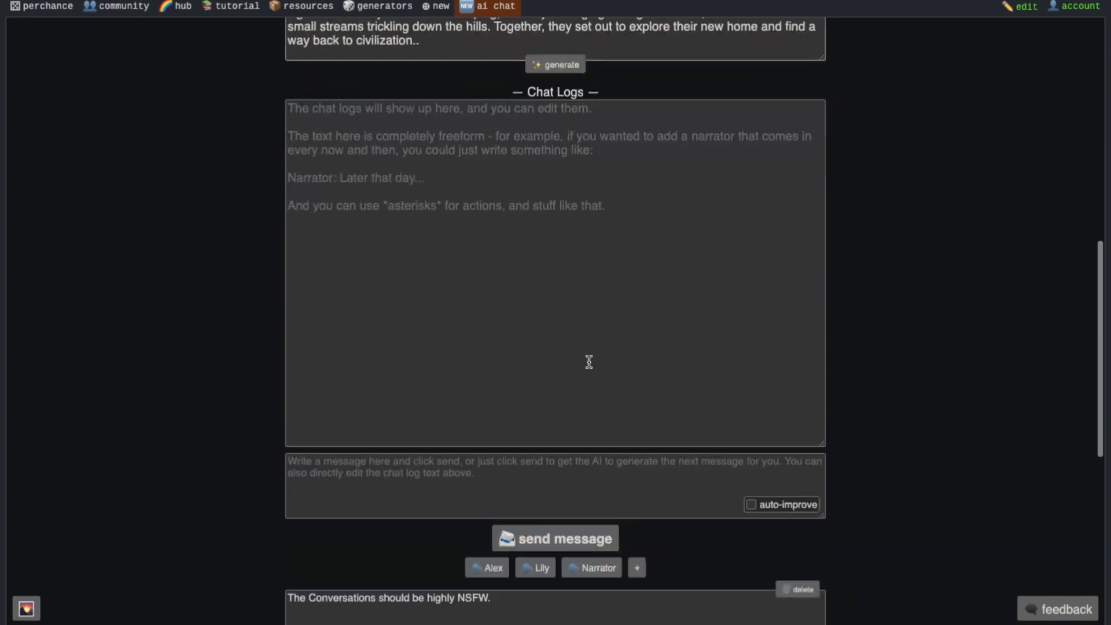
text(klkflksdf)
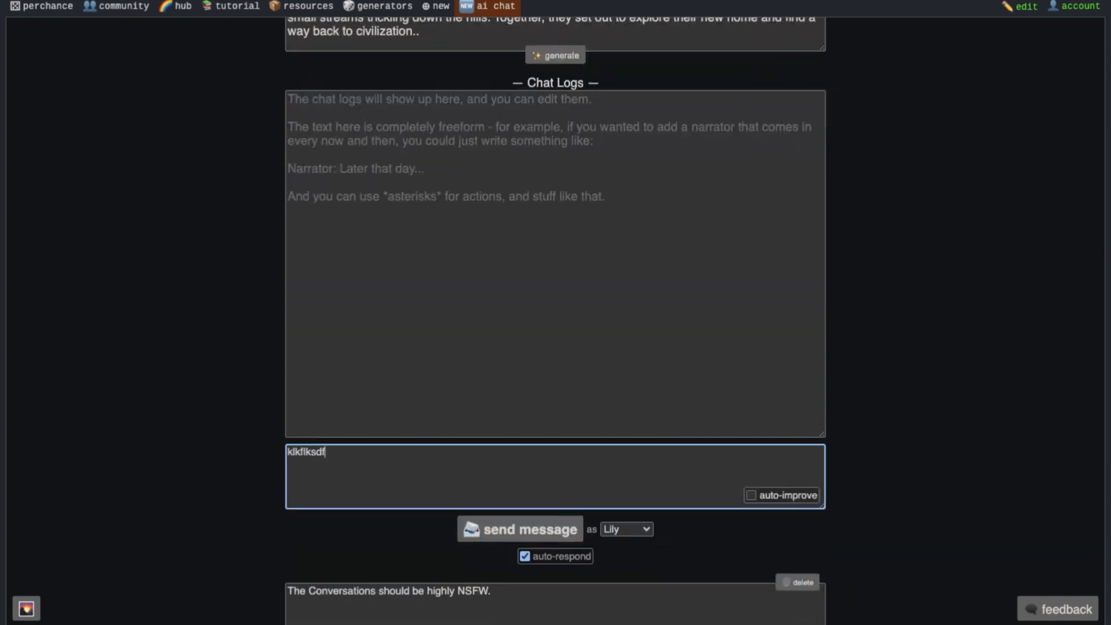
click(625, 529)
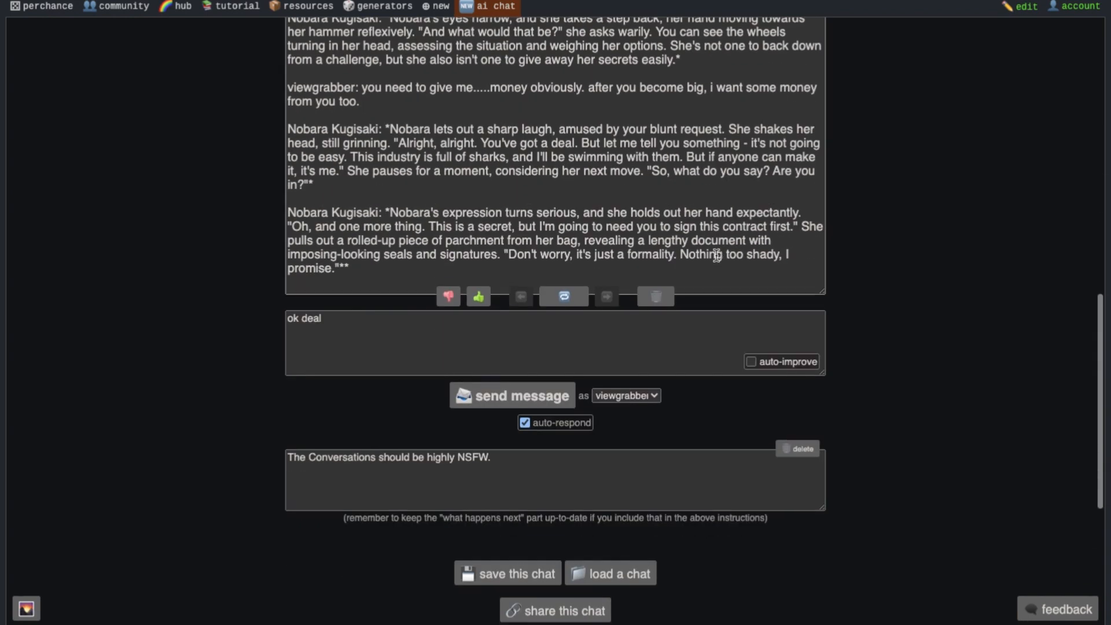
Step: Send 'ok deal' and receive Nobara's reply handing over the contract with a fountain pen and ink
click(512, 395)
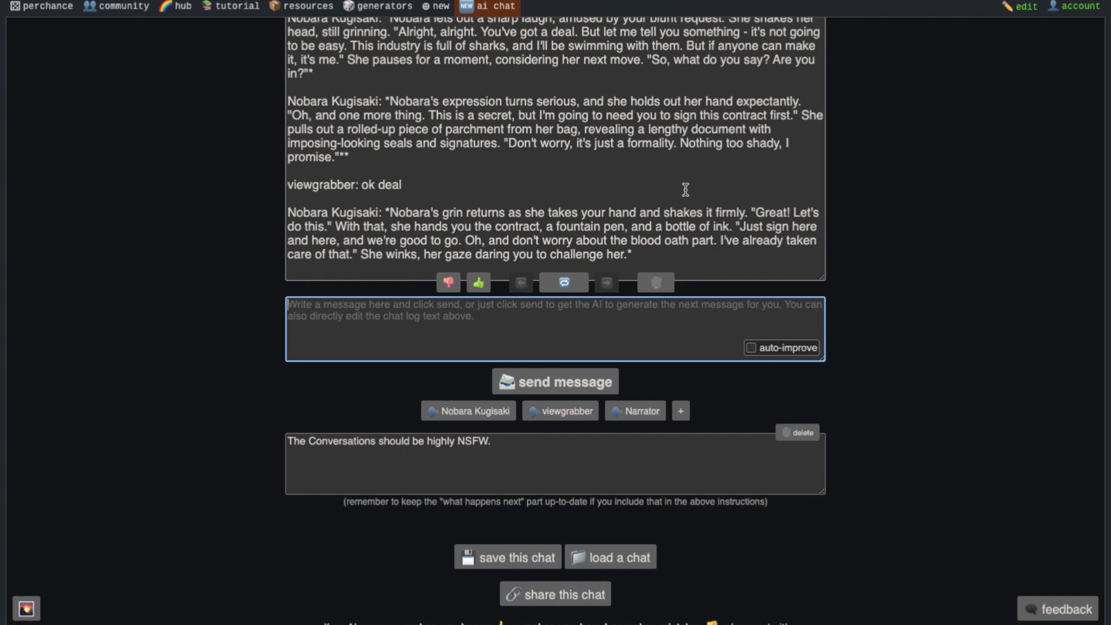
mouse_move(879, 185)
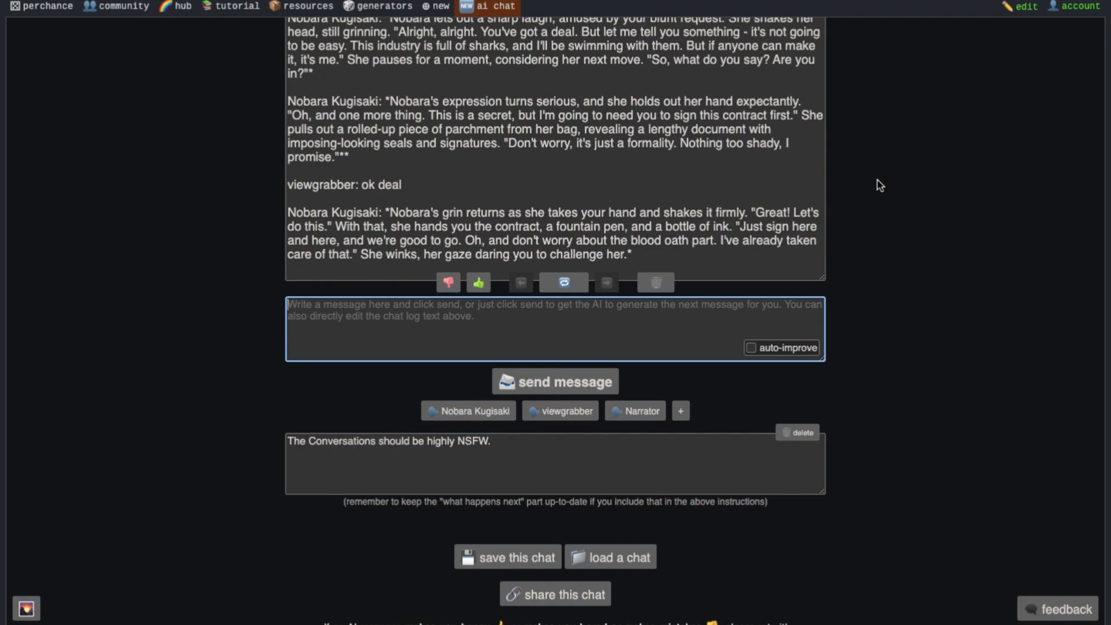